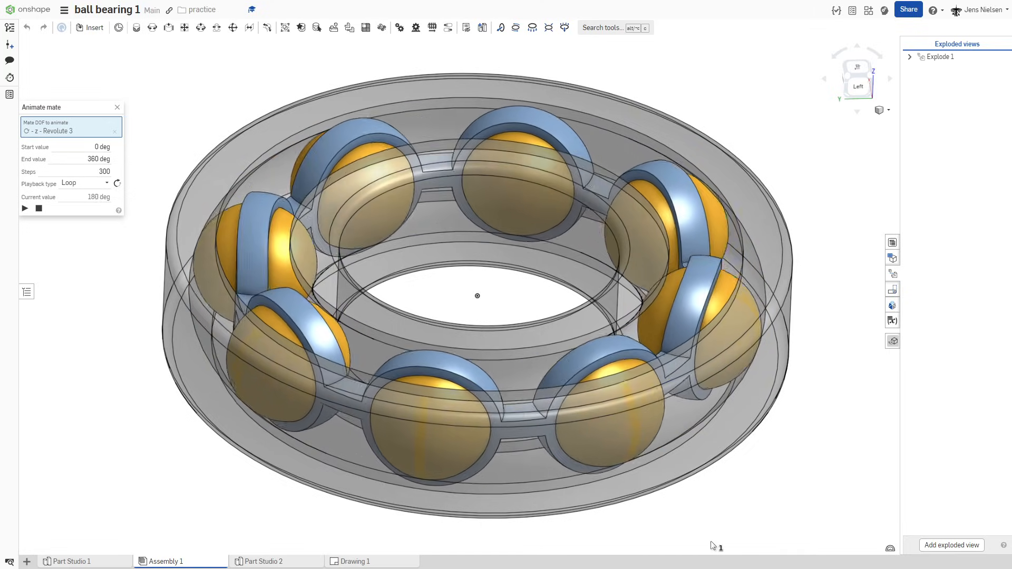
- Show Drawing 1, the exploded view labelling inner race, cage, balls and outer race
{"action": "left_click", "coordinate": [25, 208]}
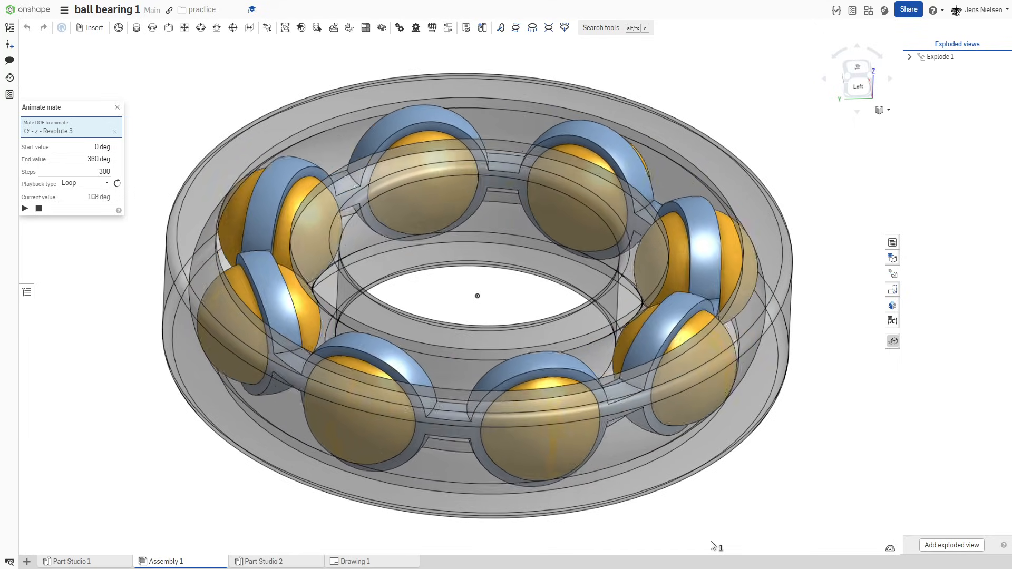
{"action": "left_click", "coordinate": [24, 208]}
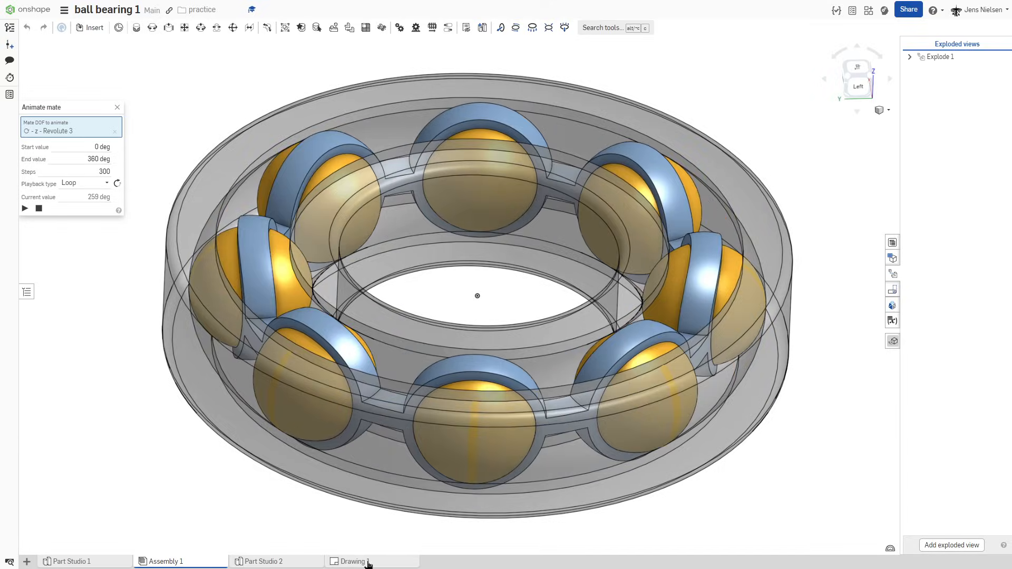
{"action": "left_click", "coordinate": [352, 561]}
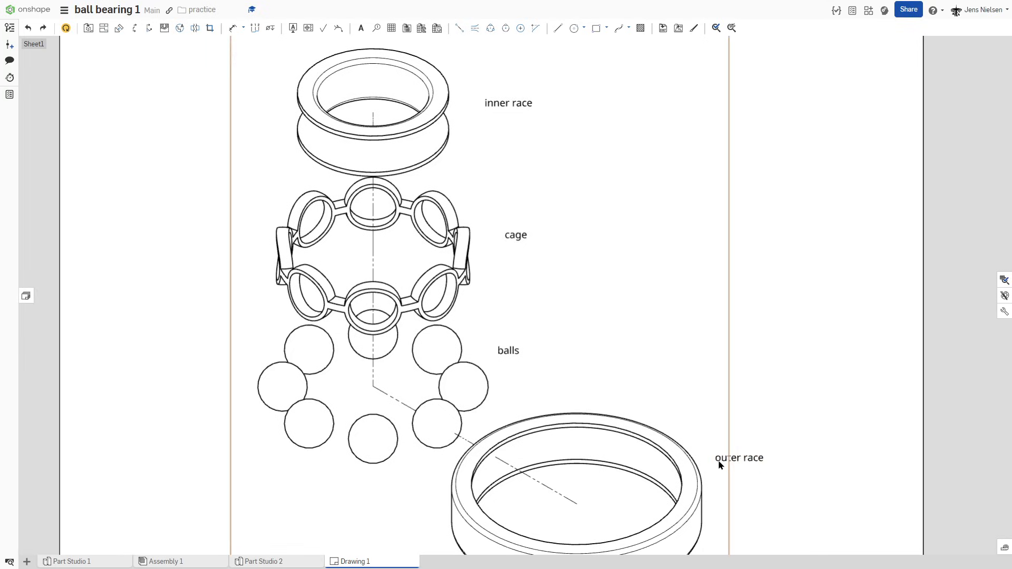
{"action": "mouse_move", "coordinate": [569, 417]}
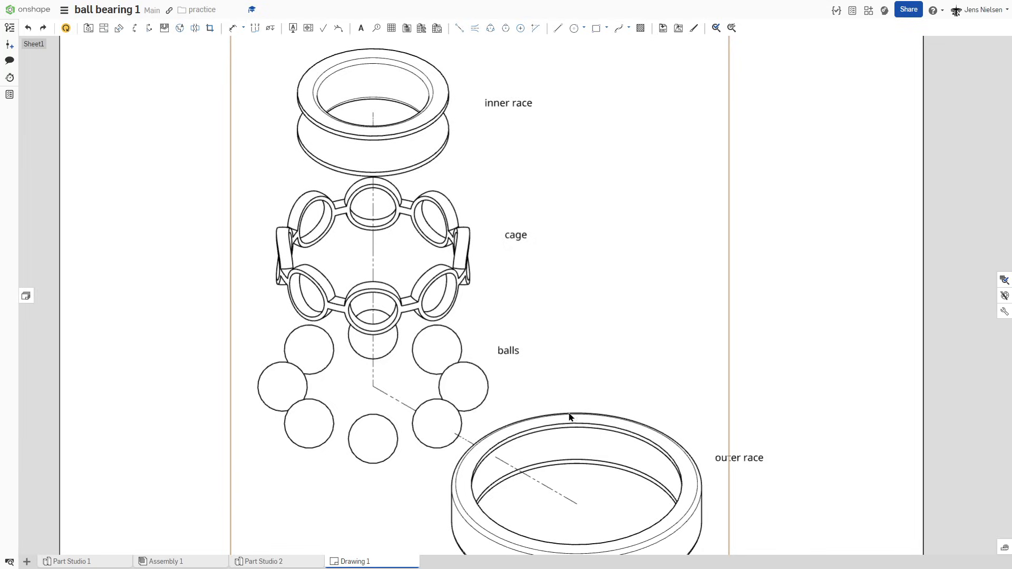
{"action": "mouse_move", "coordinate": [507, 132]}
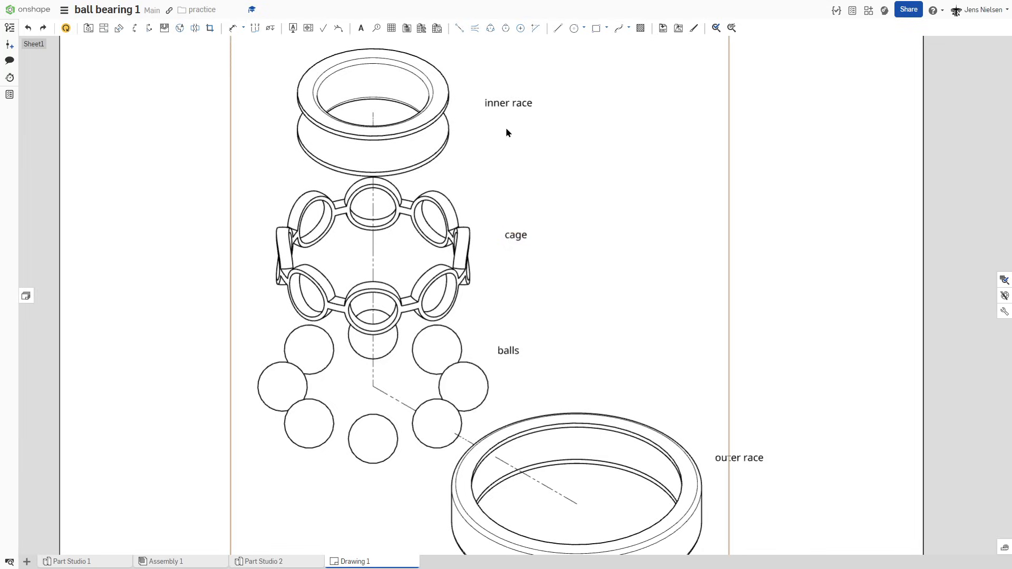
{"action": "mouse_move", "coordinate": [611, 241]}
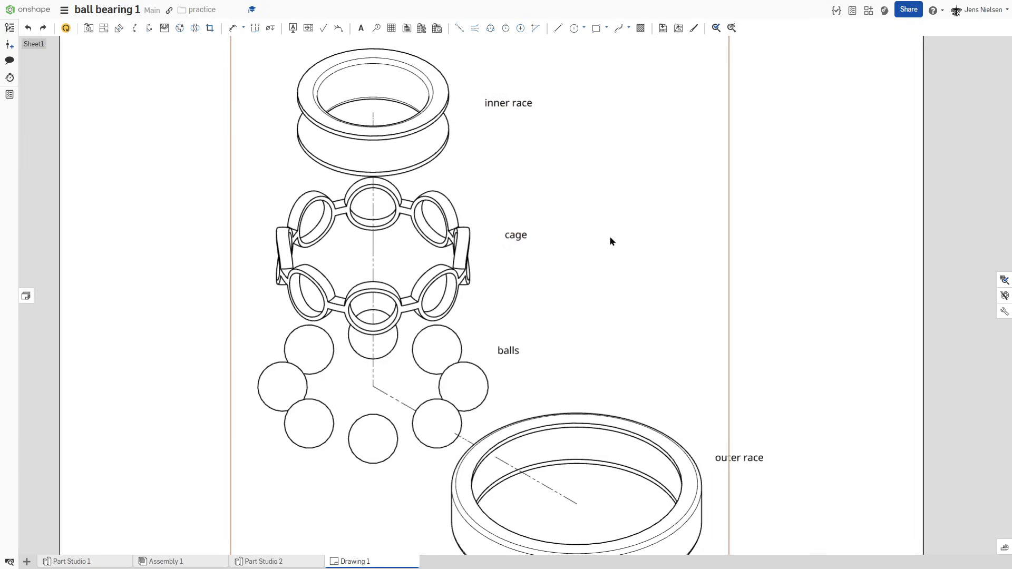
- Draw a centreline from the origin with a Ø12 circle placed 22 mm out
{"action": "left_click", "coordinate": [71, 561]}
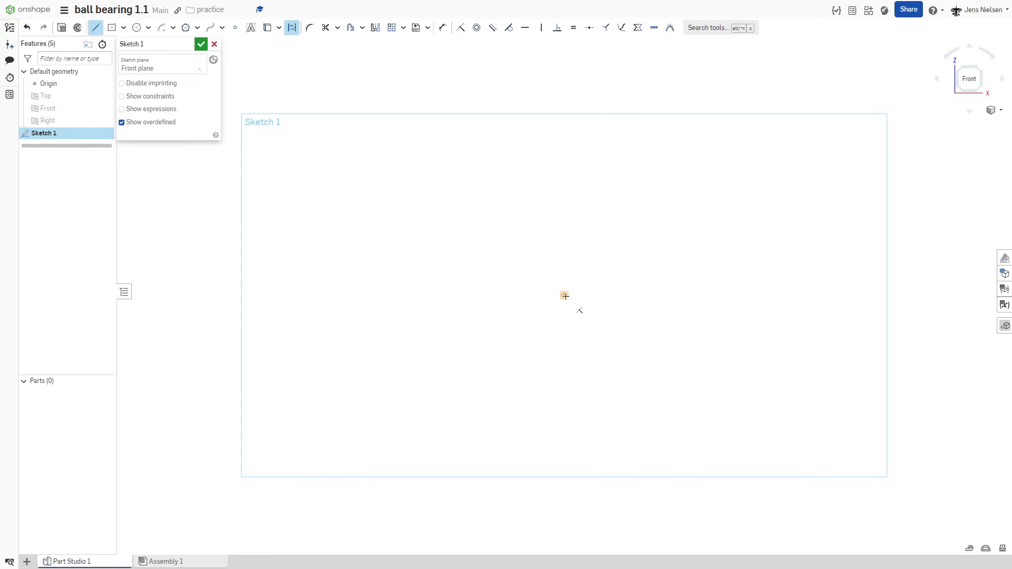
{"action": "left_click", "coordinate": [563, 295]}
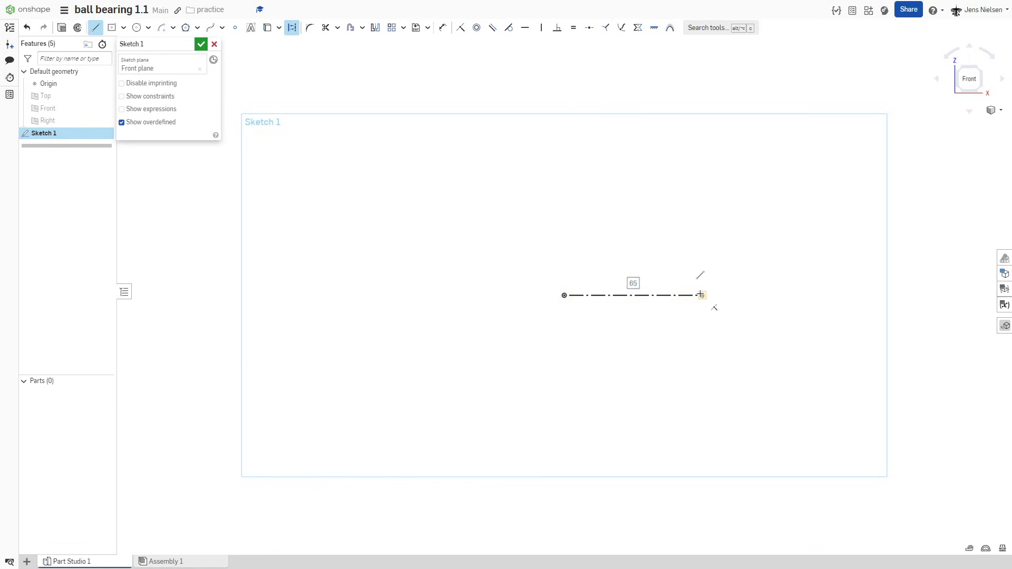
{"action": "type", "text": "22"}
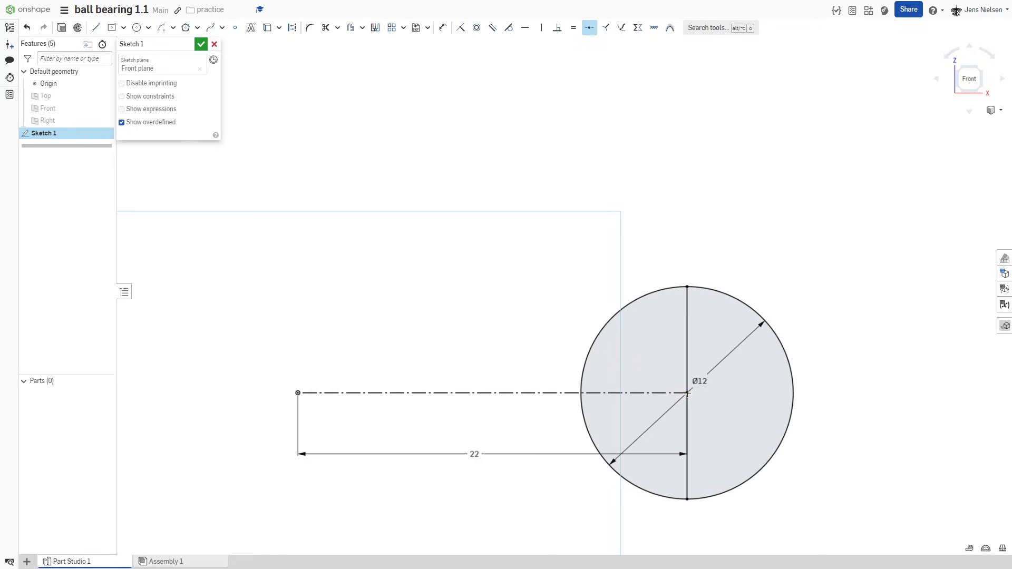
- Dimension a 4.8 by 12 rectangle and mirror it across the circle's vertical line
{"action": "key", "text": "esc"}
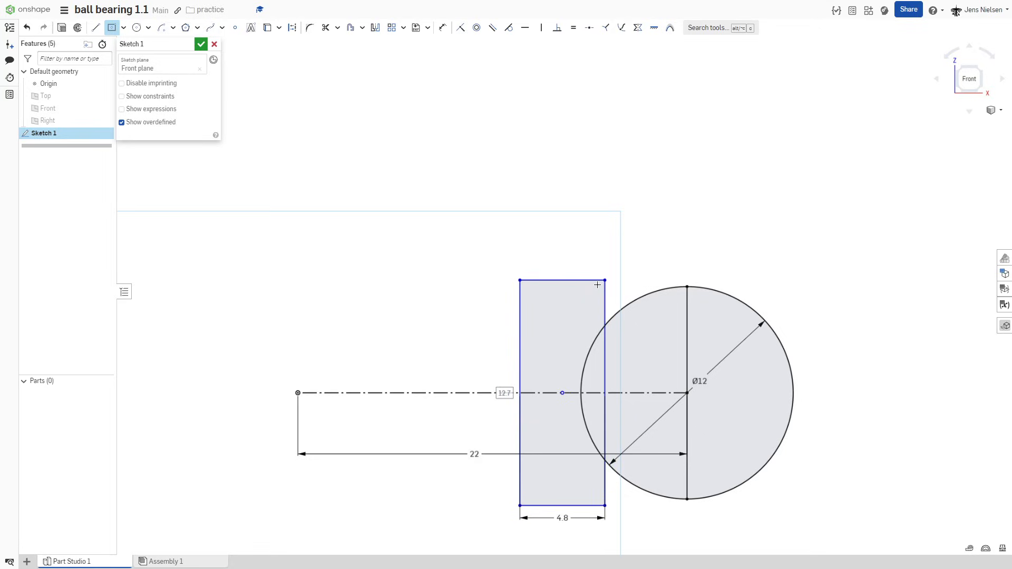
{"action": "key", "text": "enter"}
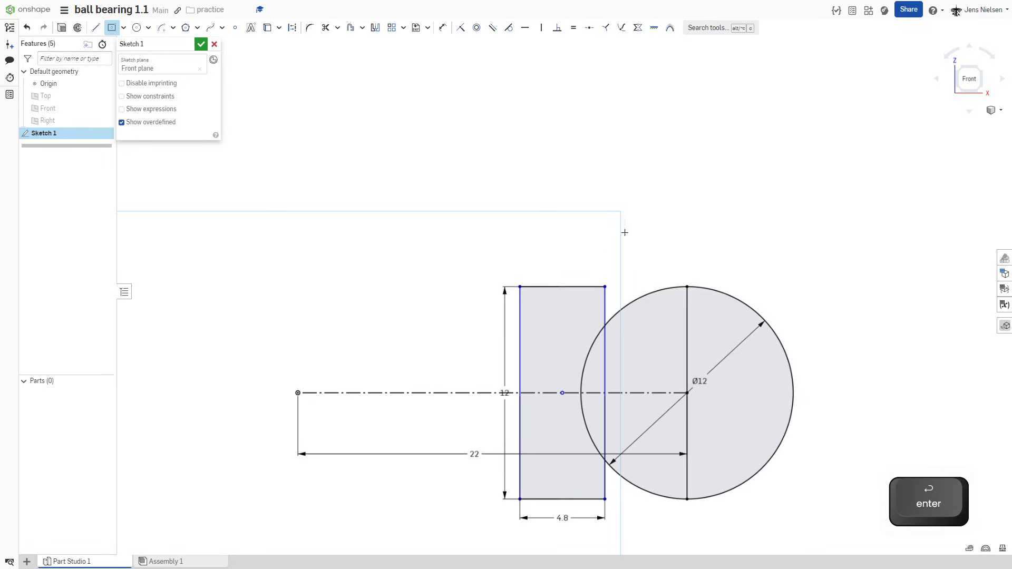
{"action": "left_click", "coordinate": [460, 27]}
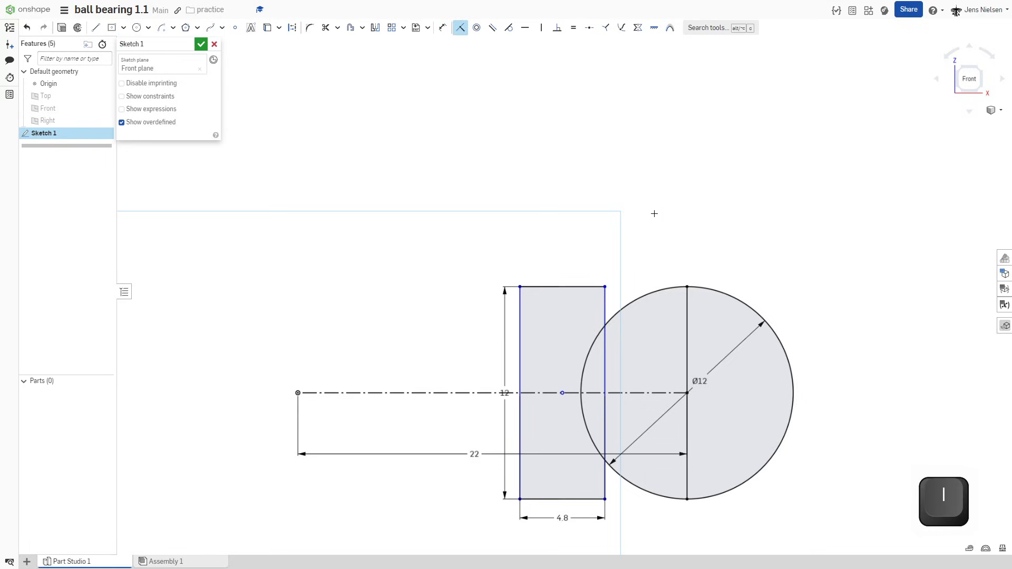
{"action": "mouse_move", "coordinate": [563, 393]}
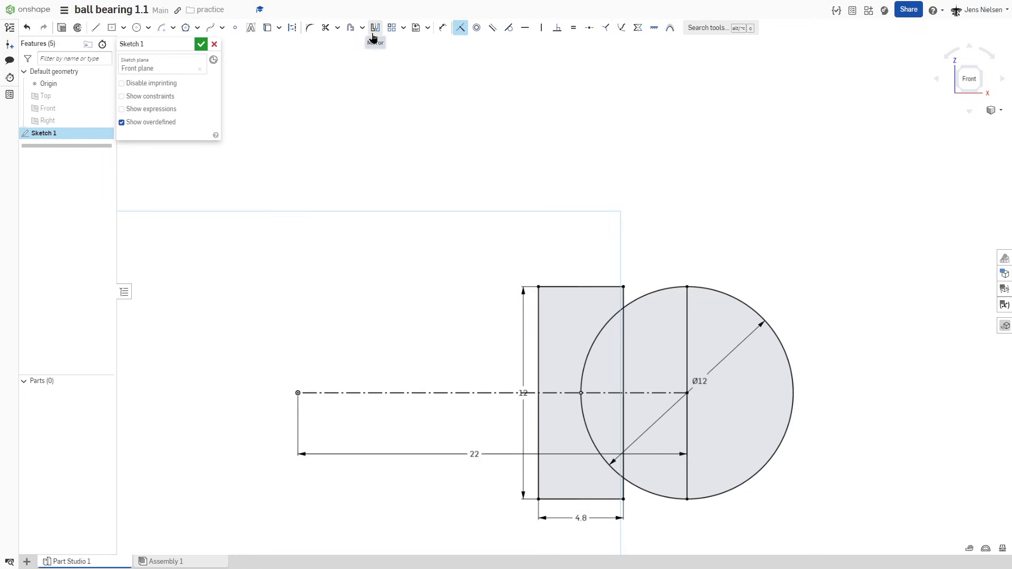
{"action": "left_click", "coordinate": [375, 27]}
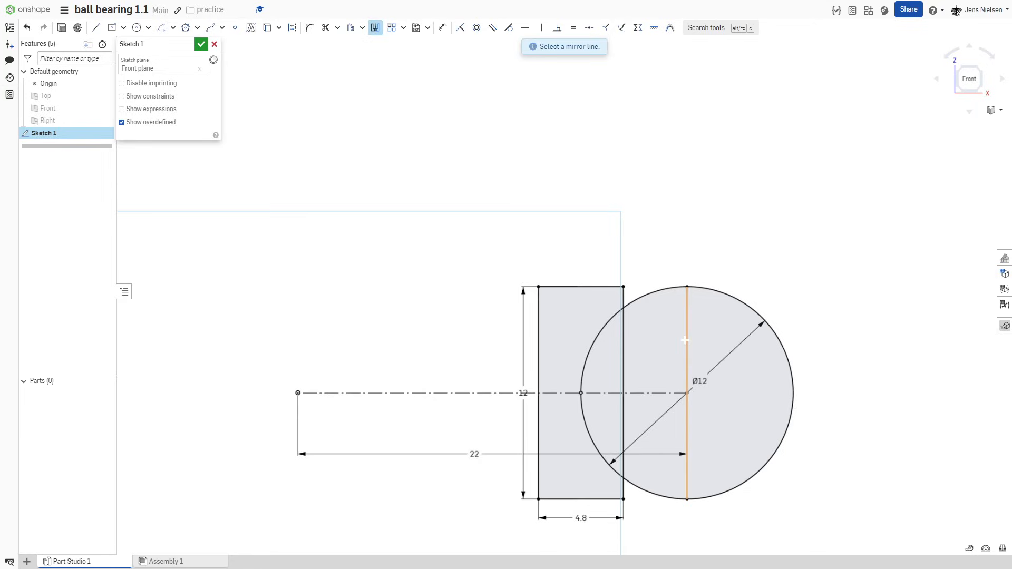
{"action": "left_click", "coordinate": [684, 392]}
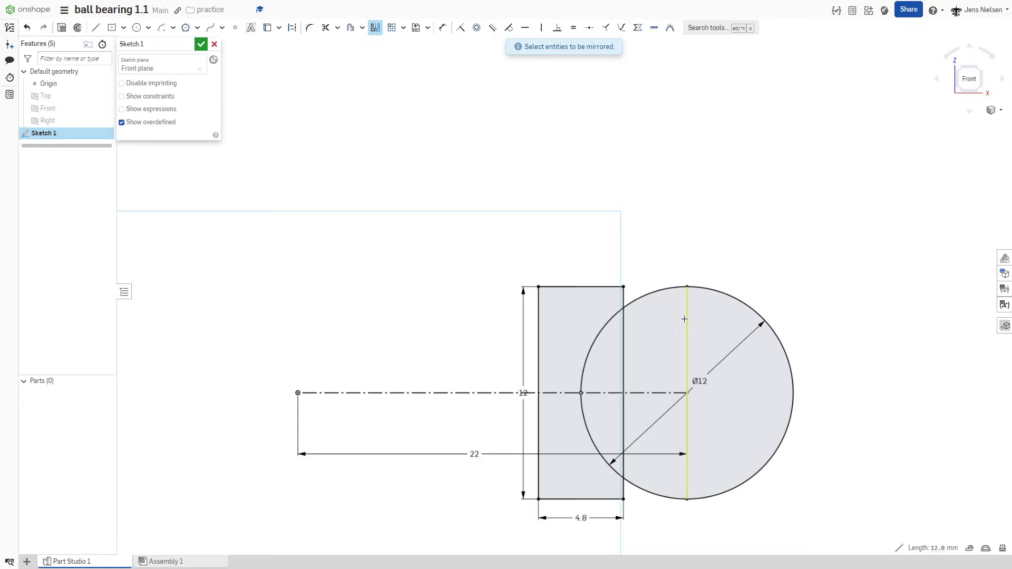
{"action": "mouse_move", "coordinate": [618, 352]}
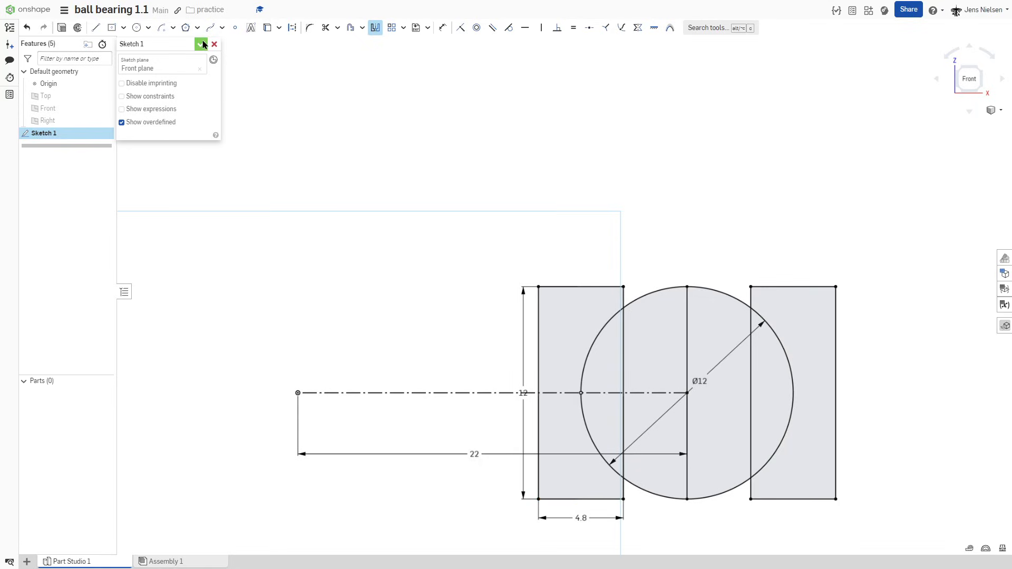
- Add a mate connector at the centreline origin and revolve both races around it
{"action": "left_click", "coordinate": [202, 44]}
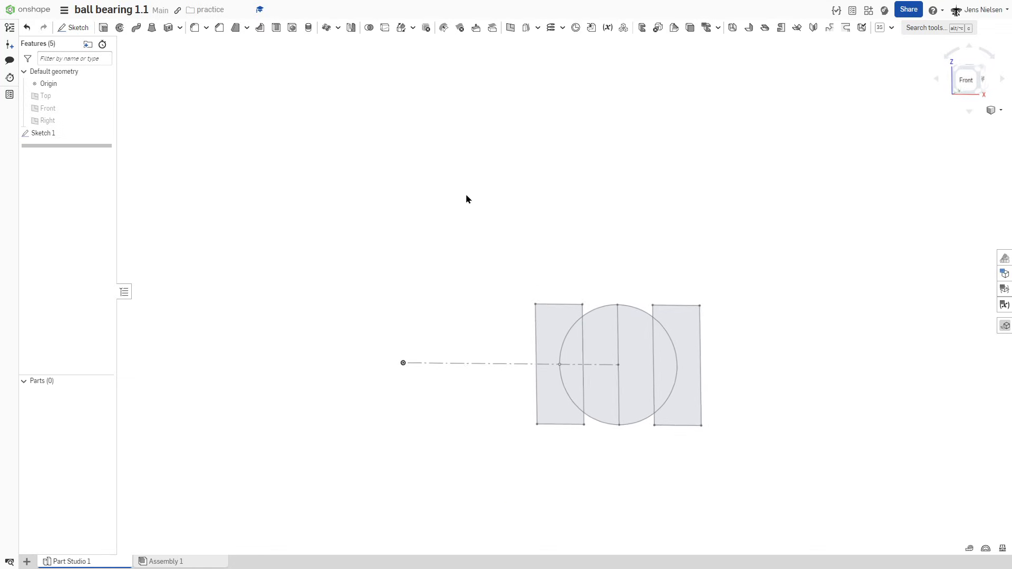
{"action": "left_click", "coordinate": [575, 28]}
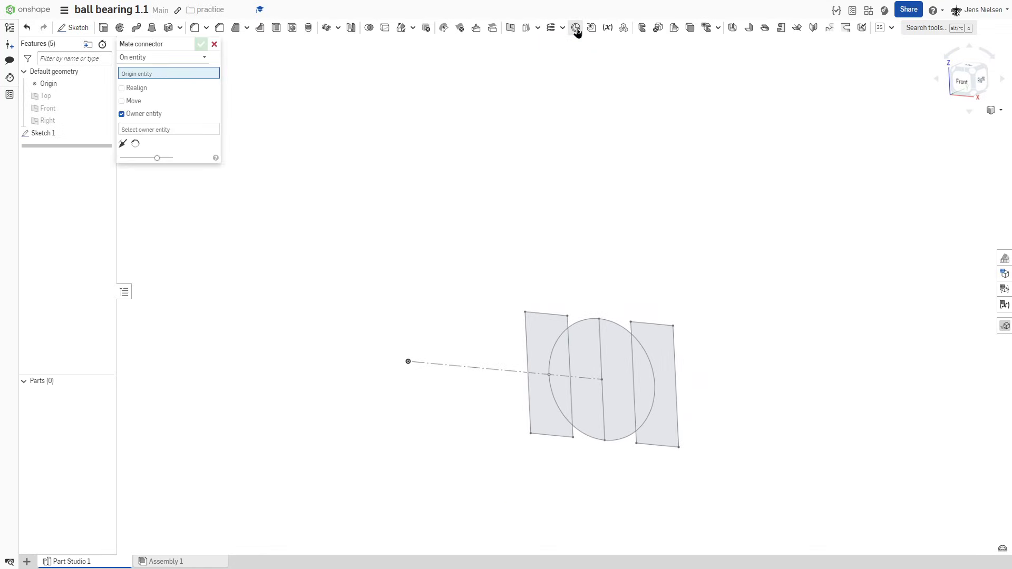
{"action": "left_click", "coordinate": [407, 362]}
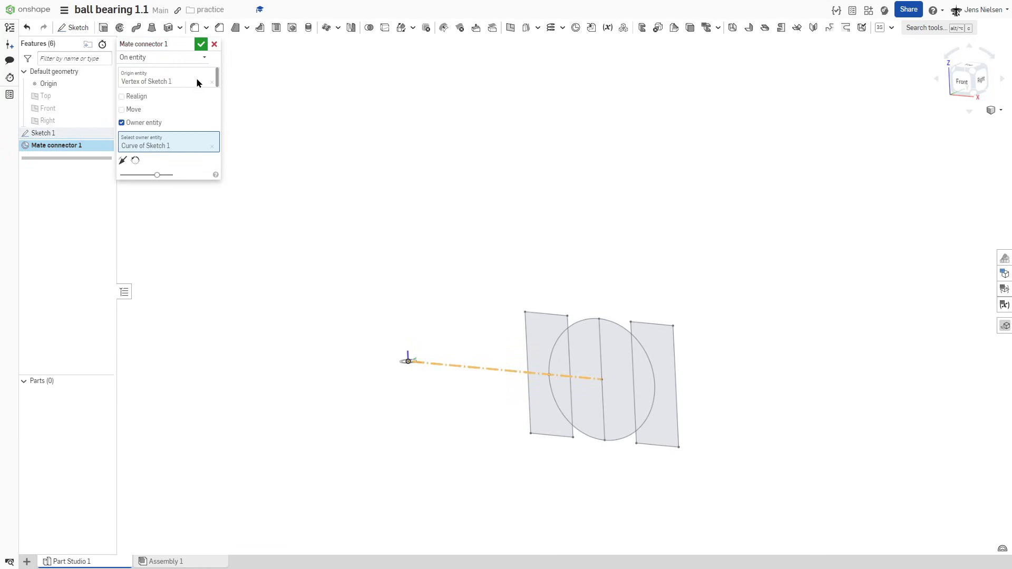
{"action": "left_click", "coordinate": [201, 44]}
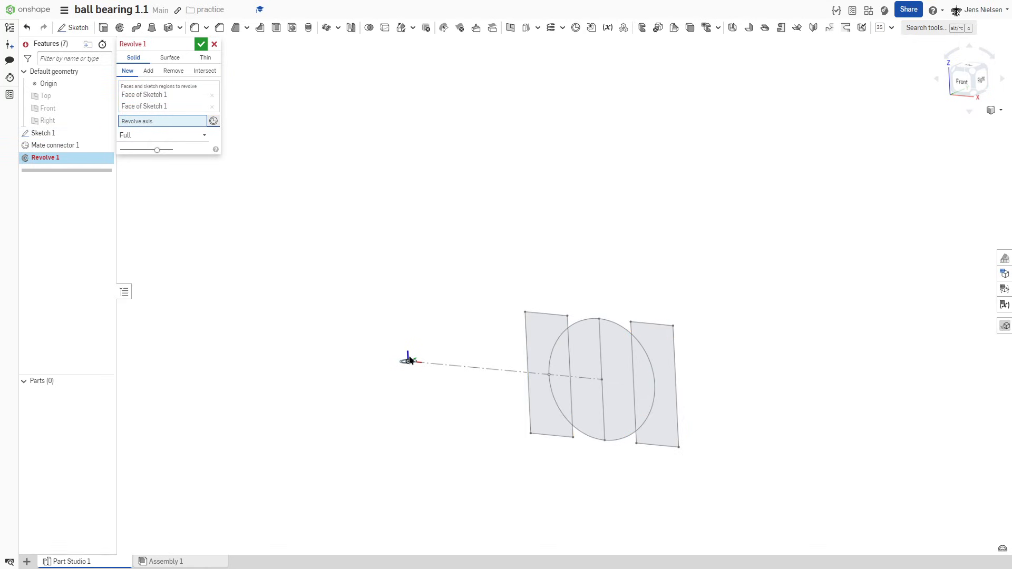
{"action": "left_click", "coordinate": [56, 144]}
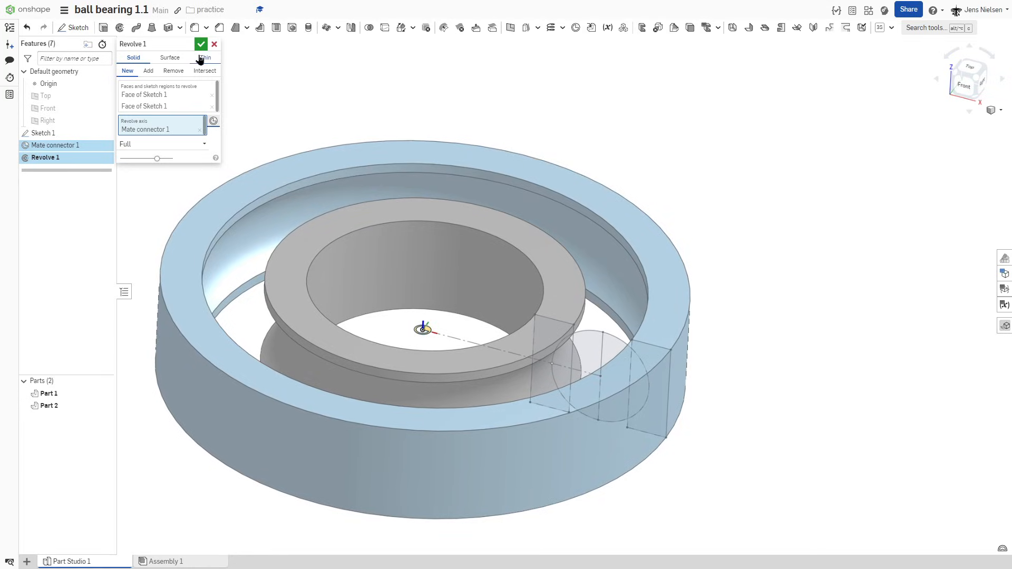
{"action": "left_click", "coordinate": [200, 44]}
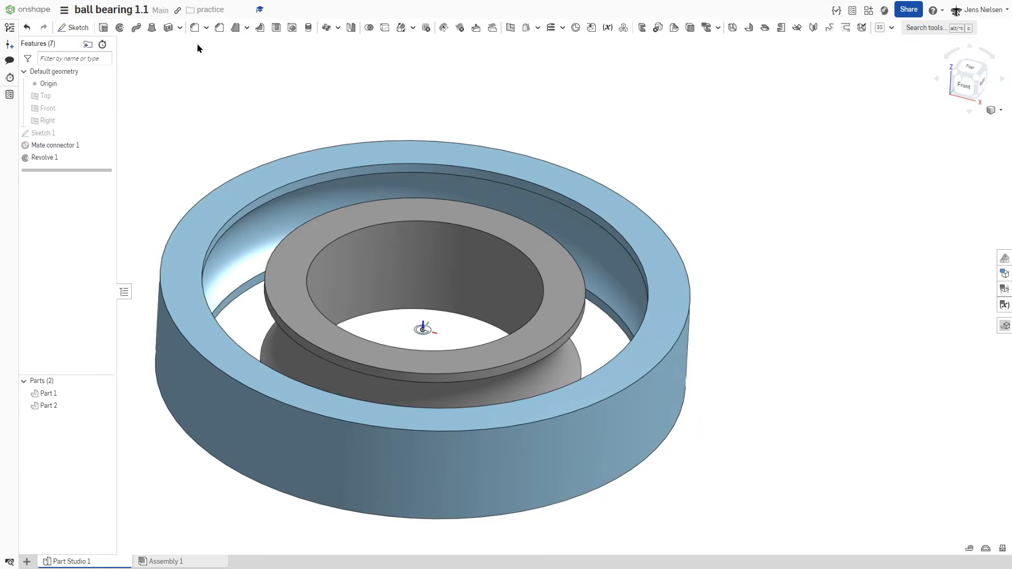
- Revolve the half-circle regions as a new part forming the ball (Revolve 2)
{"action": "left_click", "coordinate": [43, 133]}
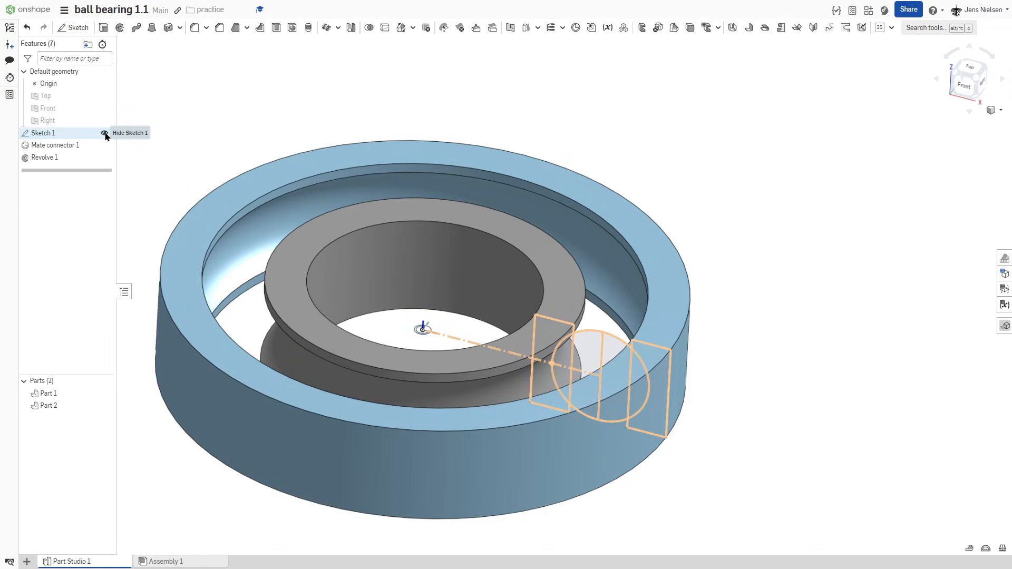
{"action": "left_click", "coordinate": [105, 133]}
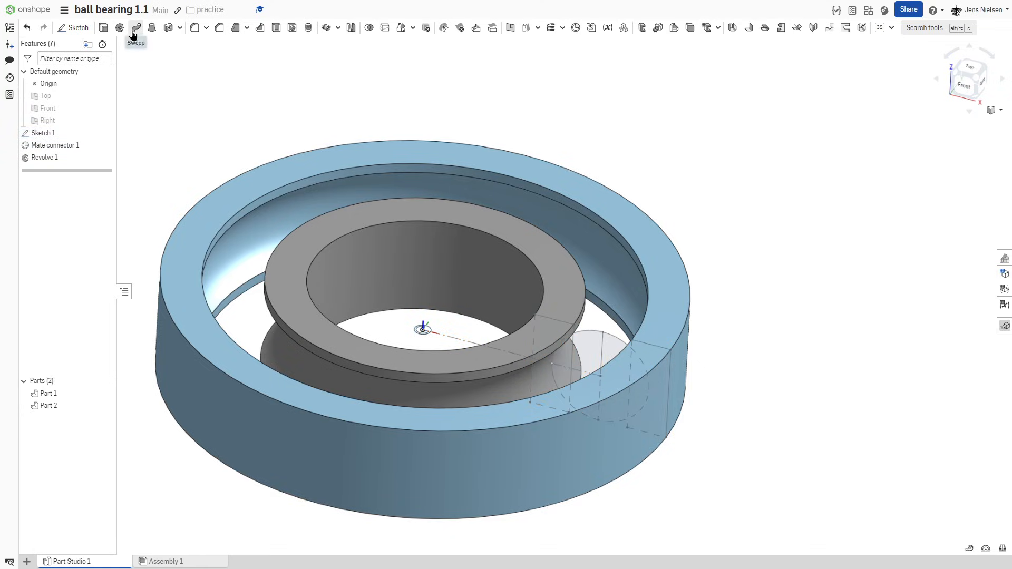
{"action": "left_click", "coordinate": [119, 27]}
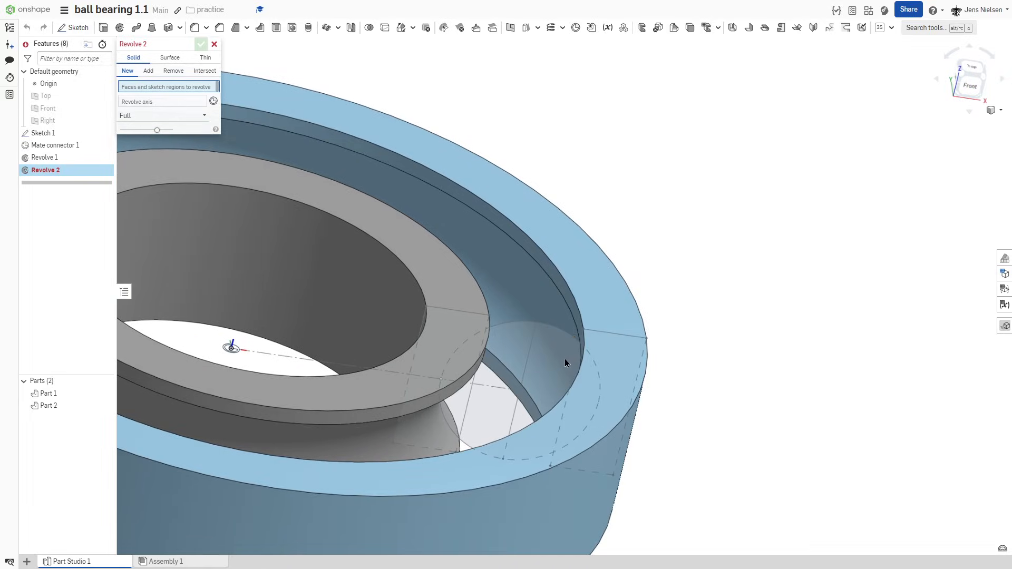
{"action": "left_click", "coordinate": [510, 388]}
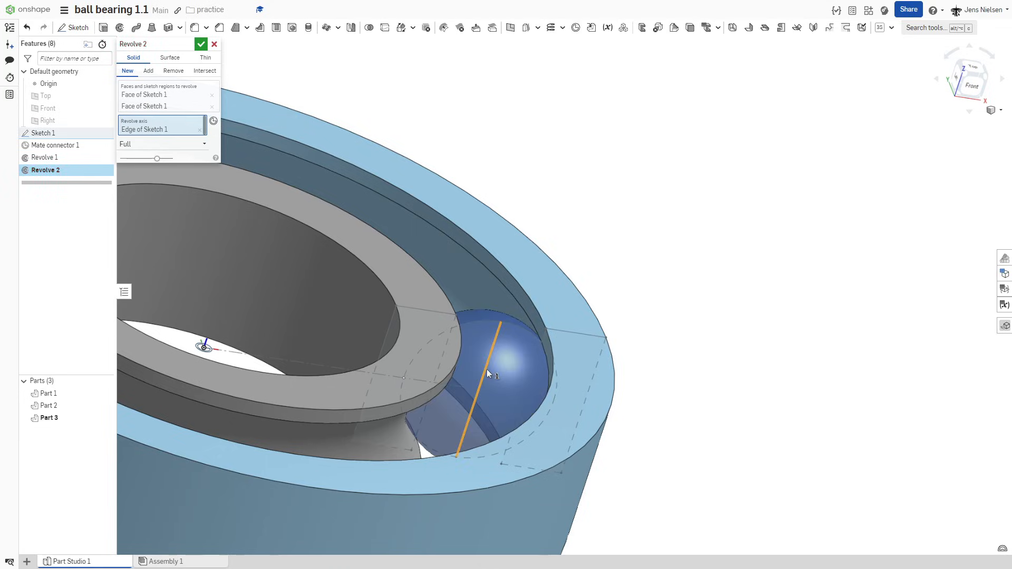
{"action": "left_click", "coordinate": [201, 44]}
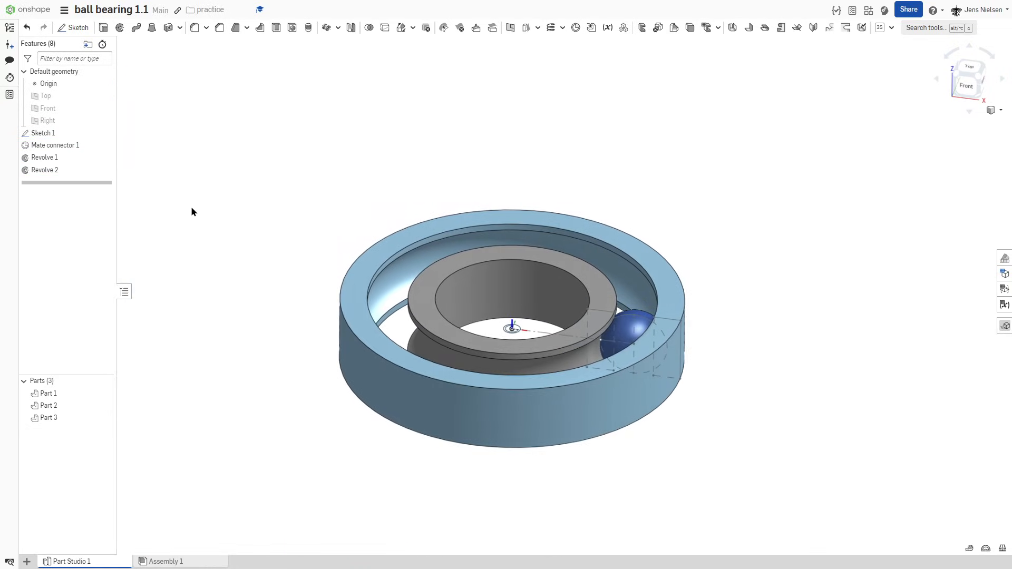
{"action": "left_click", "coordinate": [43, 133]}
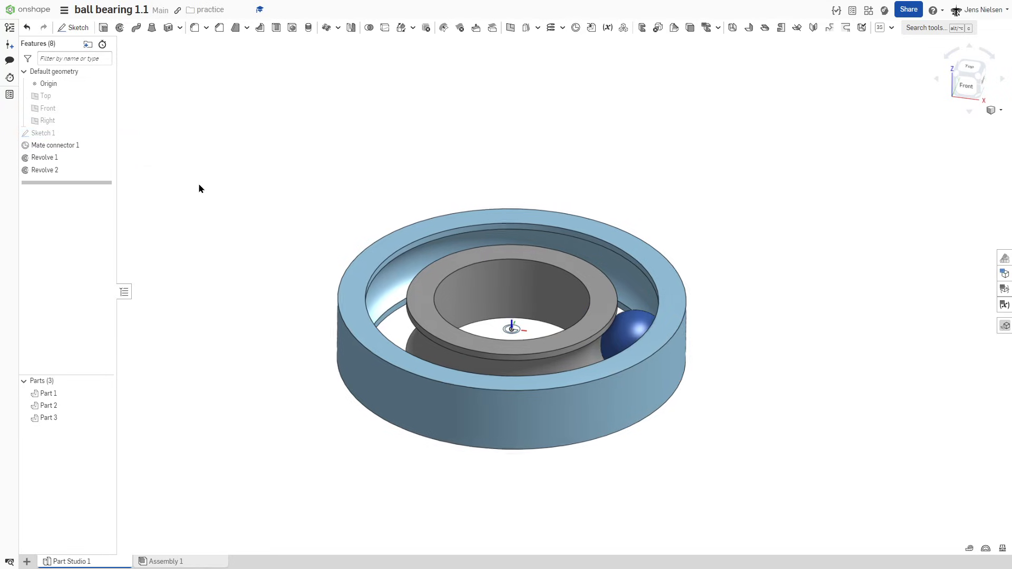
- Rename Part 1 to 'outer' and Part 2 to 'inner', then the ball part
{"action": "left_click", "coordinate": [48, 393]}
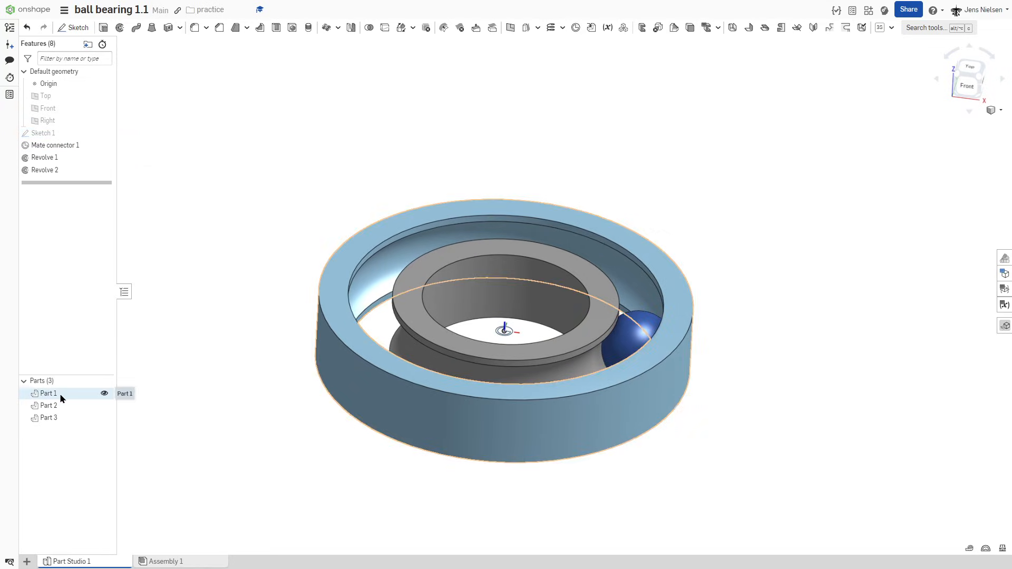
{"action": "mouse_move", "coordinate": [104, 394]}
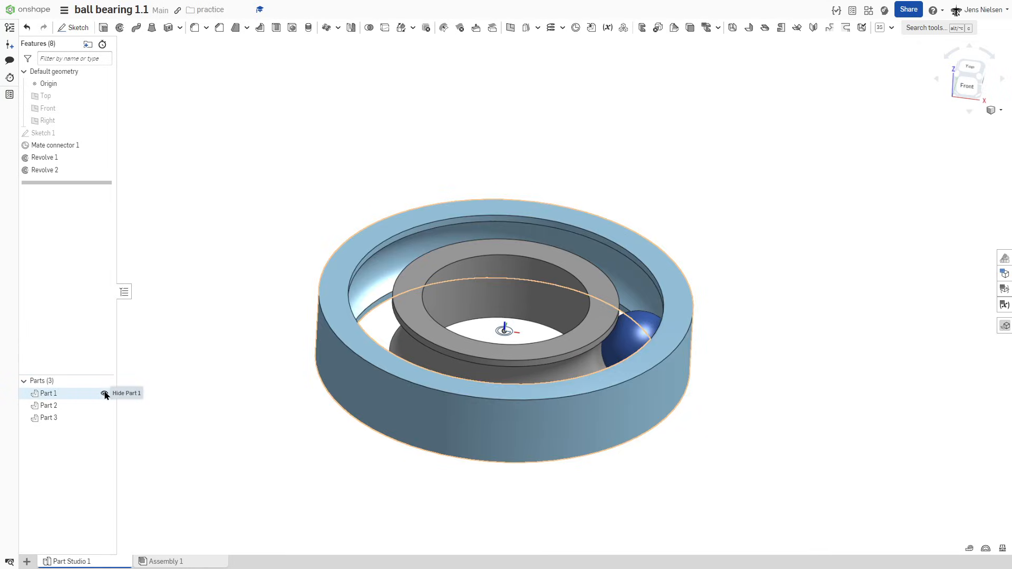
{"action": "right_click", "coordinate": [46, 393]}
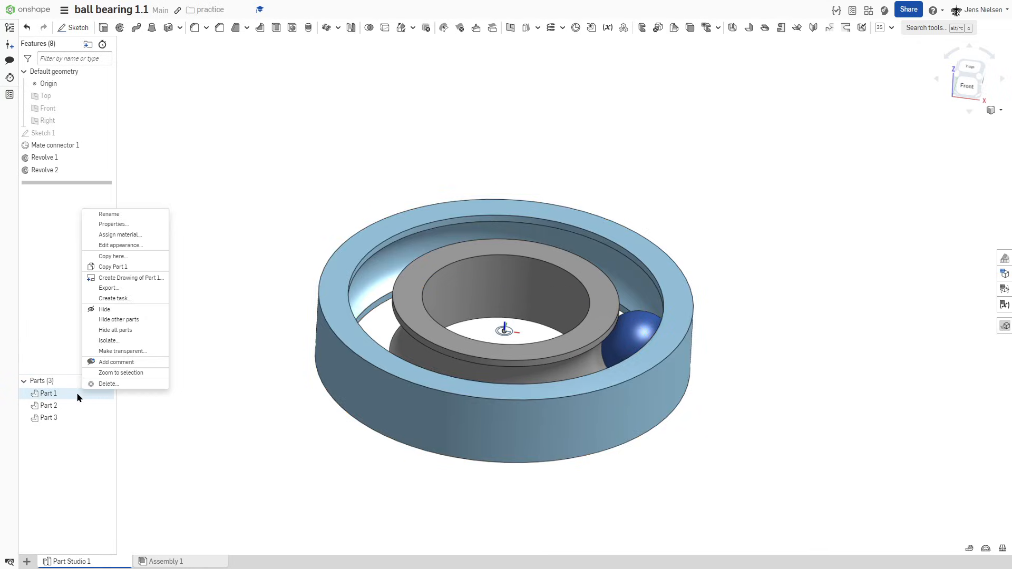
{"action": "left_click", "coordinate": [110, 214]}
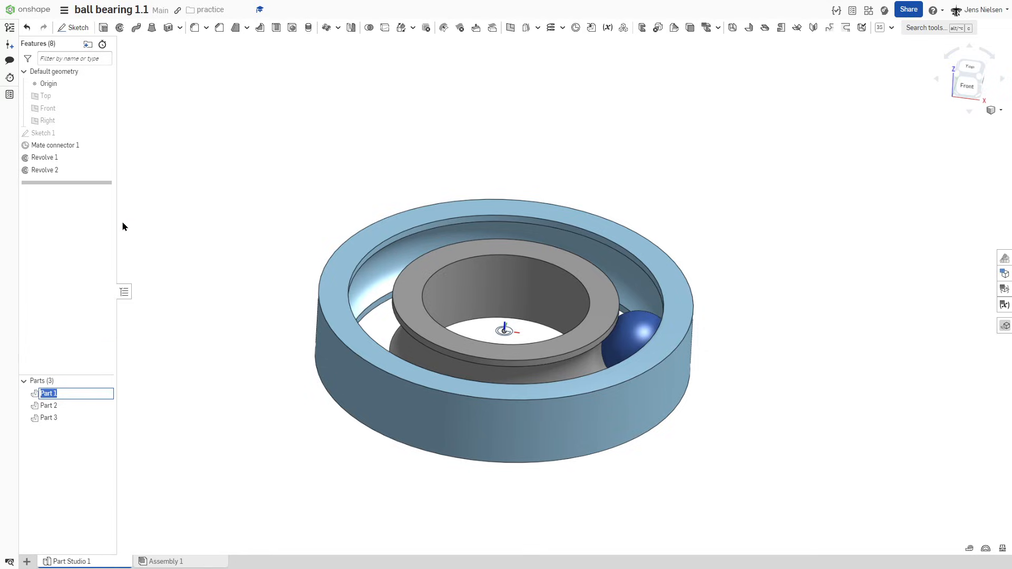
{"action": "type", "text": "outer race"}
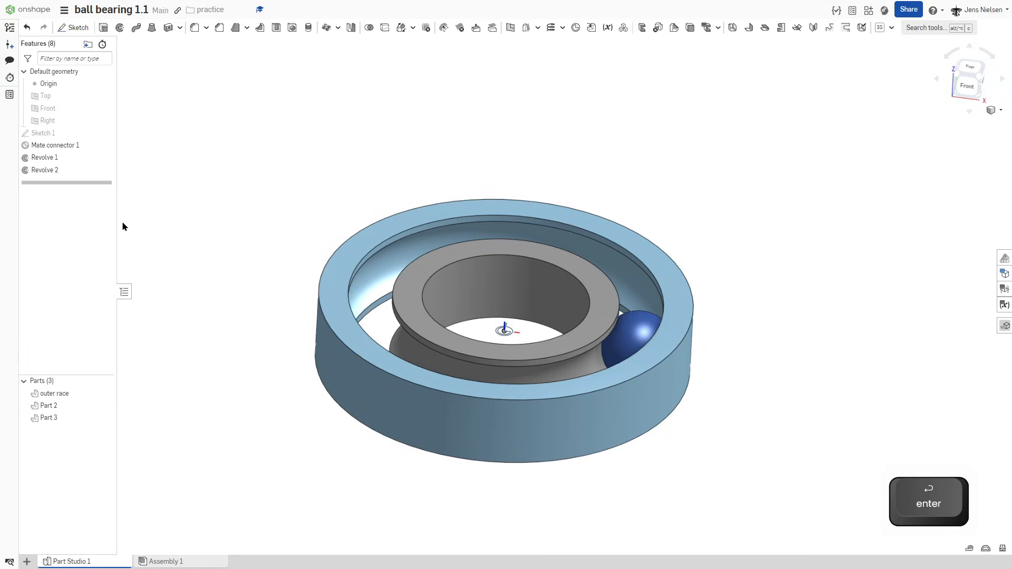
{"action": "right_click", "coordinate": [49, 406]}
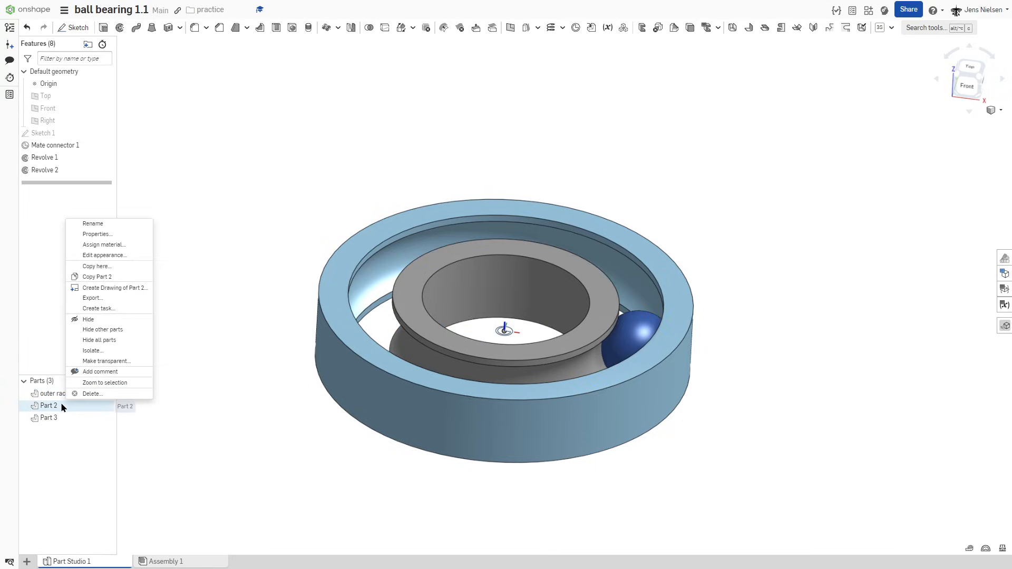
{"action": "left_click", "coordinate": [93, 223]}
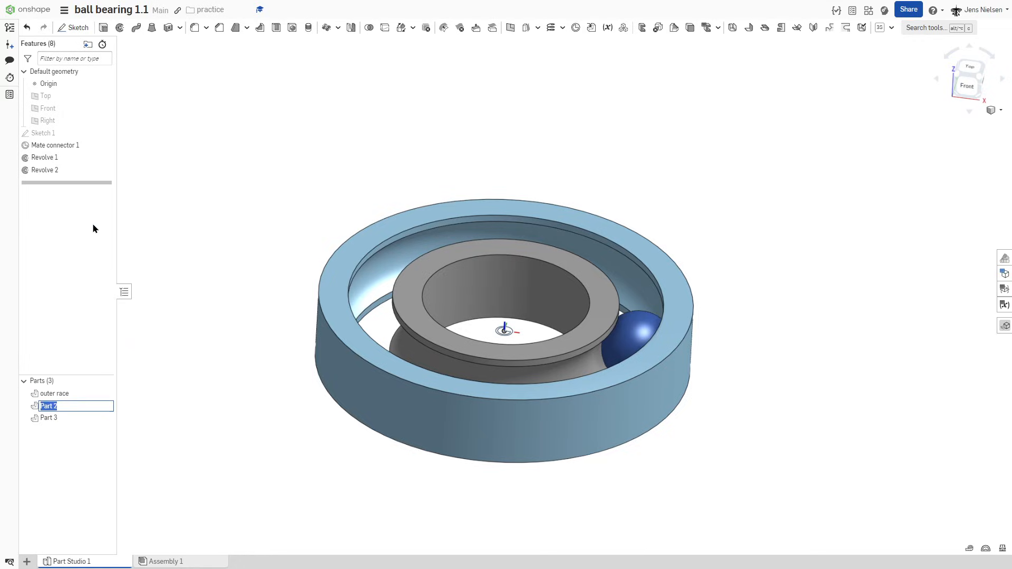
{"action": "type", "text": "inner race"}
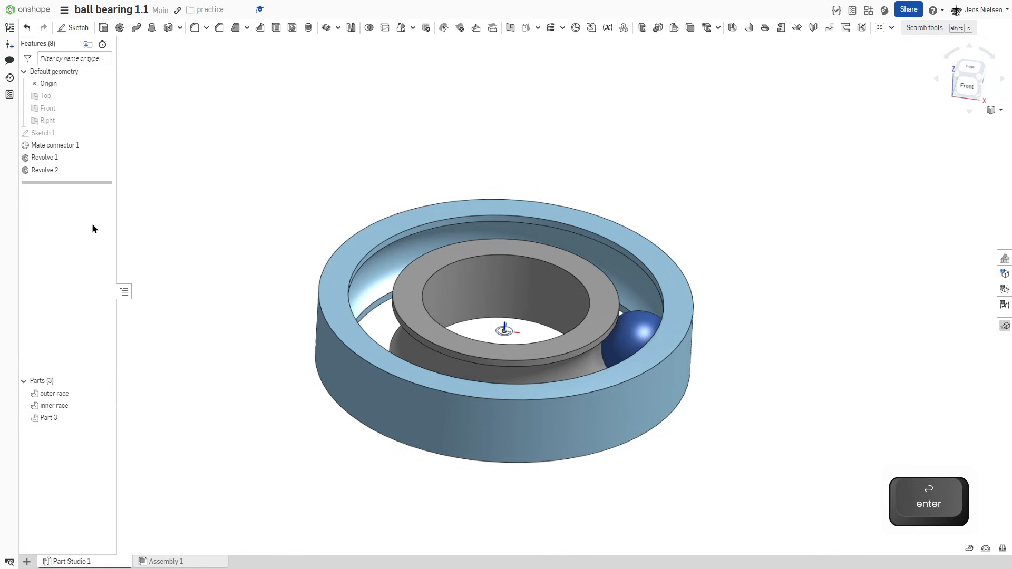
{"action": "right_click", "coordinate": [49, 417]}
{"action": "type", "text": "ball"}
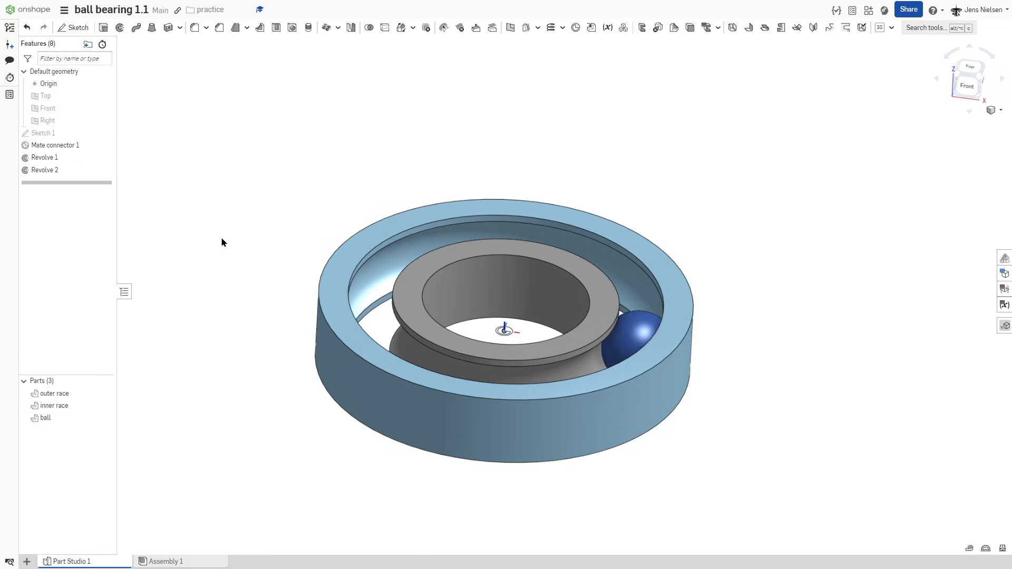
- Give both races a translucent grey appearance and edit the ball's appearance
{"action": "left_click", "coordinate": [52, 394]}
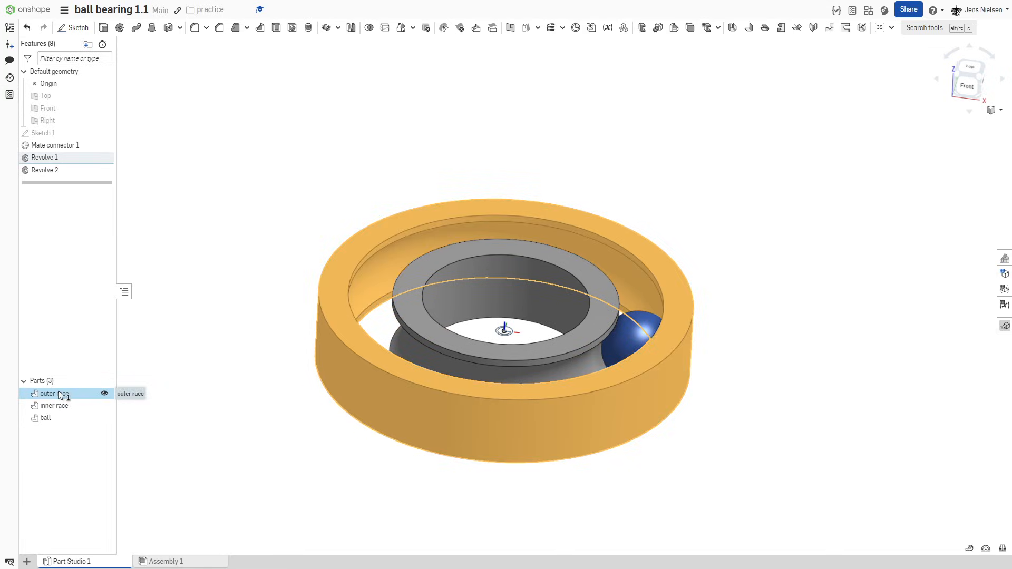
{"action": "right_click", "coordinate": [54, 405]}
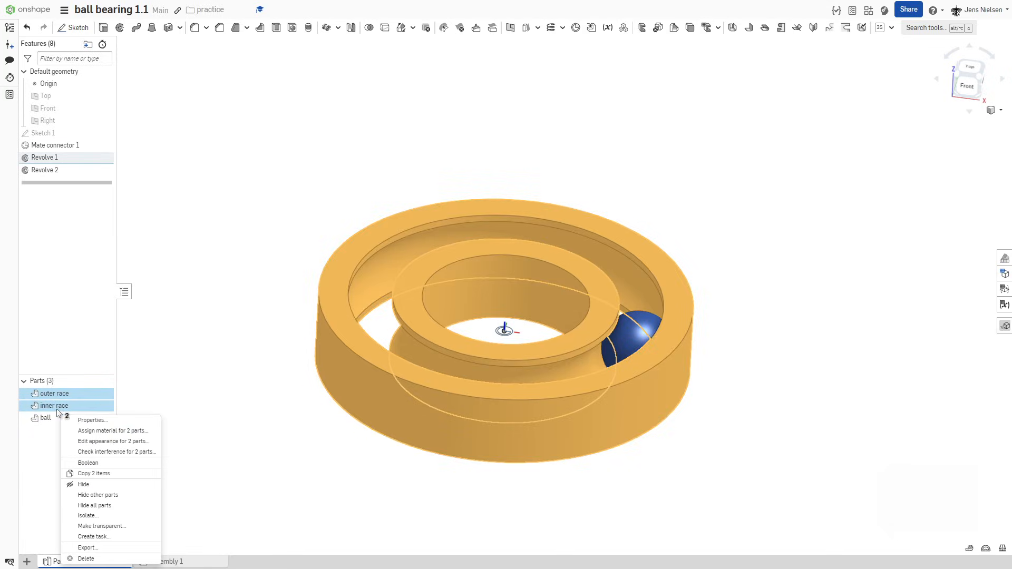
{"action": "left_click", "coordinate": [113, 441]}
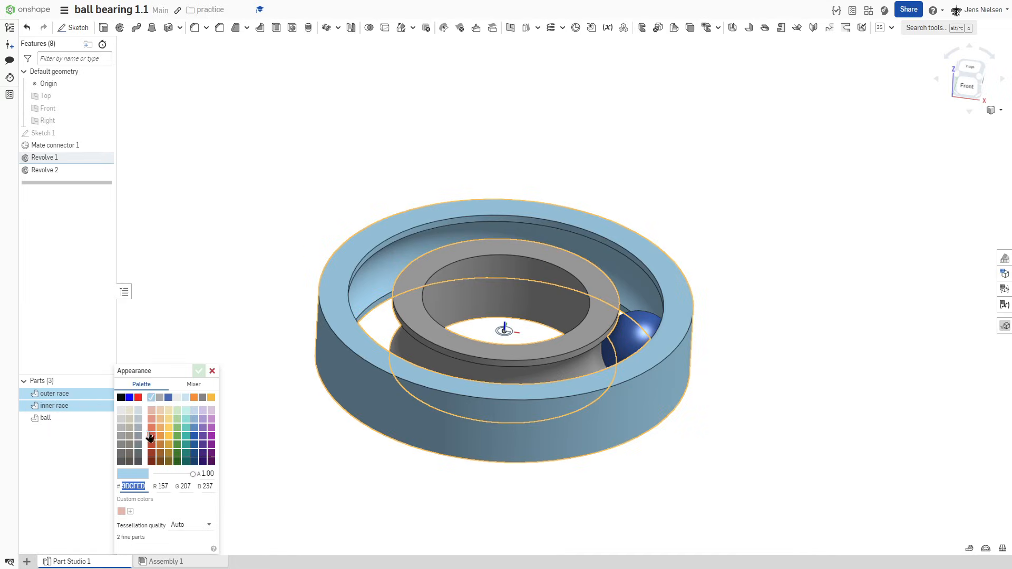
{"action": "left_click", "coordinate": [129, 418]}
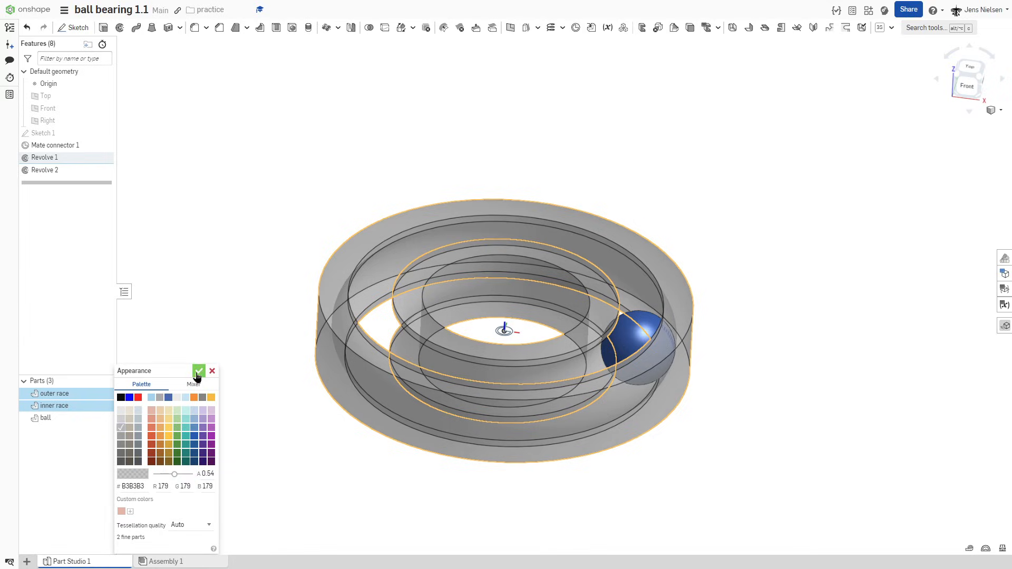
{"action": "left_click", "coordinate": [199, 371]}
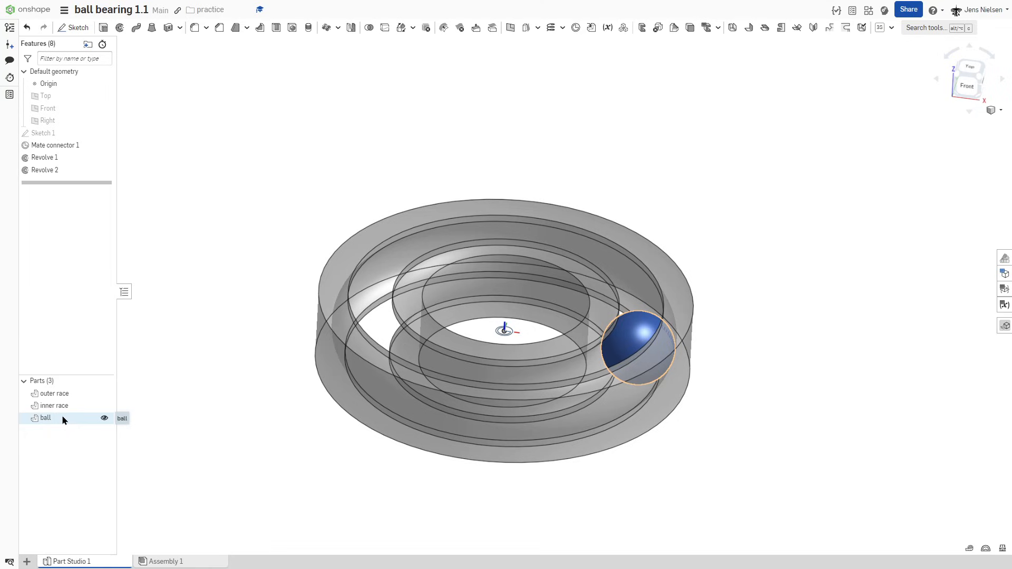
{"action": "right_click", "coordinate": [45, 417]}
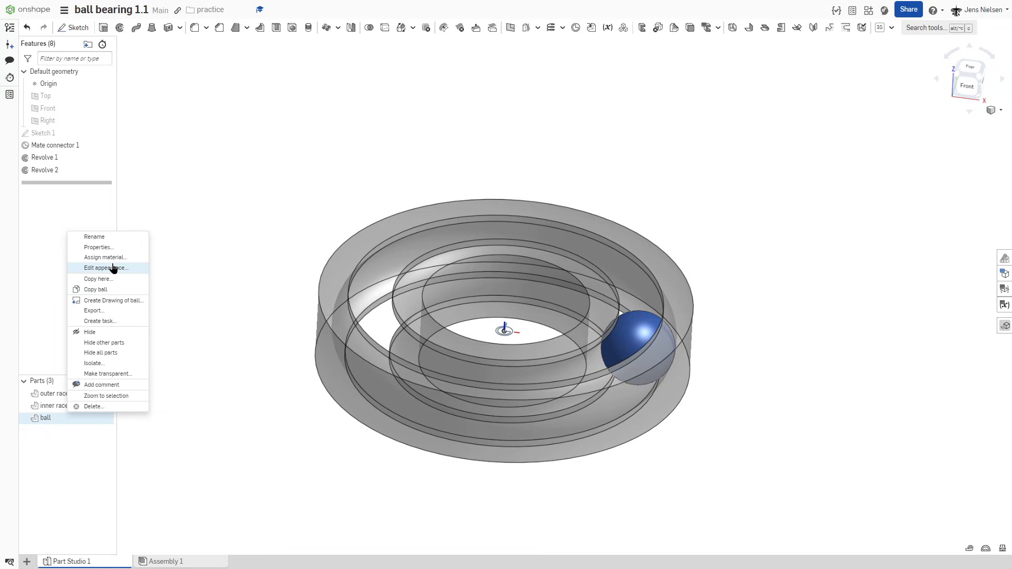
{"action": "left_click", "coordinate": [106, 268]}
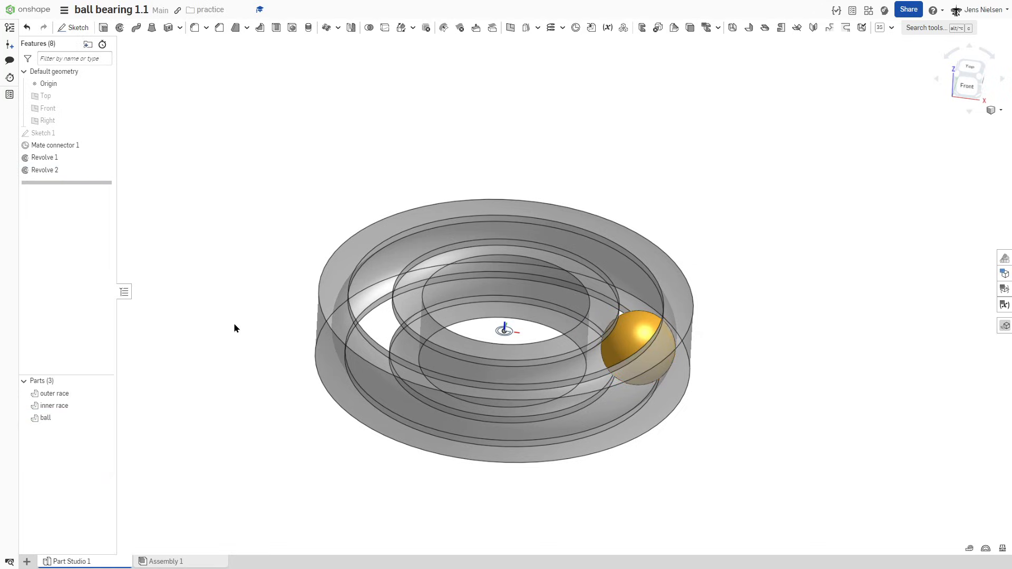
{"action": "mouse_move", "coordinate": [234, 49]}
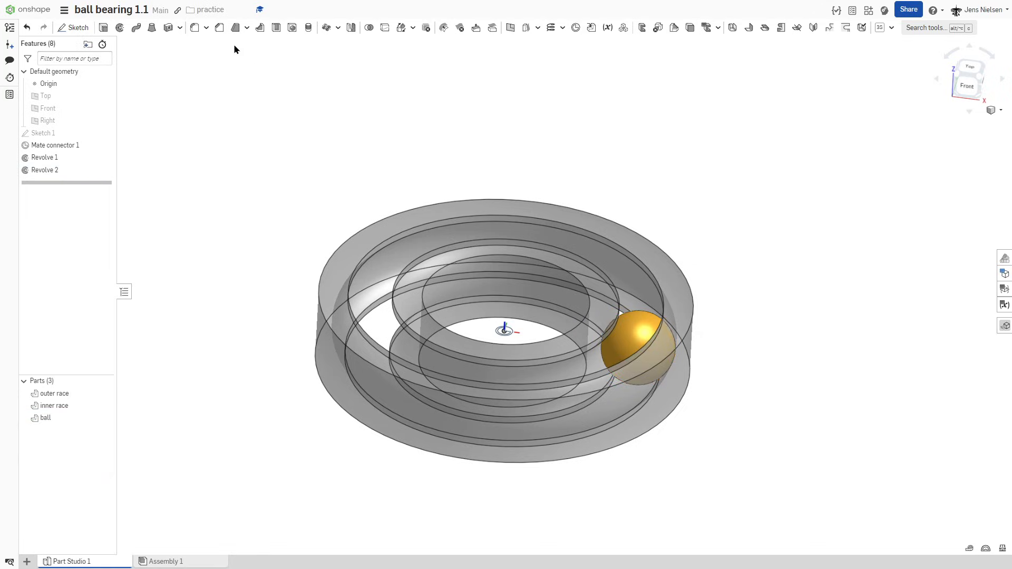
- Apply a 1 mm fillet to the race edges
{"action": "left_click", "coordinate": [195, 27]}
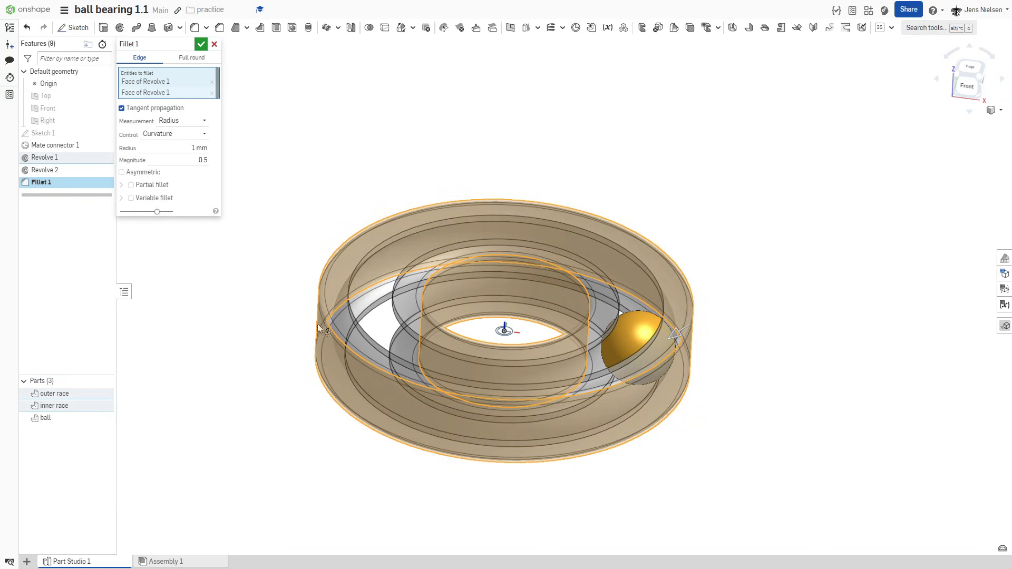
{"action": "mouse_move", "coordinate": [253, 203]}
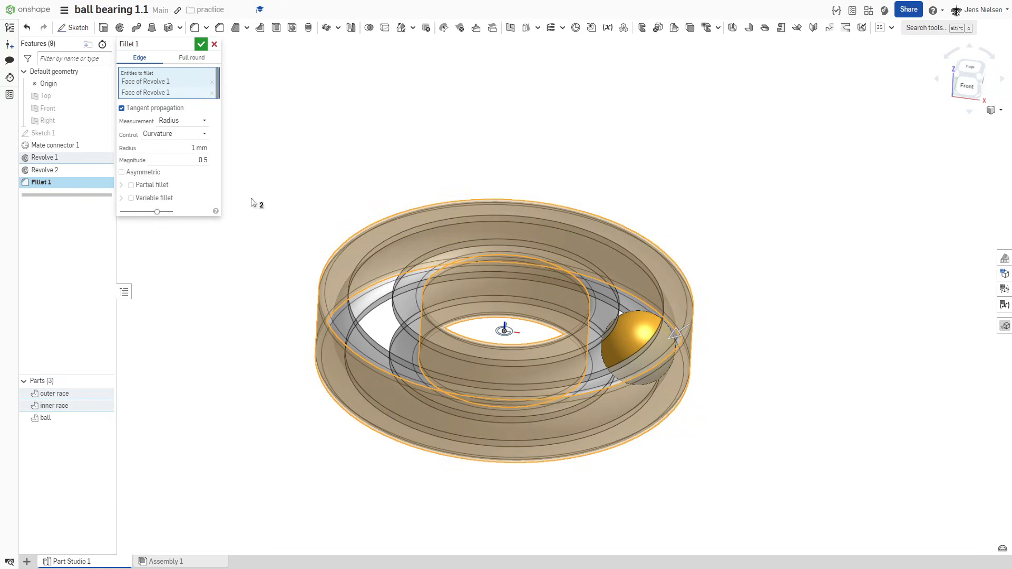
{"action": "mouse_move", "coordinate": [201, 44]}
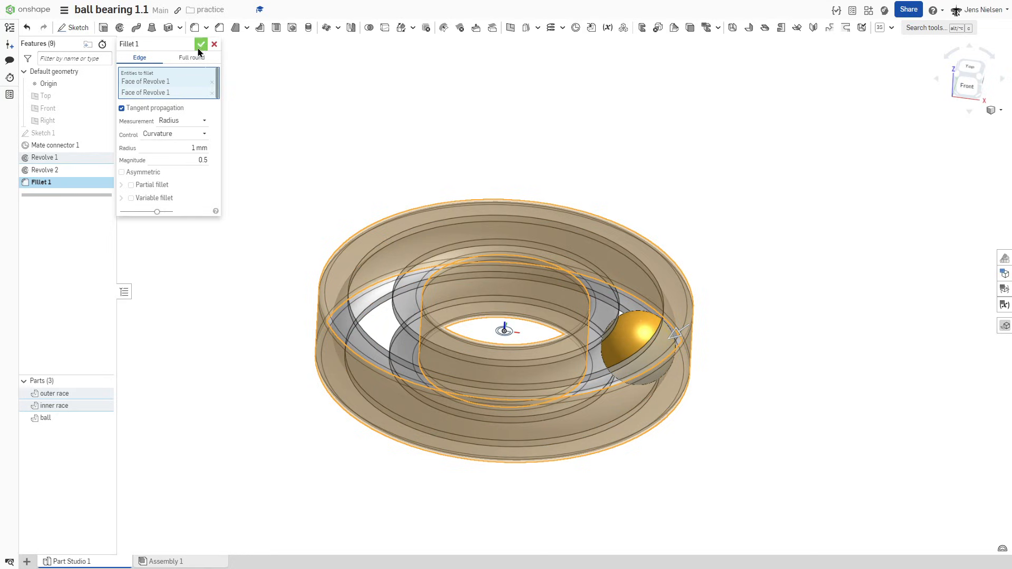
{"action": "left_click", "coordinate": [201, 44]}
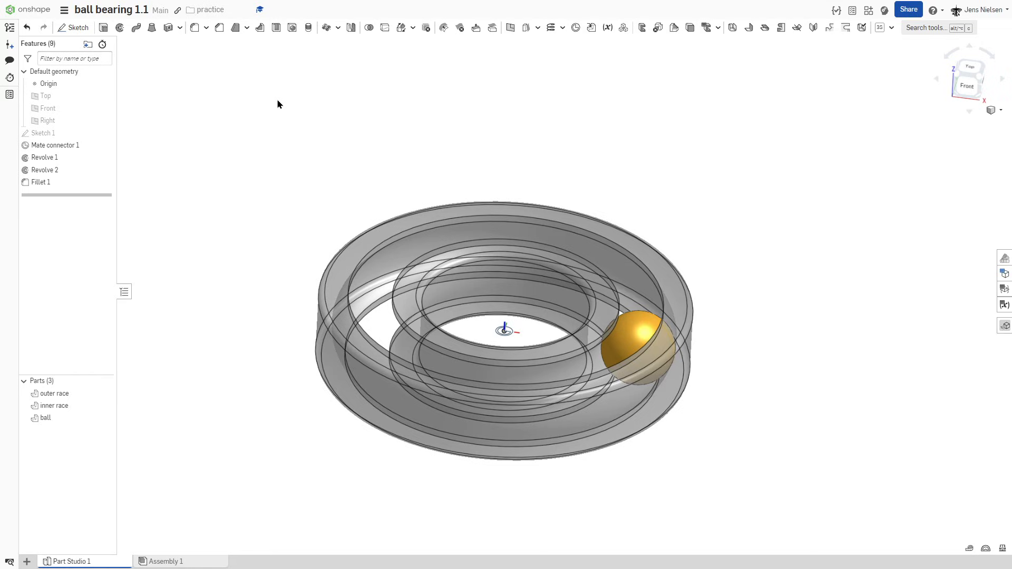
{"action": "mouse_move", "coordinate": [269, 133]}
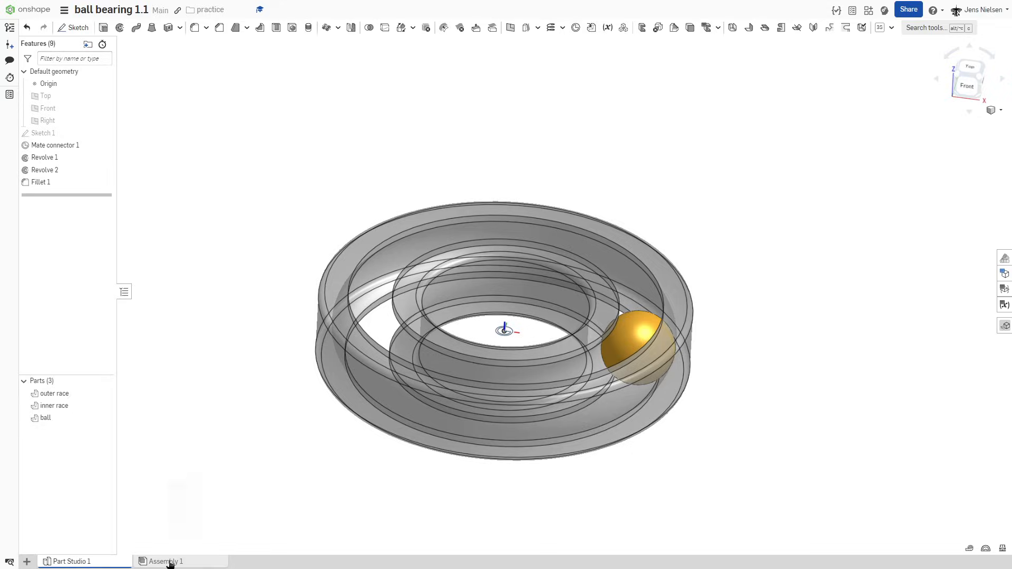
- Insert the ball, inner race and outer race from Part Studio 1 into Assembly 1
{"action": "left_click", "coordinate": [165, 561]}
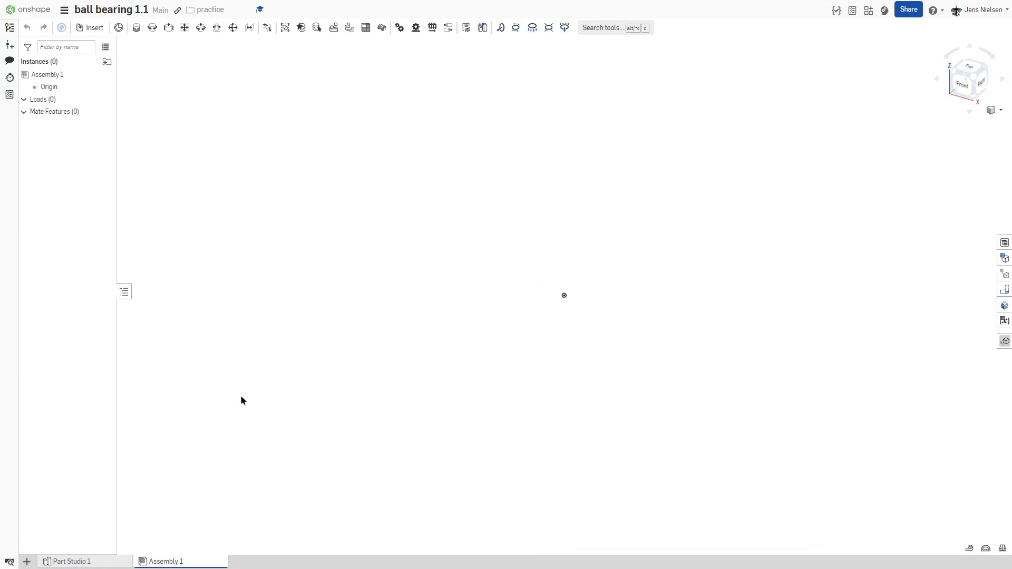
{"action": "mouse_move", "coordinate": [105, 46]}
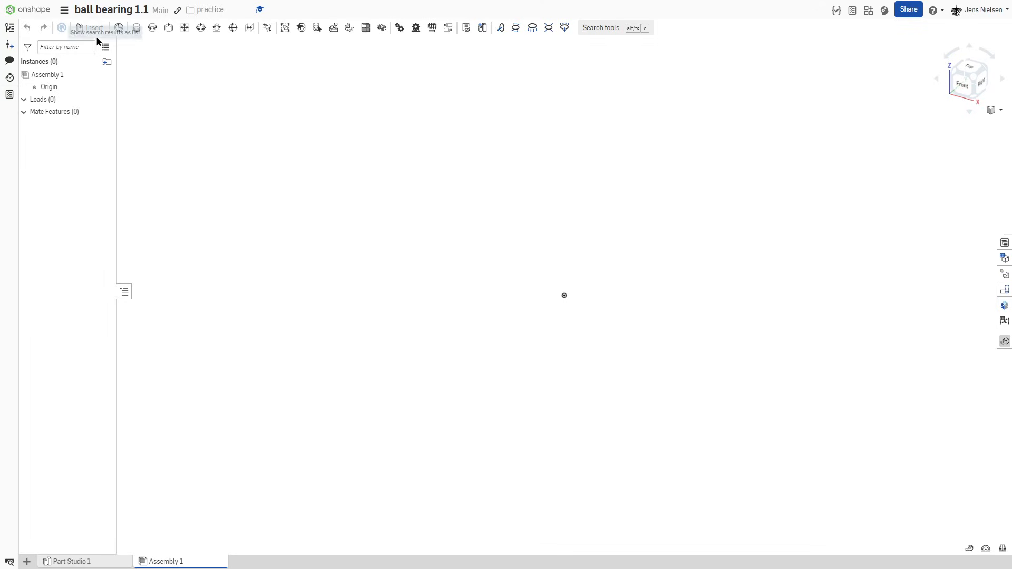
{"action": "left_click", "coordinate": [95, 27]}
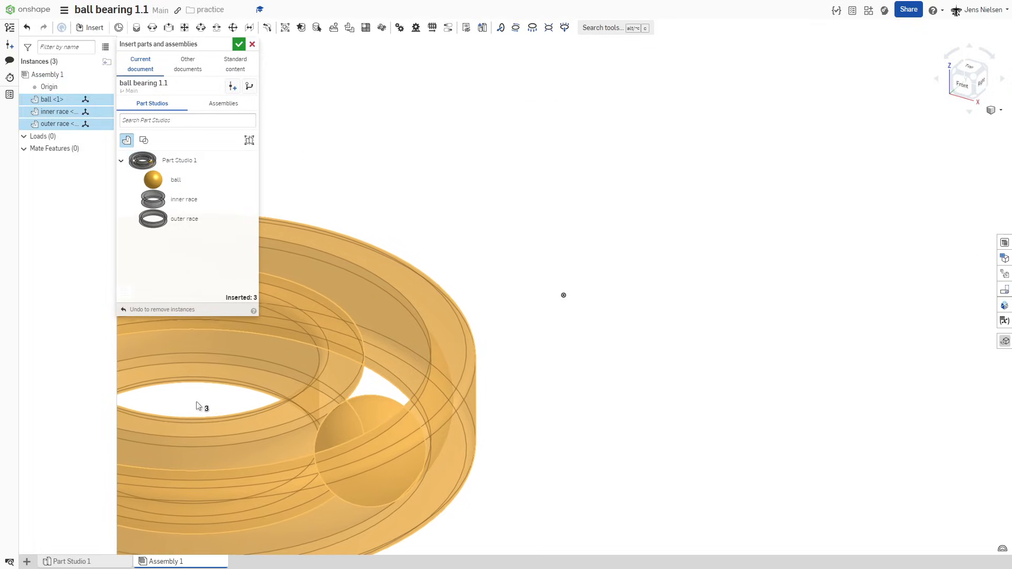
{"action": "left_click", "coordinate": [239, 43]}
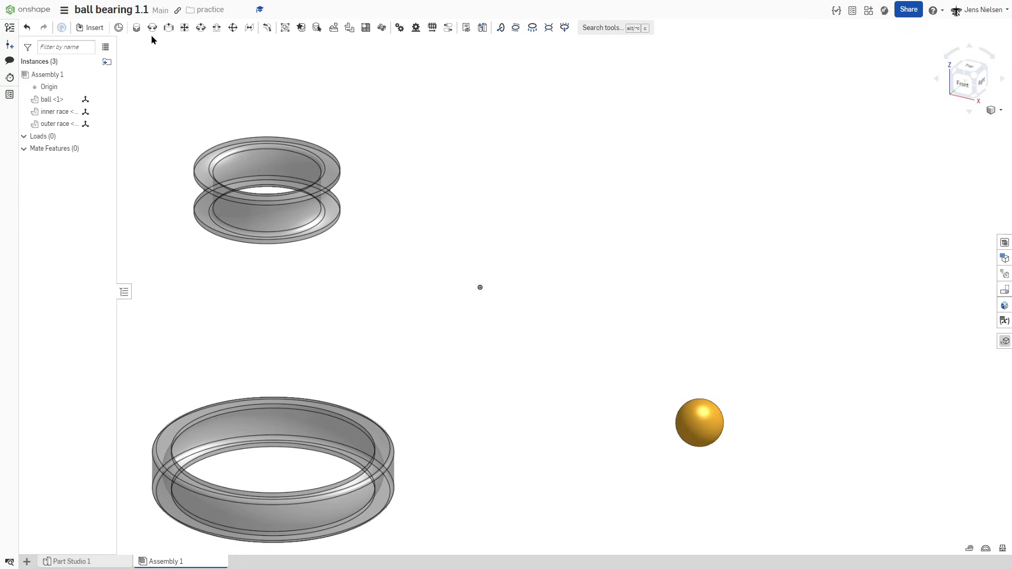
- Revolute-mate the inner race's centre to the origin, then start Revolute 2 for the outer race
{"action": "left_click", "coordinate": [153, 27]}
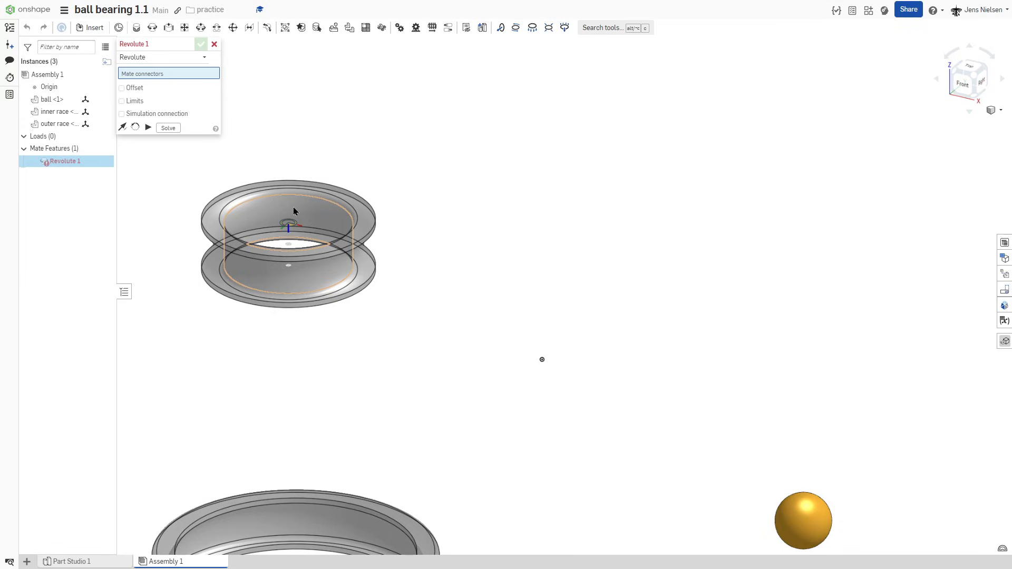
{"action": "key", "text": "shift"}
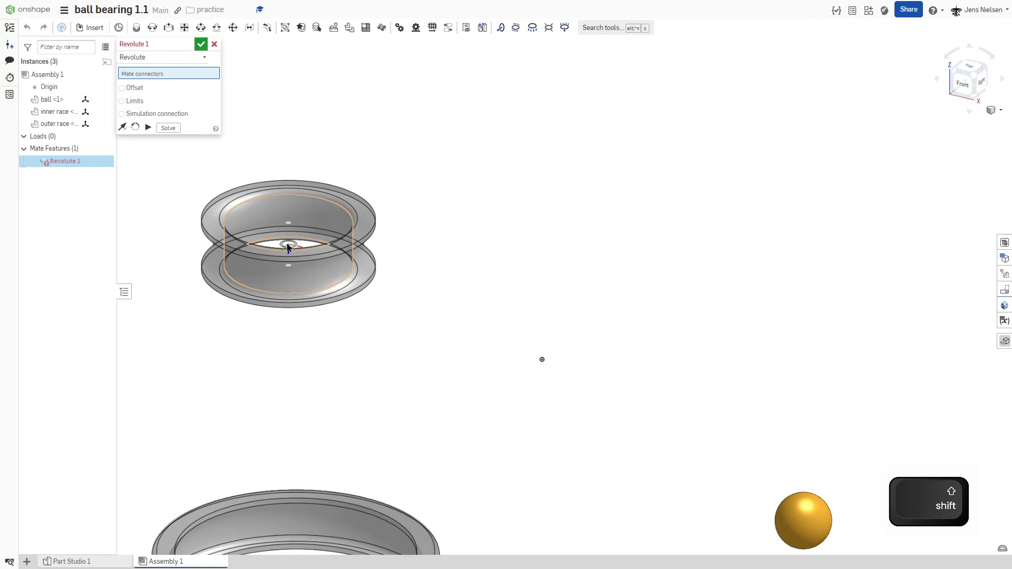
{"action": "left_click", "coordinate": [289, 248]}
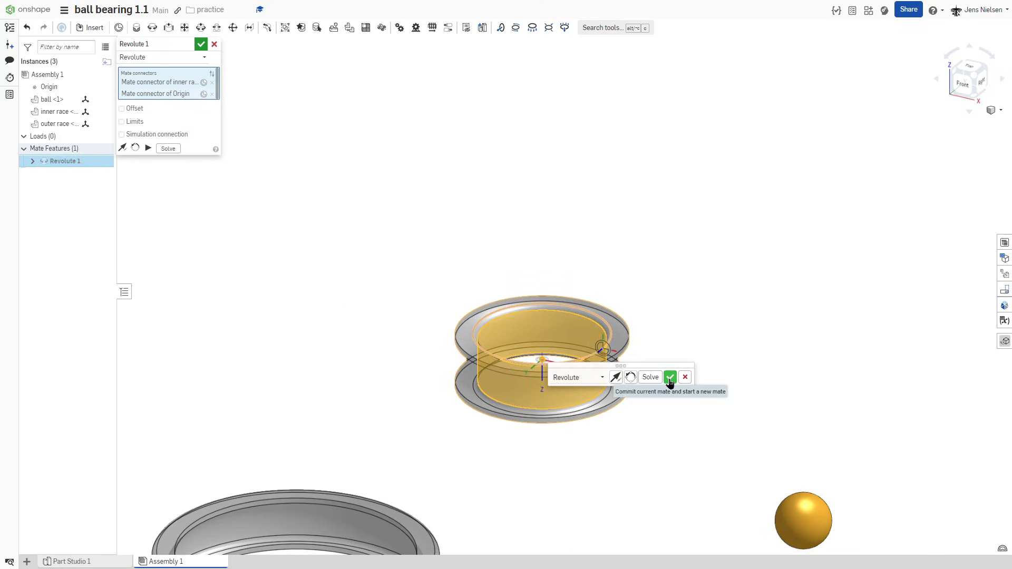
{"action": "left_click", "coordinate": [670, 377]}
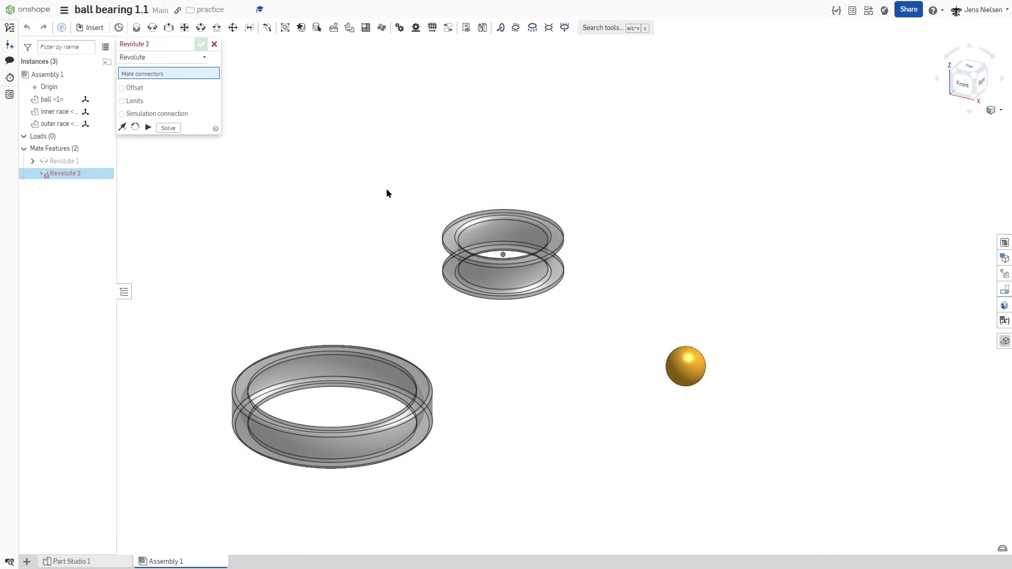
{"action": "key", "text": "shift"}
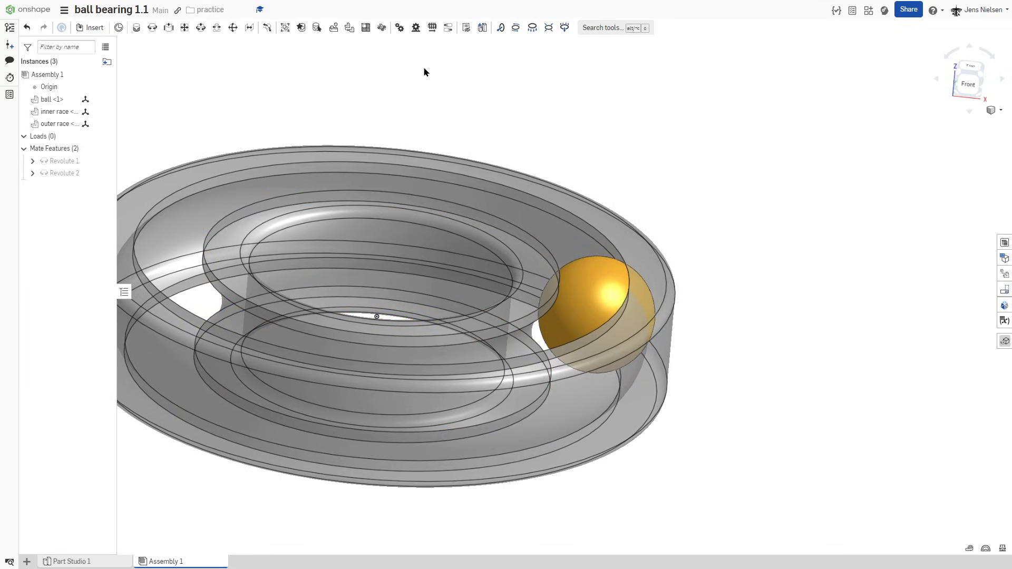
{"action": "mouse_move", "coordinate": [266, 27]}
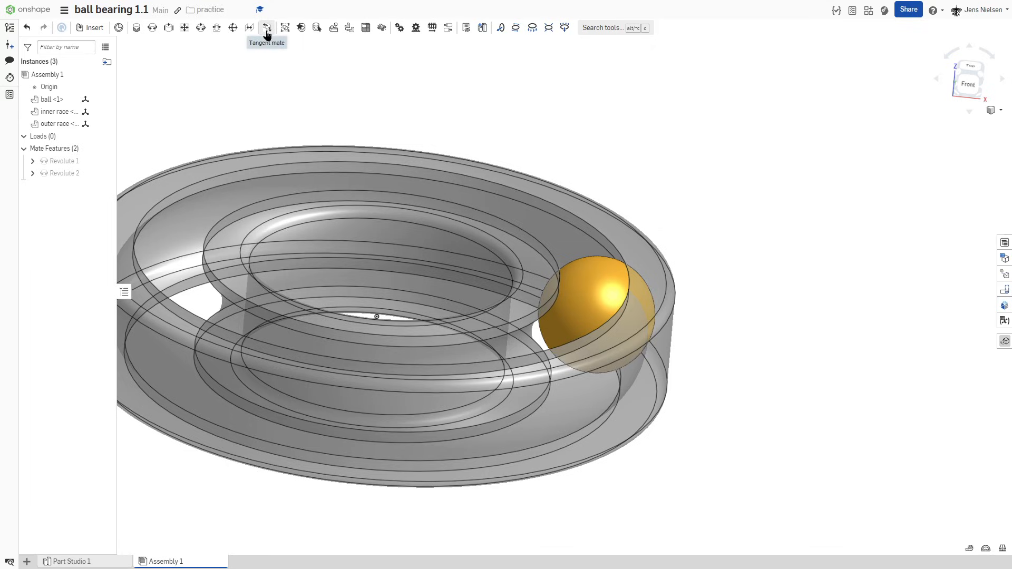
- Tangent-mate the ball to the inner race groove, flipping orientation as needed
{"action": "left_click", "coordinate": [266, 27]}
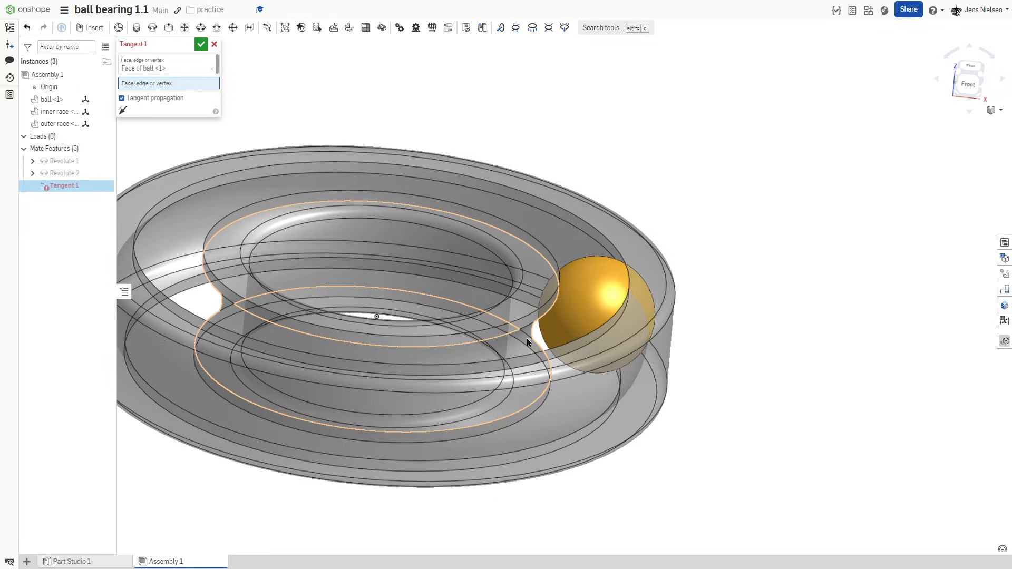
{"action": "left_click", "coordinate": [374, 290]}
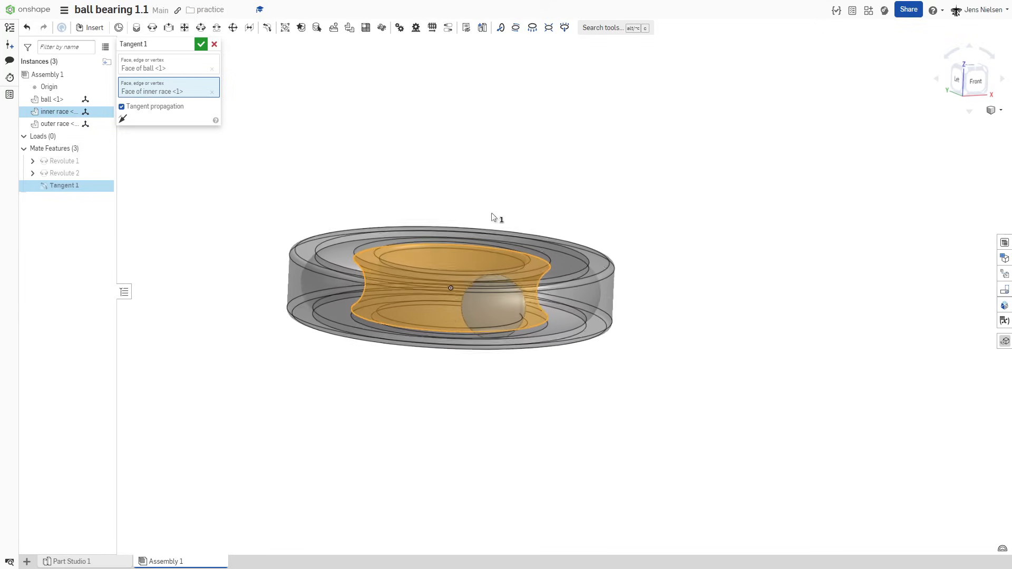
{"action": "left_click", "coordinate": [121, 119]}
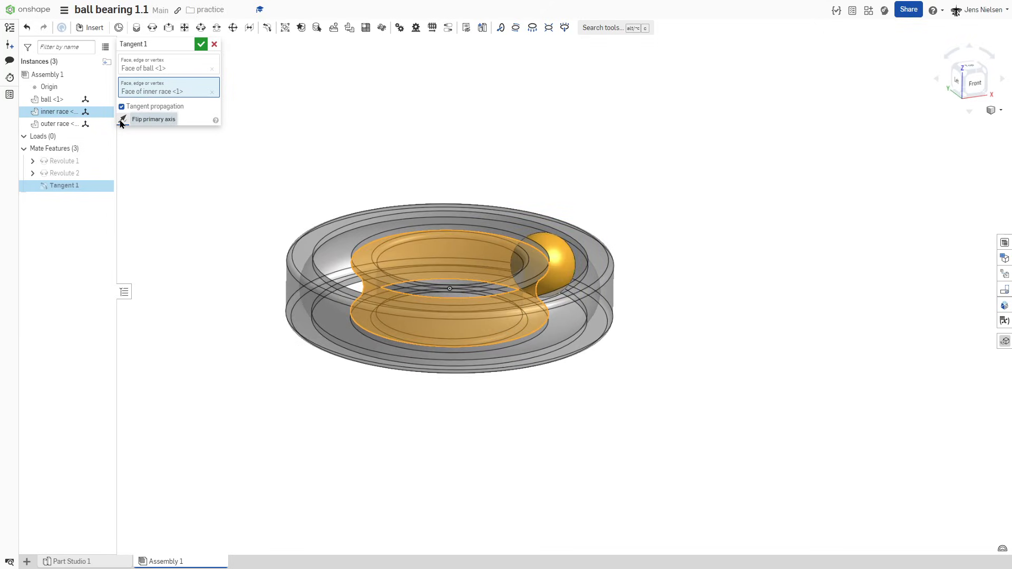
{"action": "left_click", "coordinate": [121, 118]}
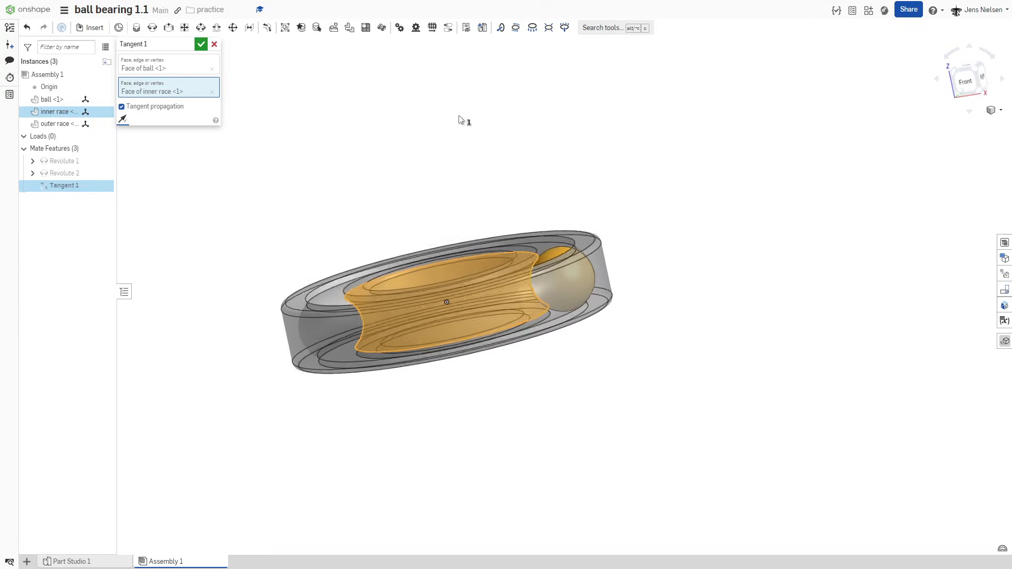
{"action": "left_click", "coordinate": [214, 44]}
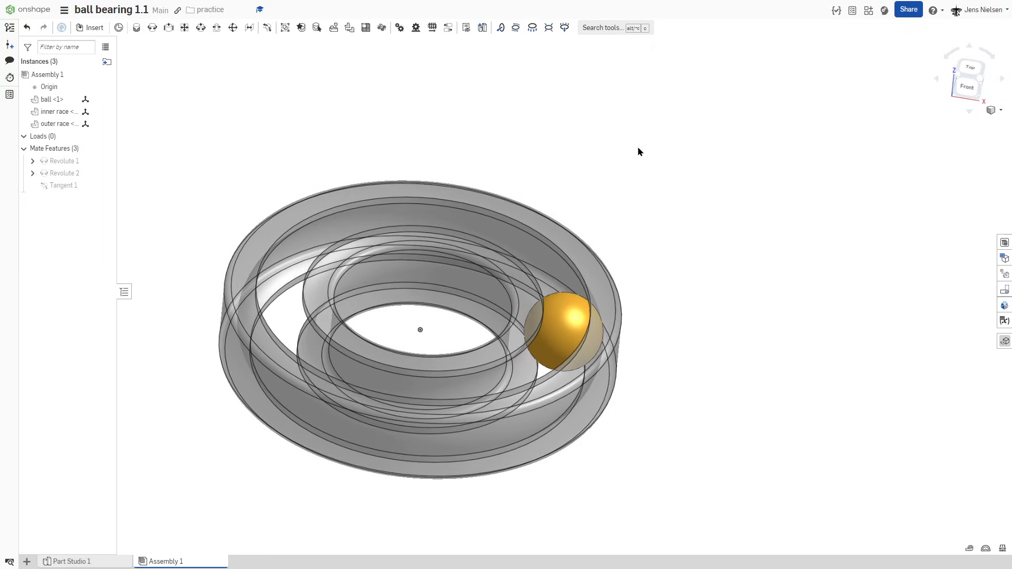
{"action": "mouse_move", "coordinate": [119, 27]}
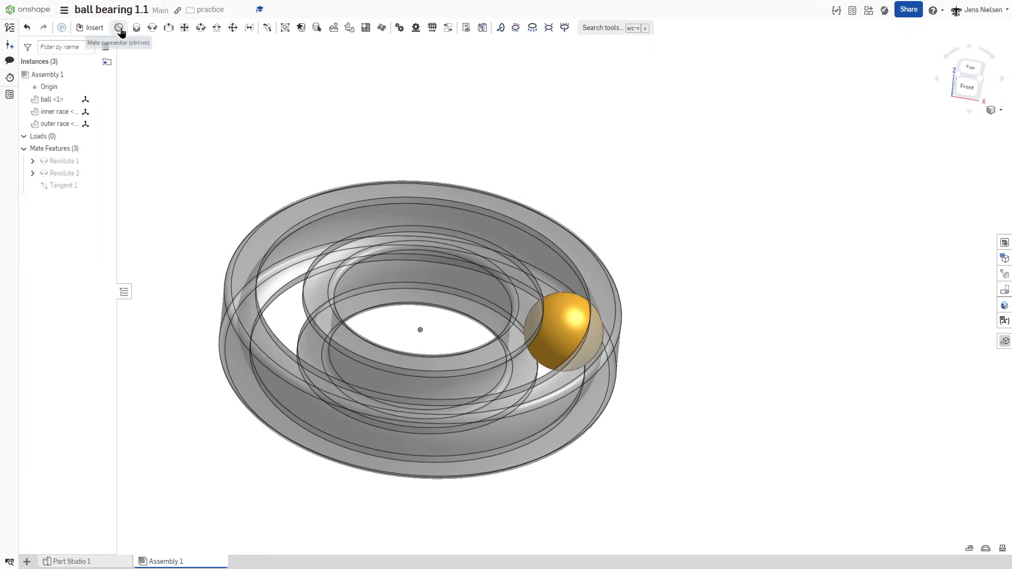
- Place a mate connector on the origin at the bearing's center
{"action": "left_click", "coordinate": [119, 27]}
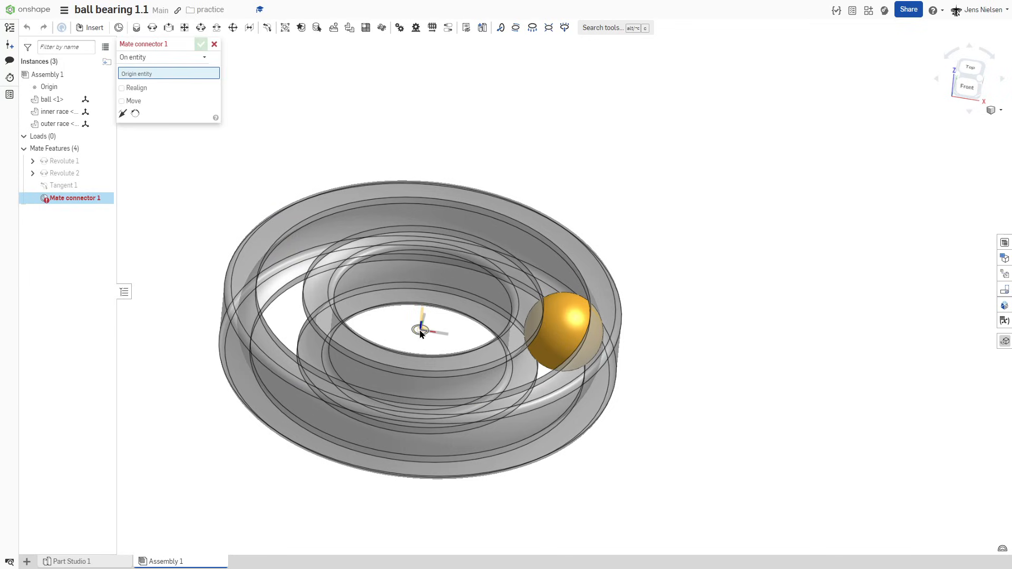
{"action": "left_click", "coordinate": [200, 44]}
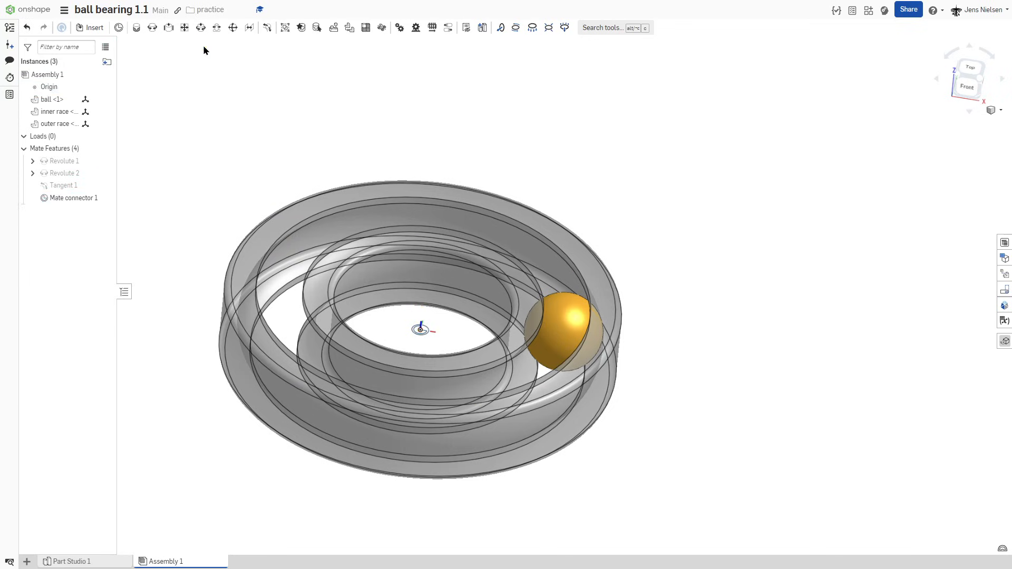
{"action": "mouse_move", "coordinate": [336, 75]}
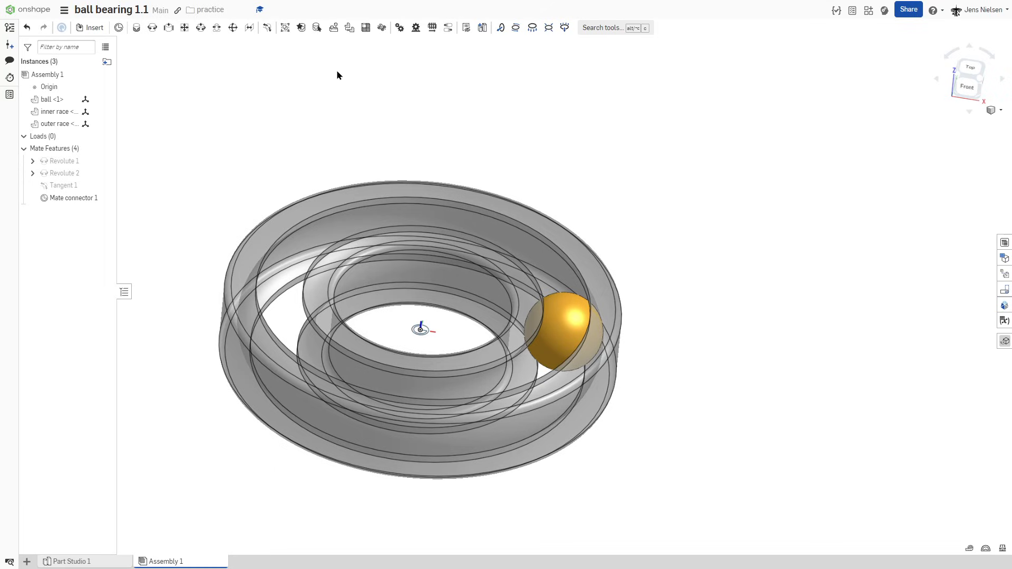
{"action": "mouse_move", "coordinate": [382, 27]}
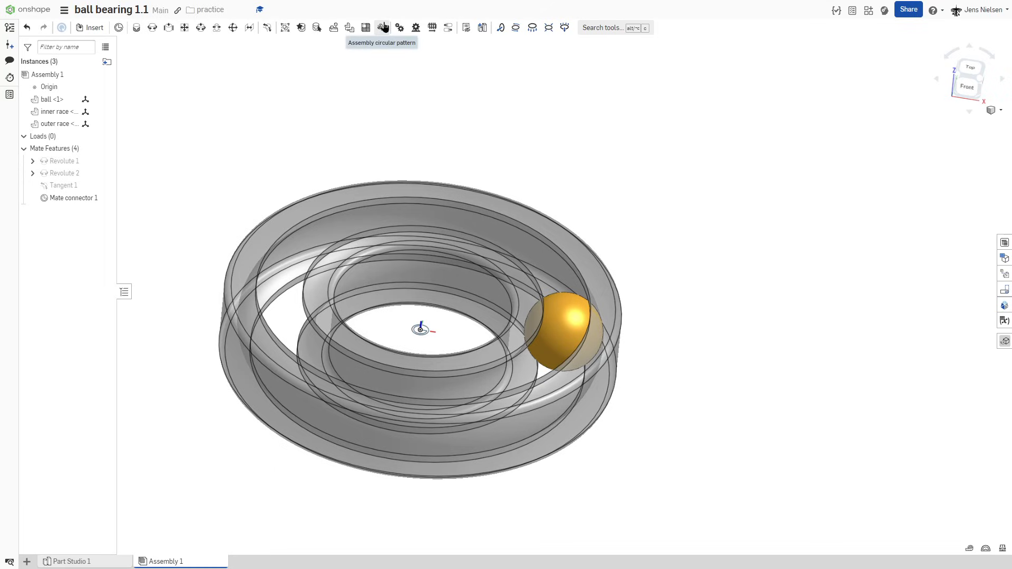
- Circular-pattern ball <1> eight times around Mate connector 1
{"action": "left_click", "coordinate": [383, 27]}
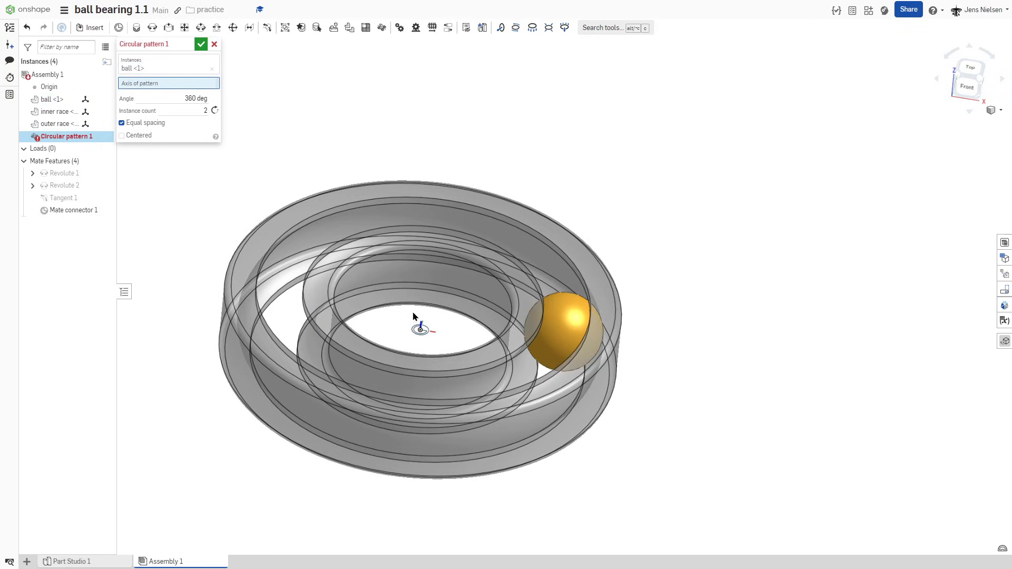
{"action": "left_click", "coordinate": [72, 210]}
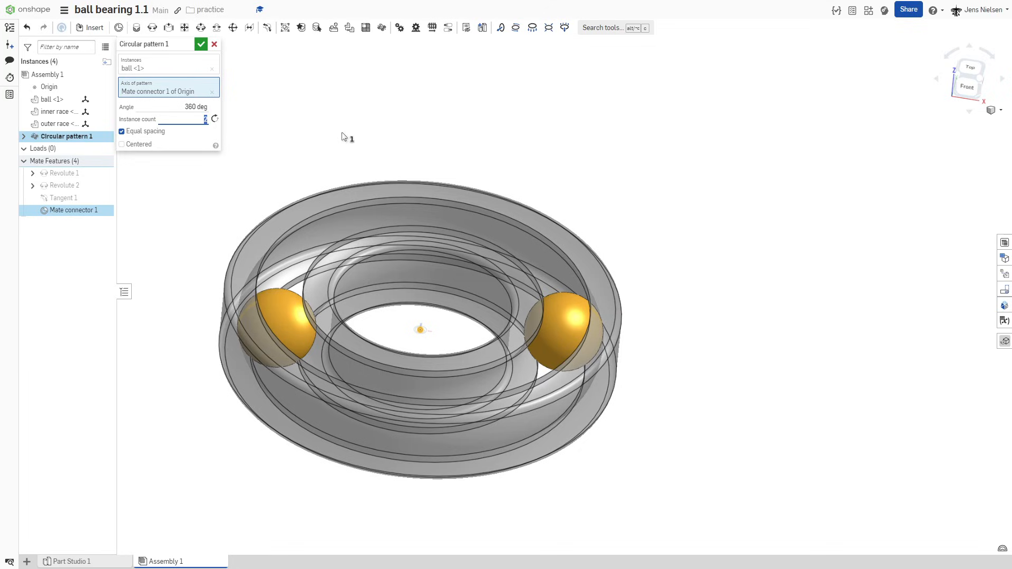
{"action": "left_click", "coordinate": [201, 44]}
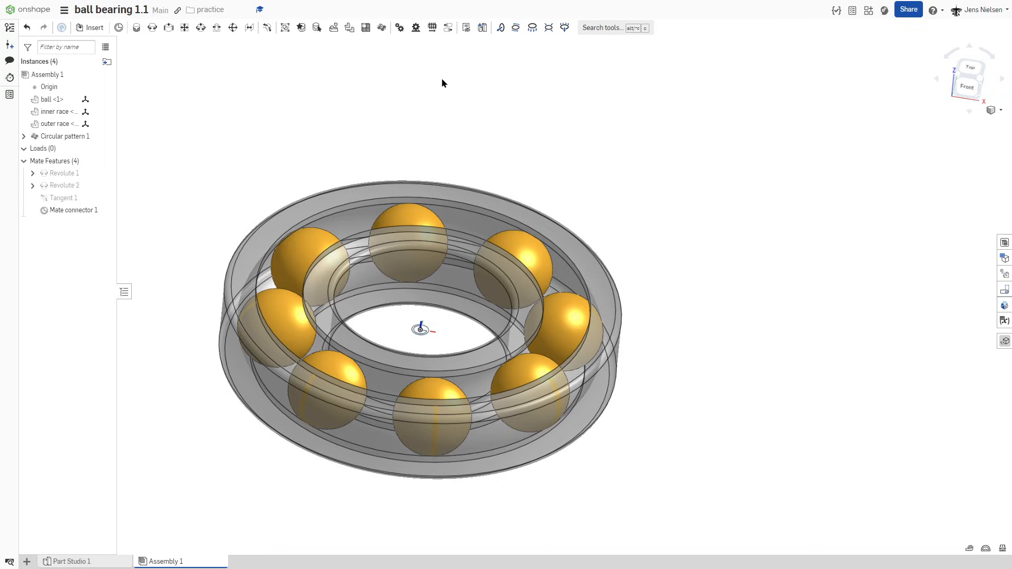
{"action": "mouse_move", "coordinate": [433, 83]}
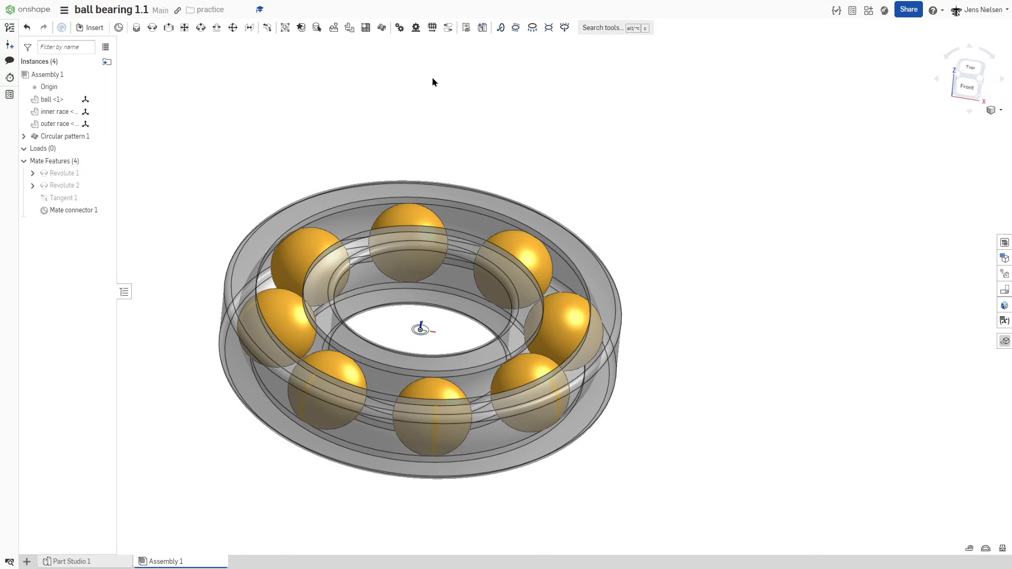
{"action": "mouse_move", "coordinate": [528, 163]}
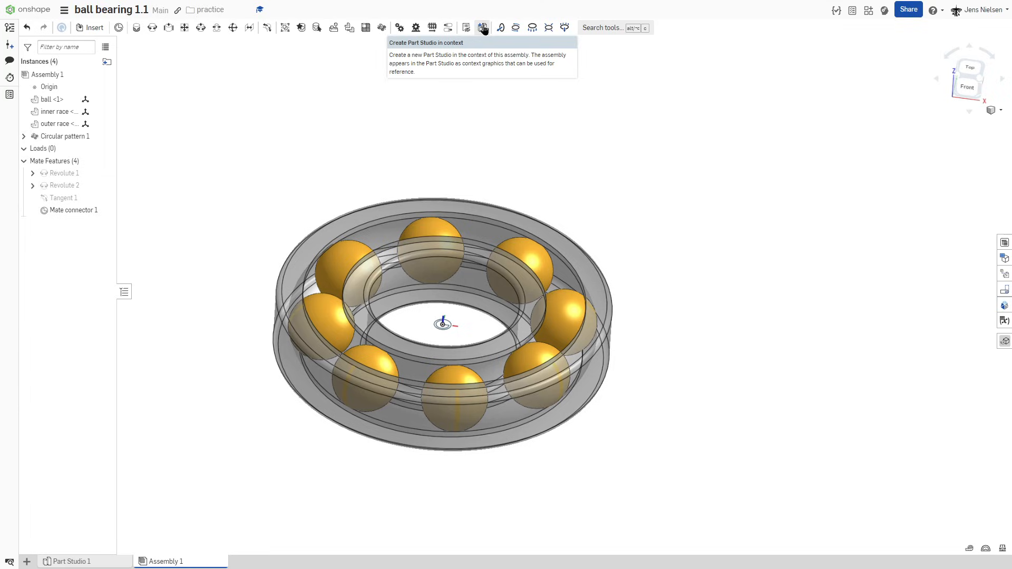
- Create Part Studio 2 in context with Mate connector 1 as origin, and open it
{"action": "left_click", "coordinate": [483, 27]}
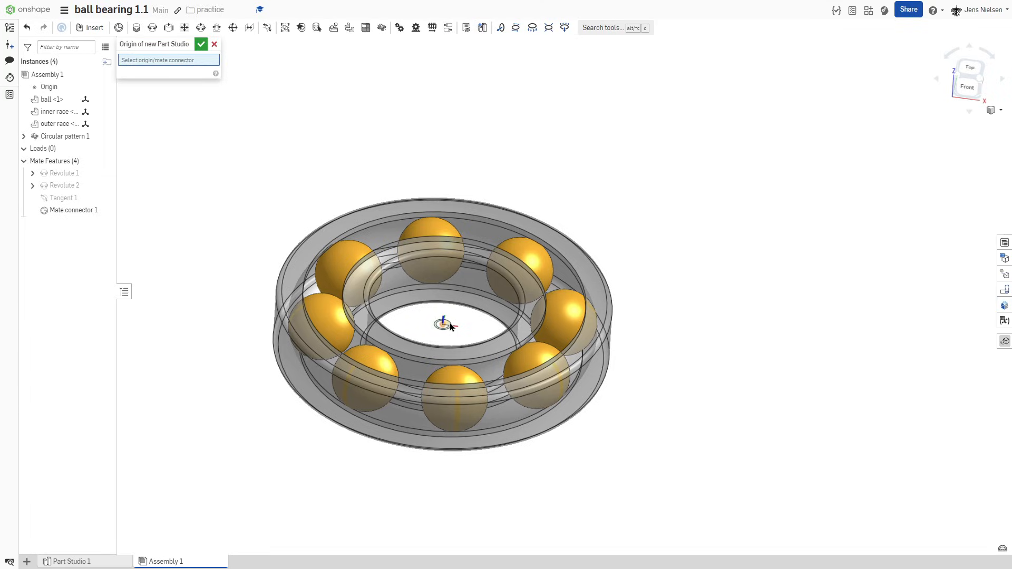
{"action": "left_click", "coordinate": [74, 210]}
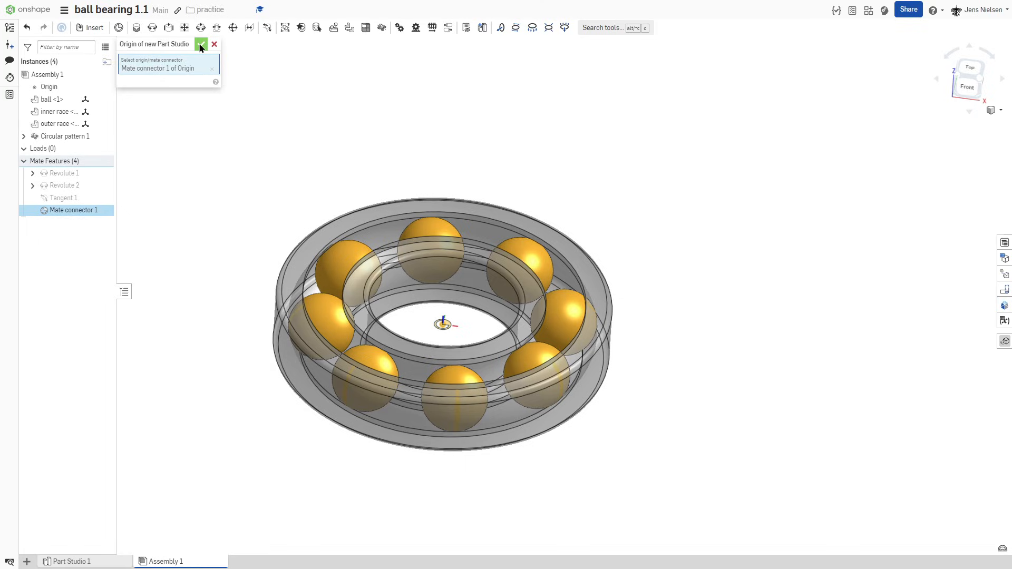
{"action": "left_click", "coordinate": [201, 44]}
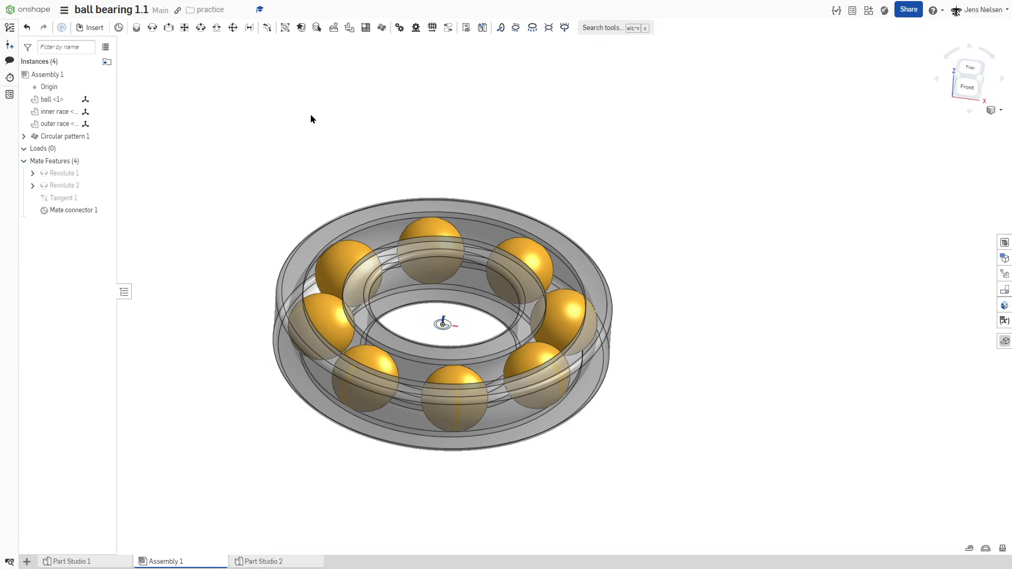
{"action": "left_click", "coordinate": [264, 561]}
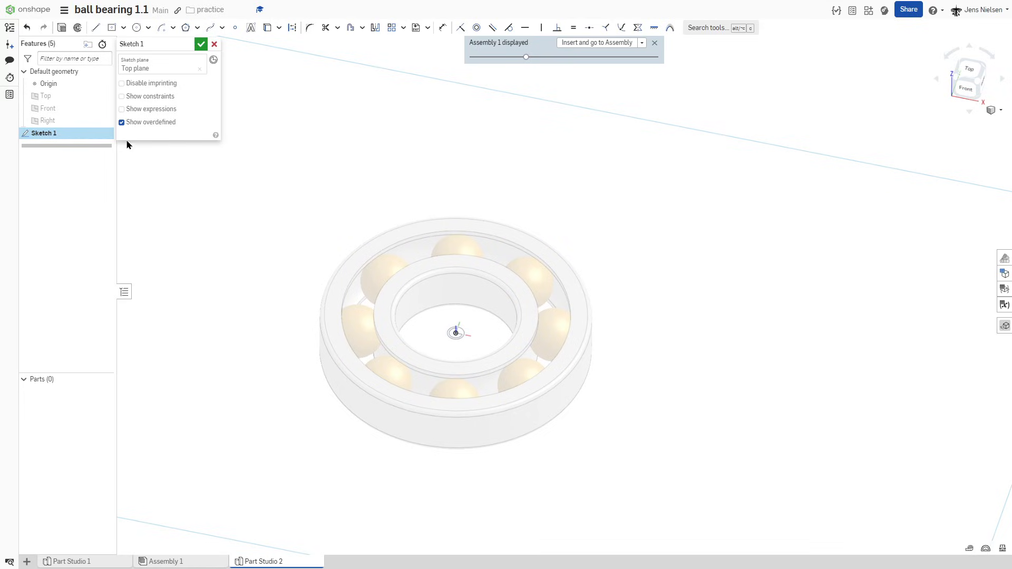
{"action": "mouse_move", "coordinate": [278, 69]}
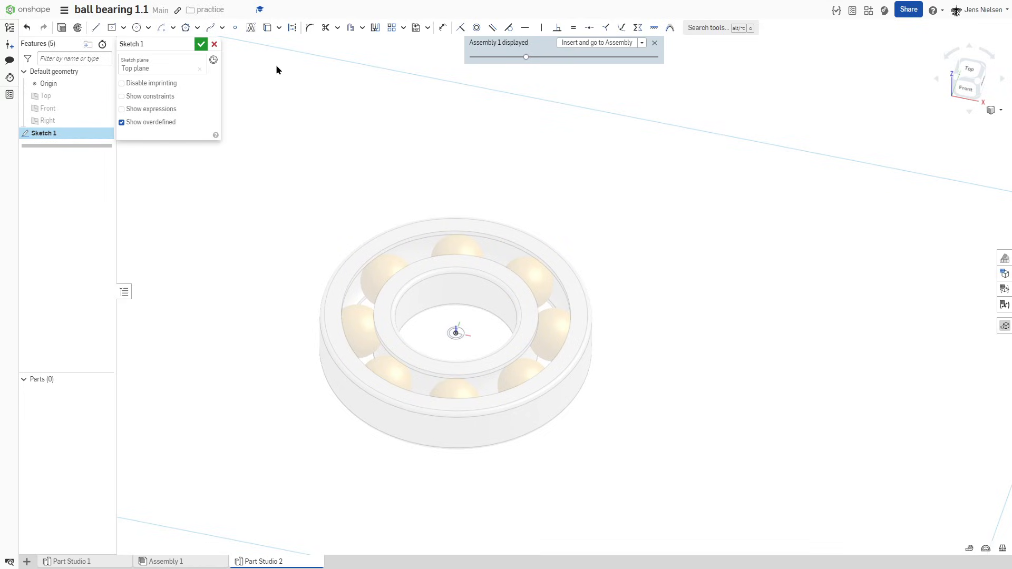
- Project a ball's outline into Sketch 1 and reference its centre for the circle
{"action": "key", "text": "u"}
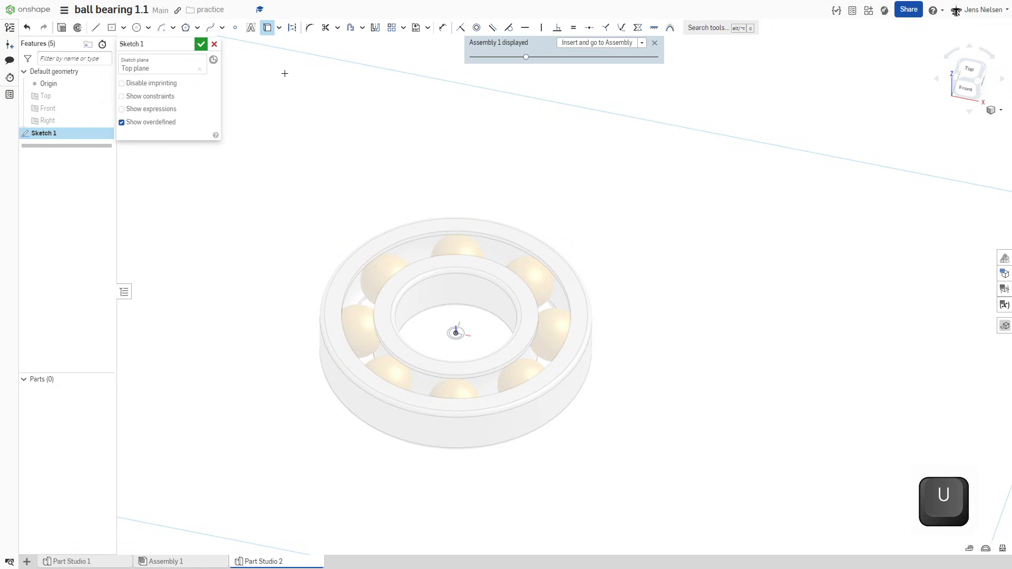
{"action": "left_click", "coordinate": [535, 279]}
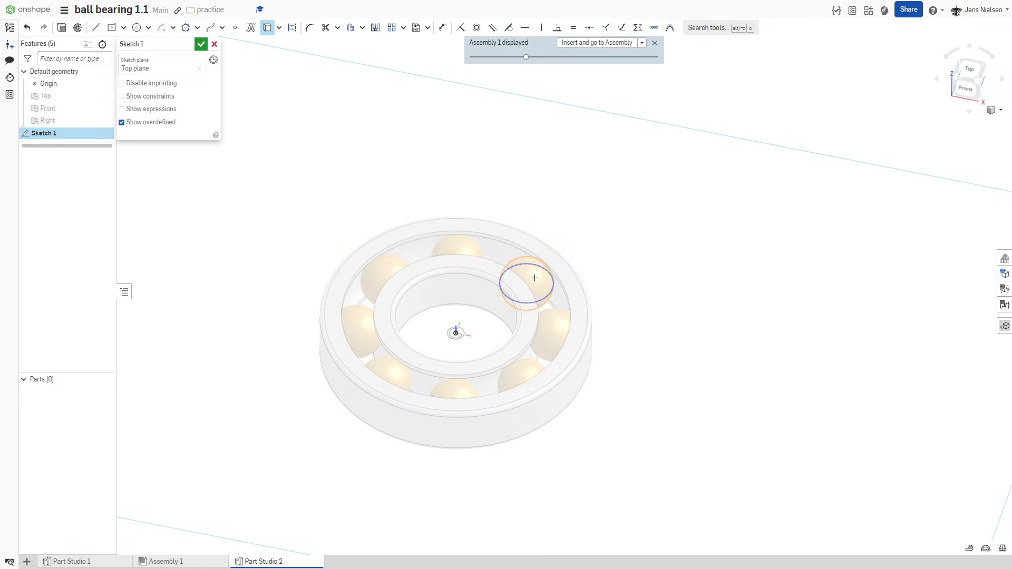
{"action": "left_click", "coordinate": [526, 283]}
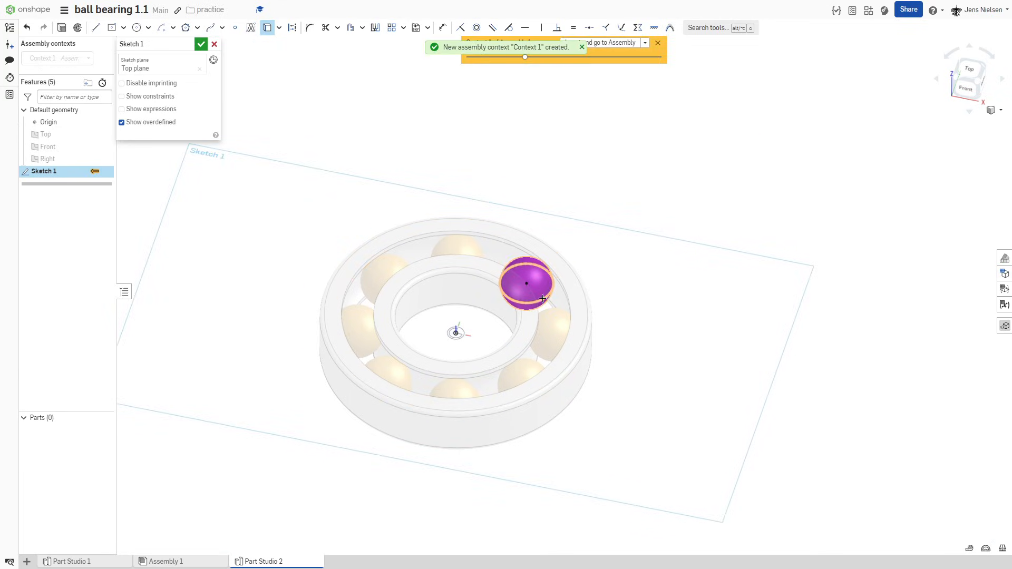
{"action": "mouse_move", "coordinate": [540, 299]}
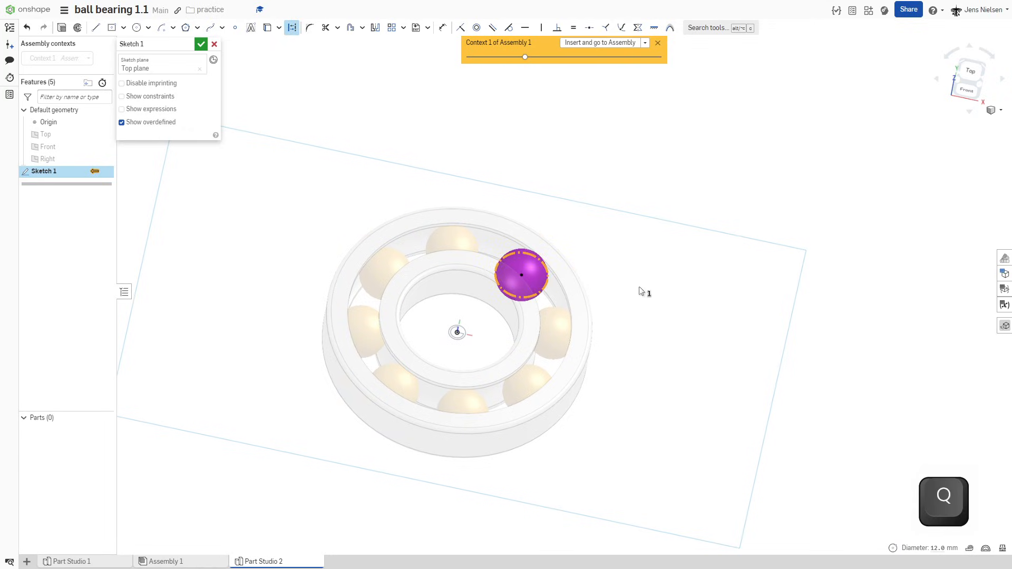
{"action": "left_click", "coordinate": [648, 291]}
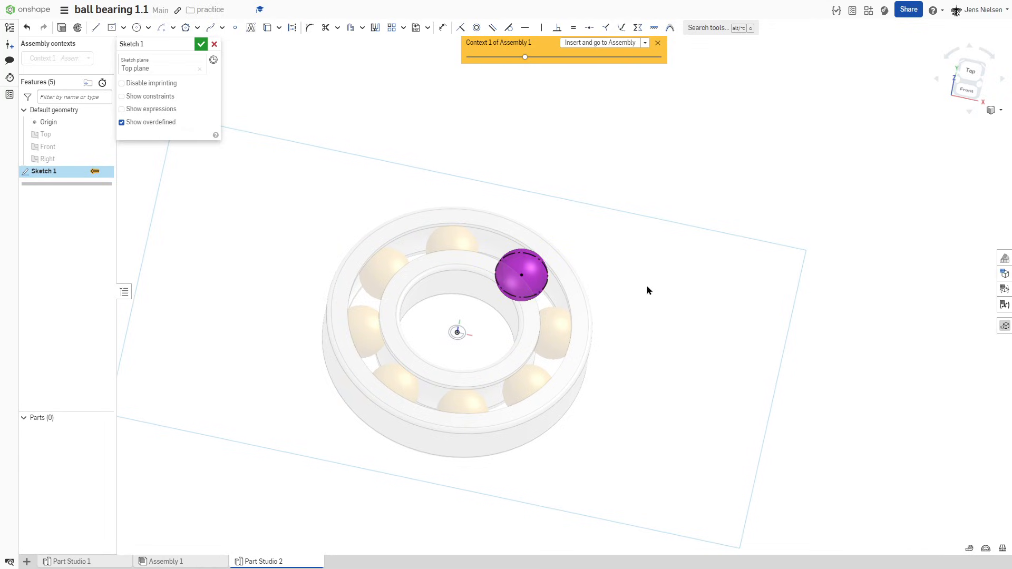
{"action": "left_click", "coordinate": [136, 27]}
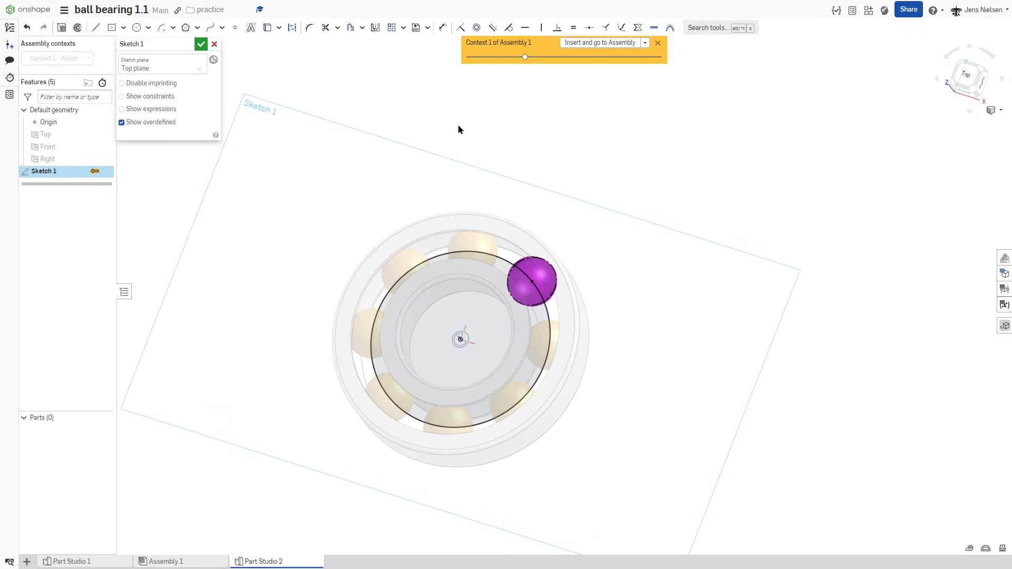
{"action": "mouse_move", "coordinate": [202, 45]}
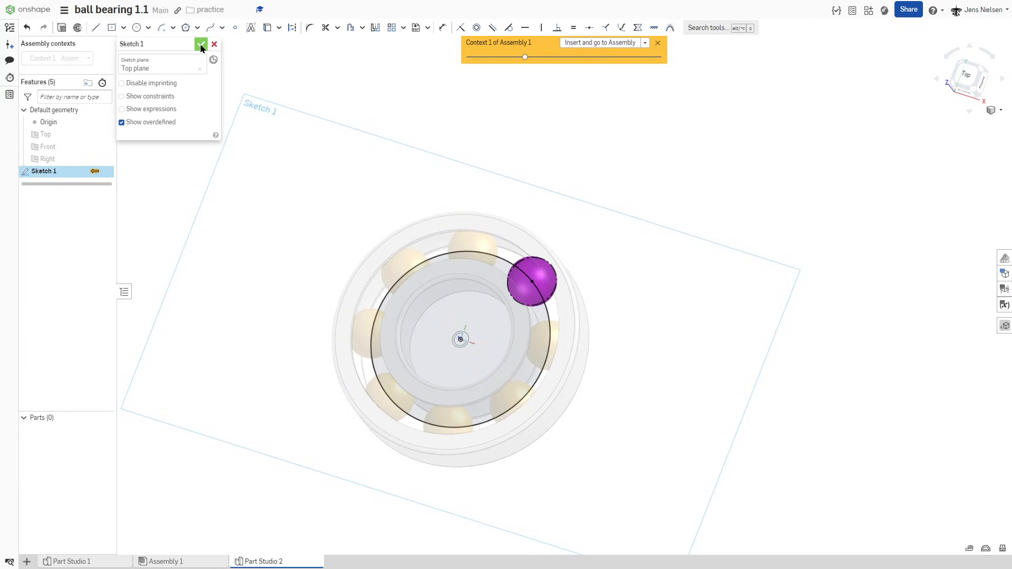
- Extrude the circle as a thin mid-plane wall, 3 mm thick and 25 mm deep
{"action": "left_click", "coordinate": [201, 43]}
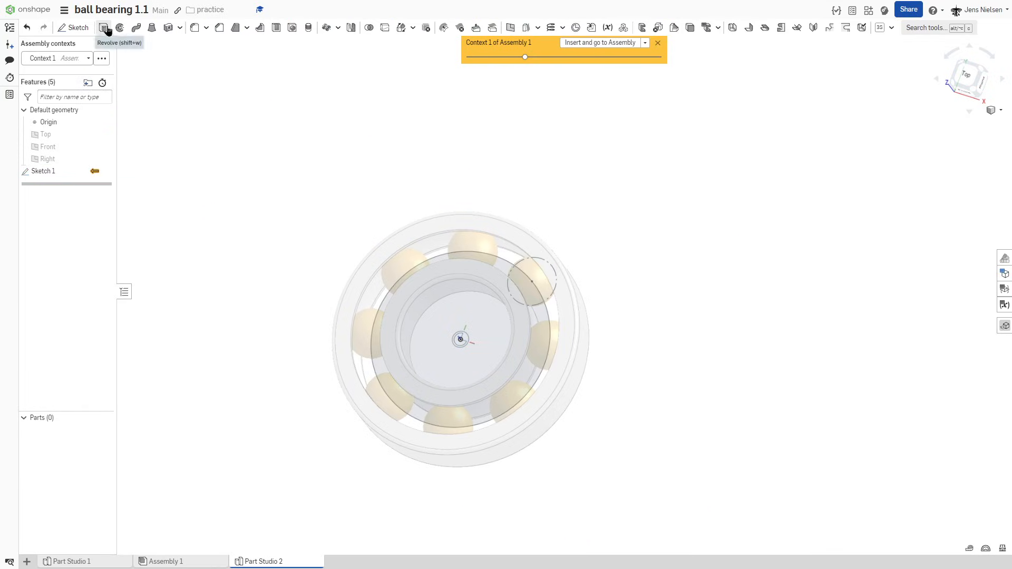
{"action": "left_click", "coordinate": [103, 27]}
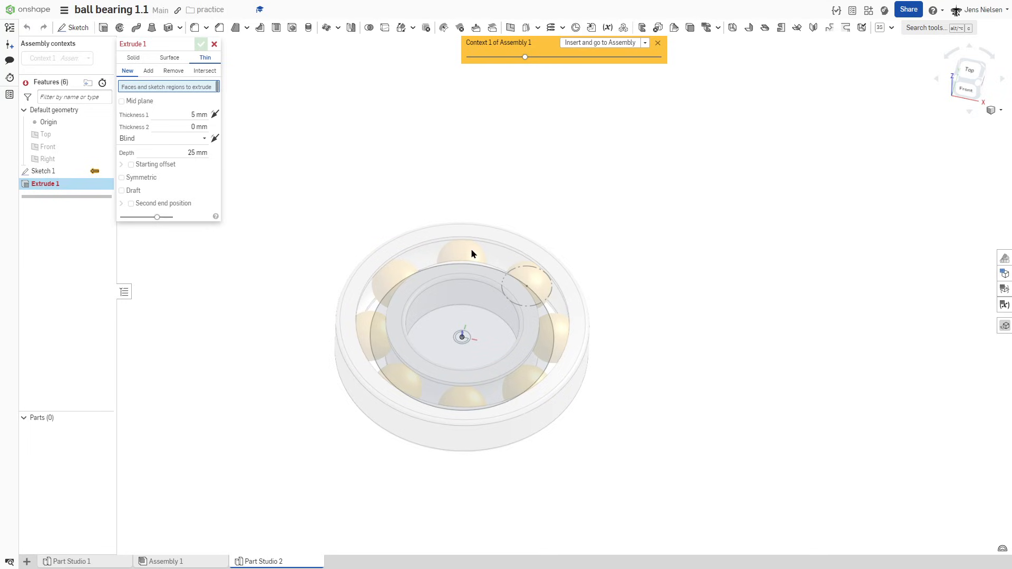
{"action": "left_click", "coordinate": [469, 264]}
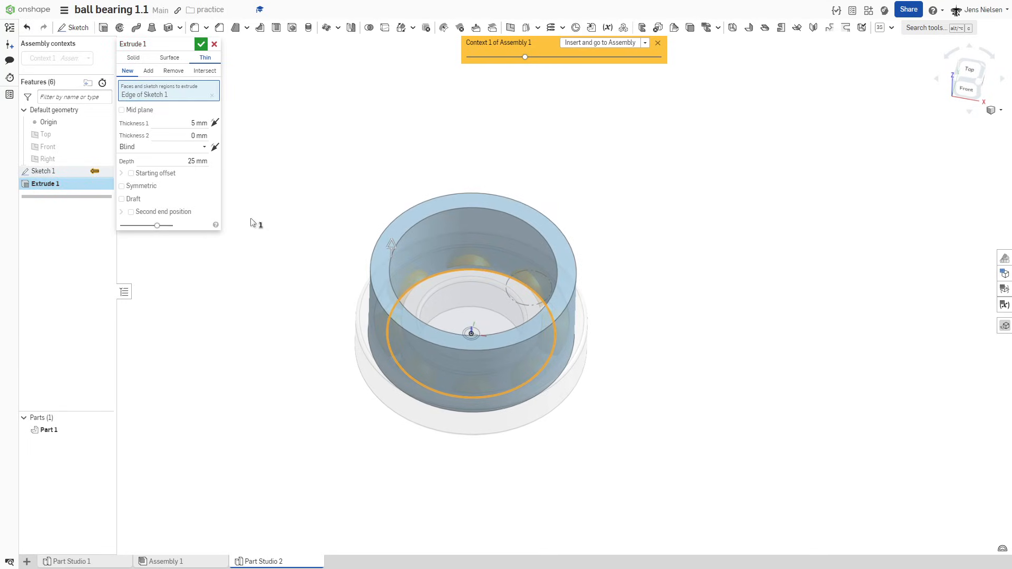
{"action": "left_click", "coordinate": [121, 110]}
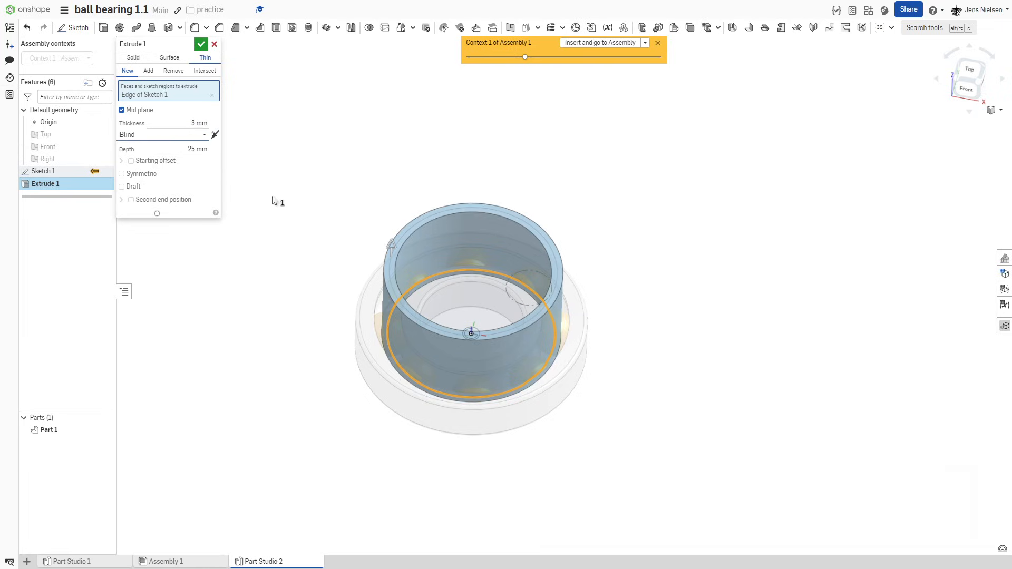
{"action": "mouse_move", "coordinate": [201, 150]}
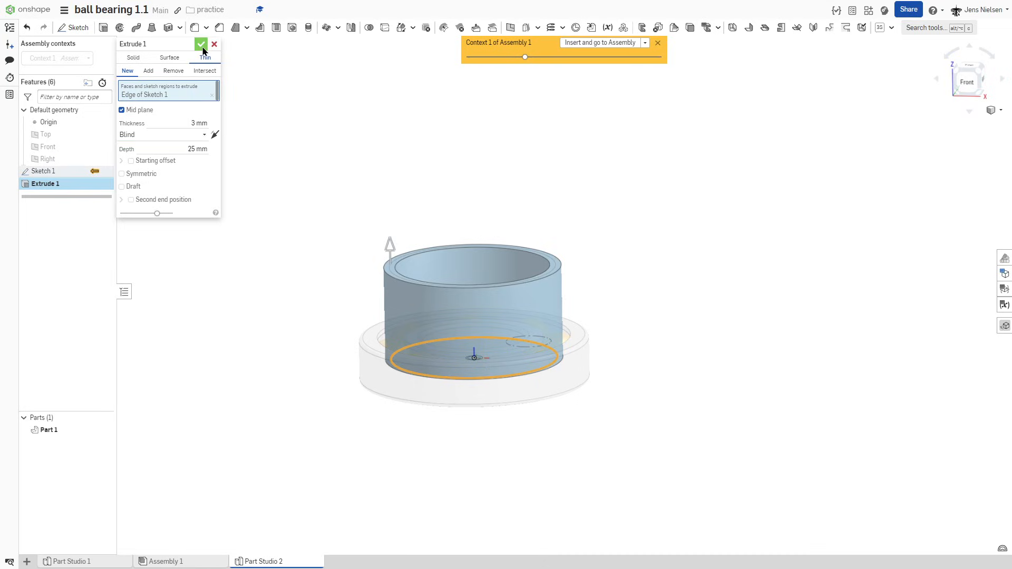
{"action": "left_click", "coordinate": [201, 44]}
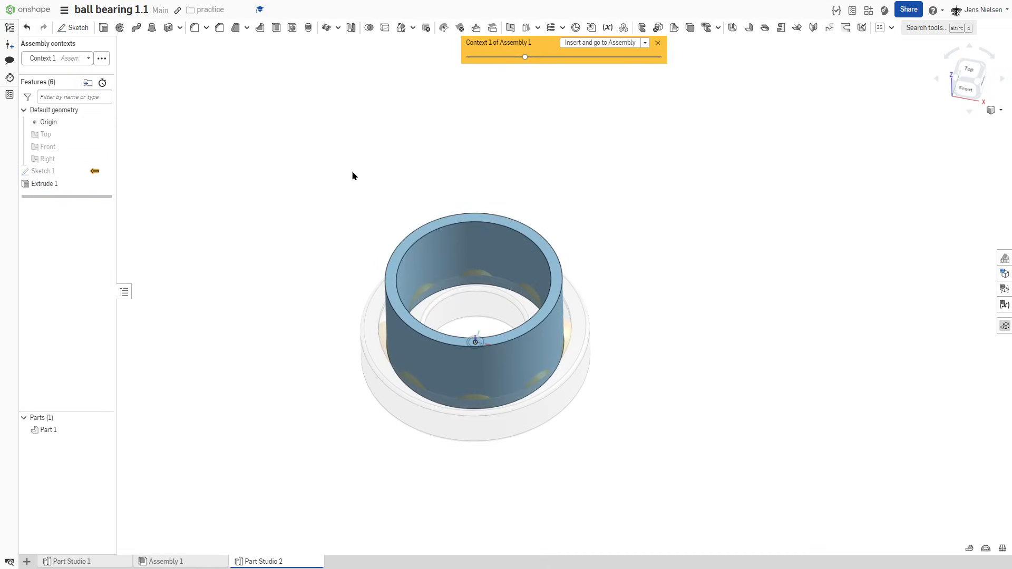
{"action": "mouse_move", "coordinate": [354, 172]}
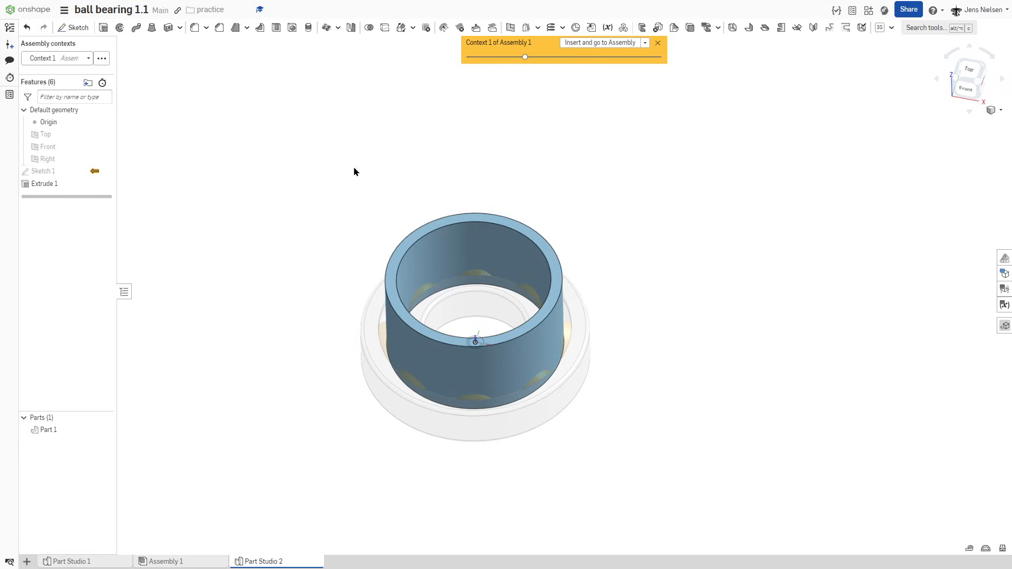
- Boolean-subtract the eight balls from Part 1, keeping the tools
{"action": "left_click", "coordinate": [369, 27]}
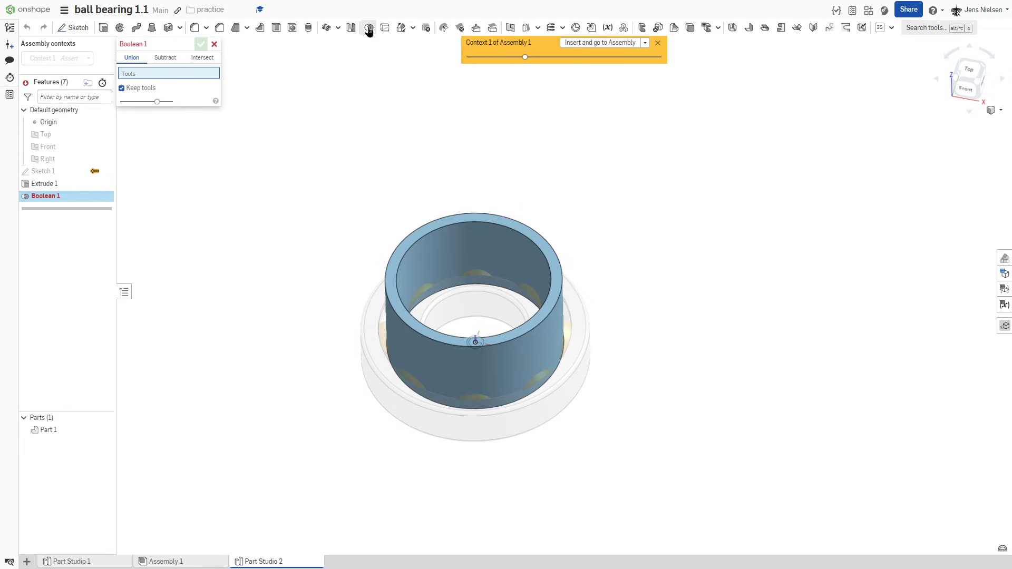
{"action": "left_click", "coordinate": [165, 57]}
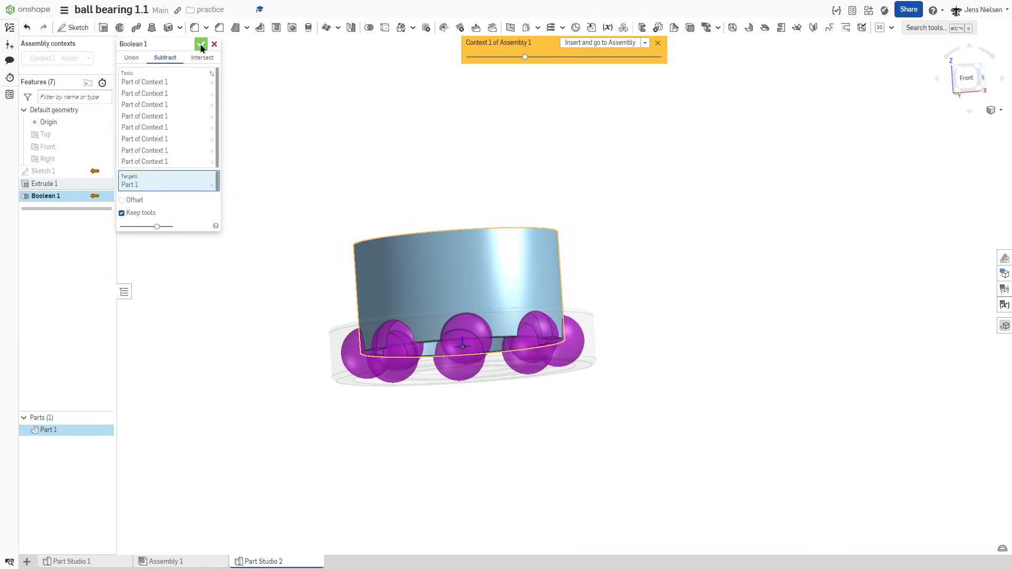
{"action": "left_click", "coordinate": [201, 44]}
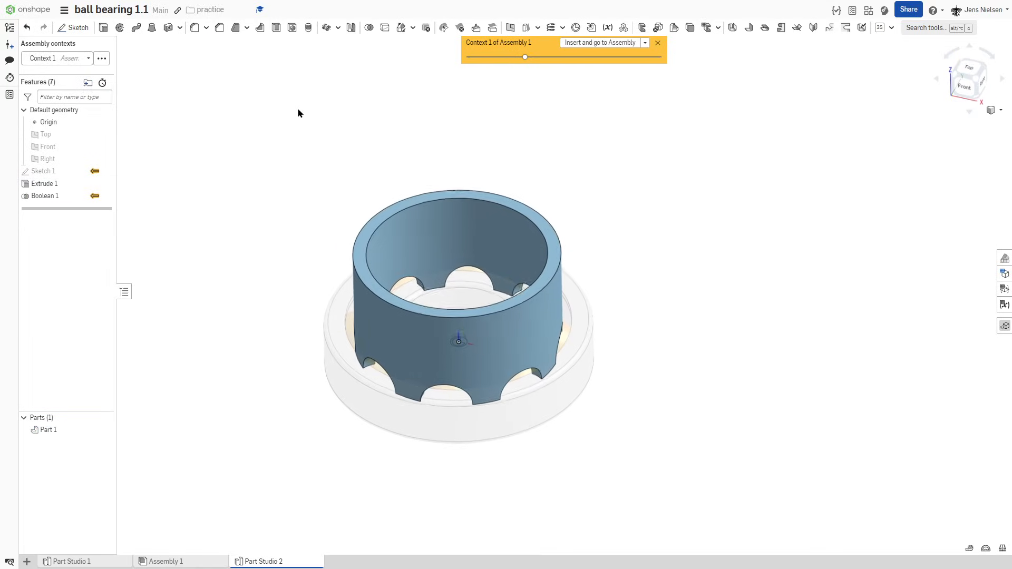
{"action": "mouse_move", "coordinate": [276, 27]}
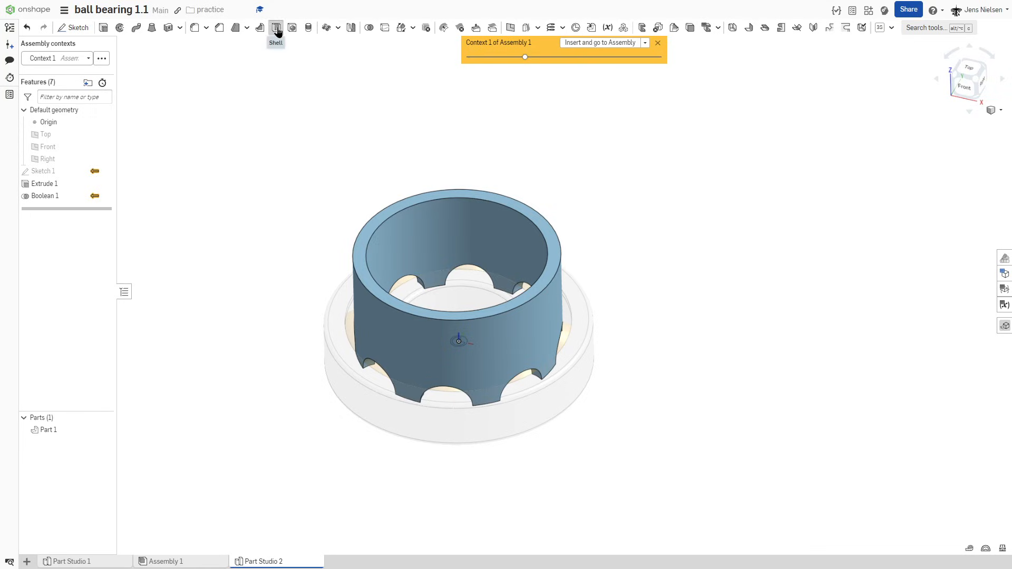
- Shell the tube to 1 mm thickness, removing three faces
{"action": "left_click", "coordinate": [275, 27]}
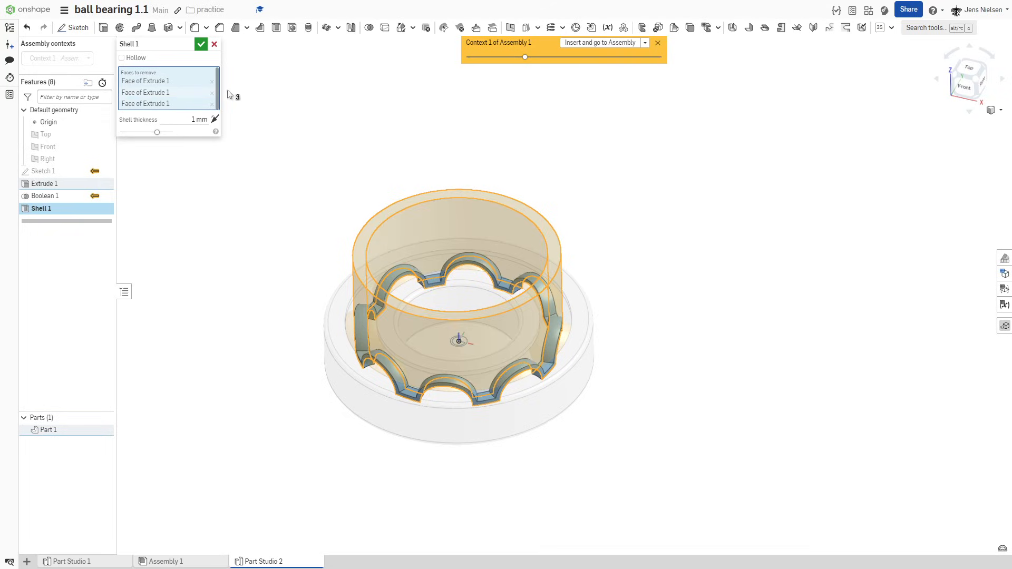
{"action": "left_click", "coordinate": [201, 43]}
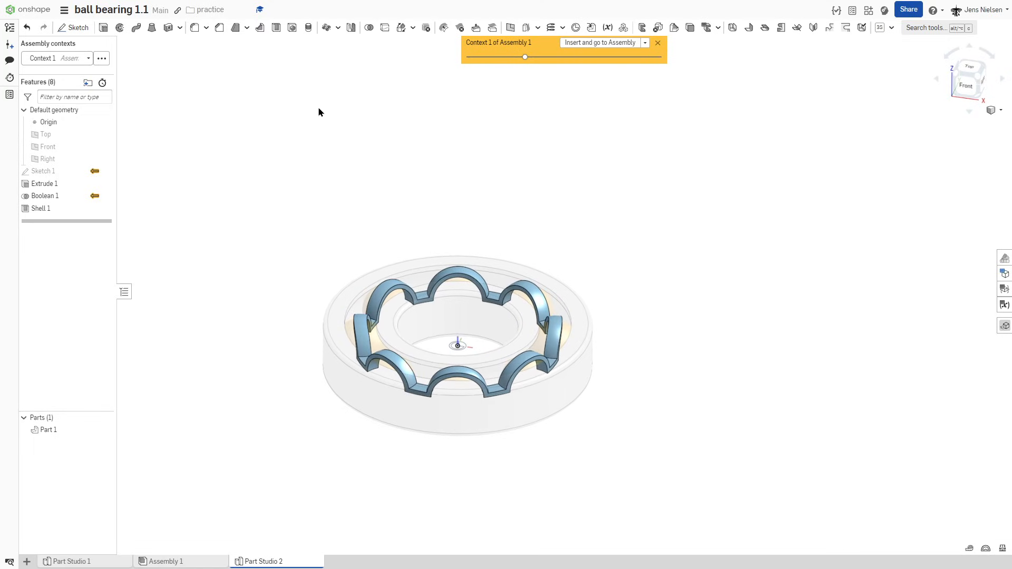
- Mirror Part 1 across the Top plane and add it to the original
{"action": "left_click", "coordinate": [352, 26]}
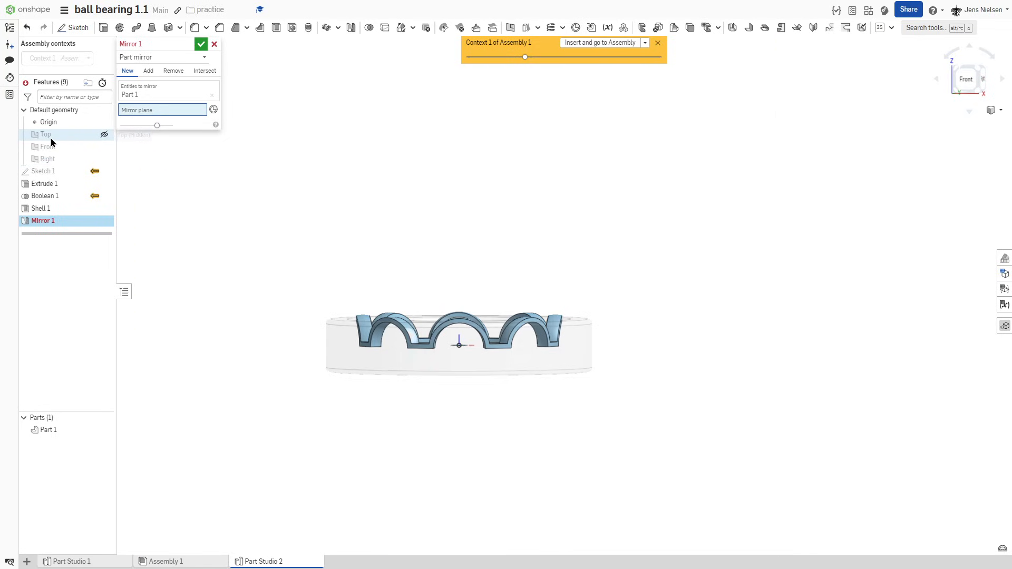
{"action": "left_click", "coordinate": [45, 135]}
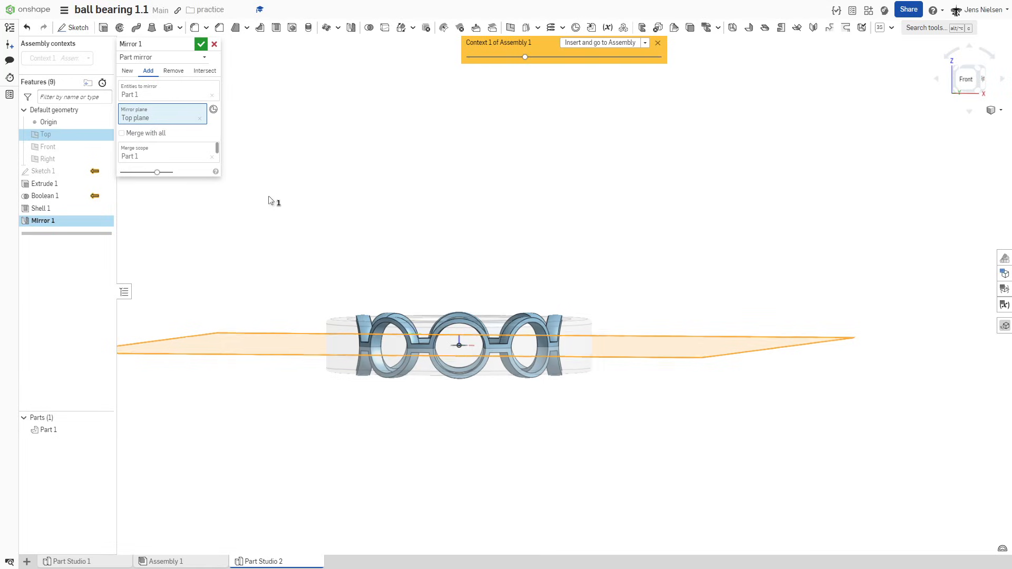
{"action": "left_click", "coordinate": [201, 44]}
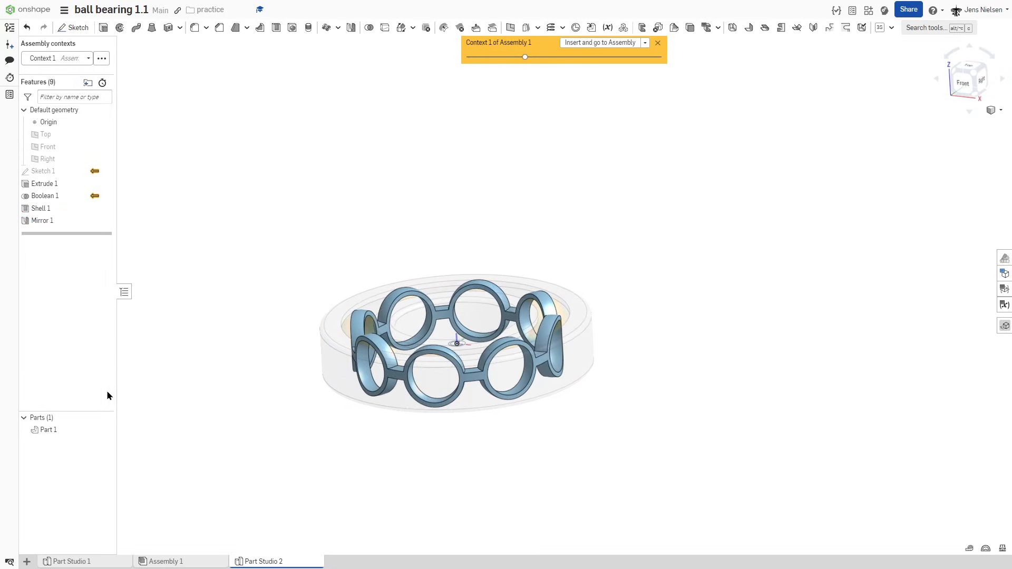
- Rename Part 1 to 'cage'
{"action": "right_click", "coordinate": [48, 430]}
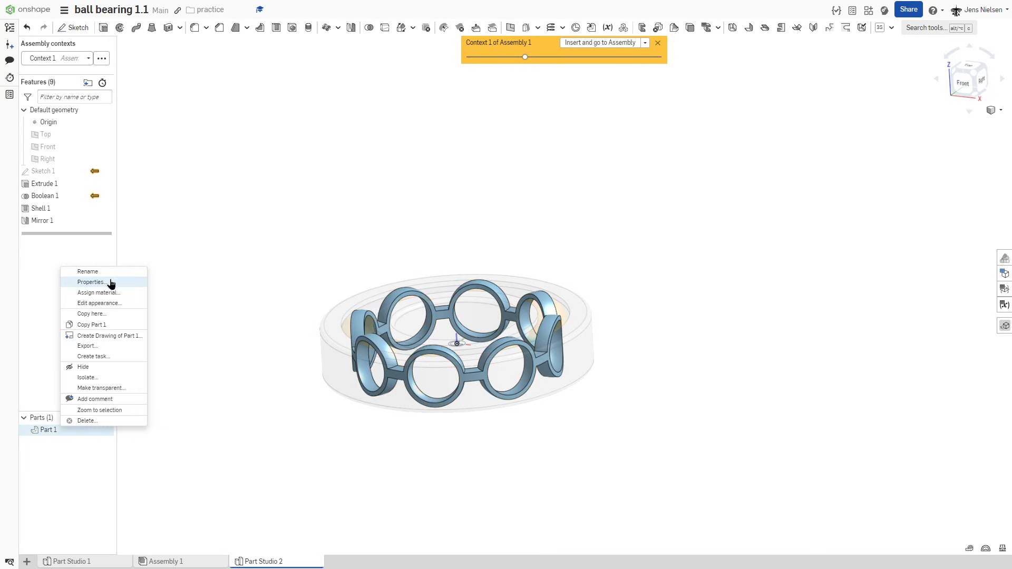
{"action": "left_click", "coordinate": [87, 271]}
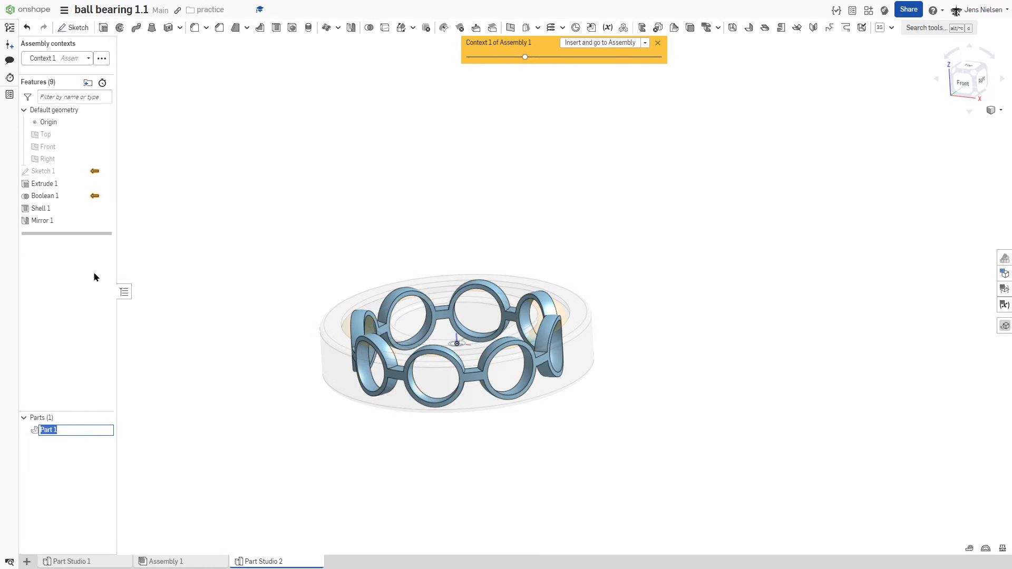
{"action": "type", "text": "cage"}
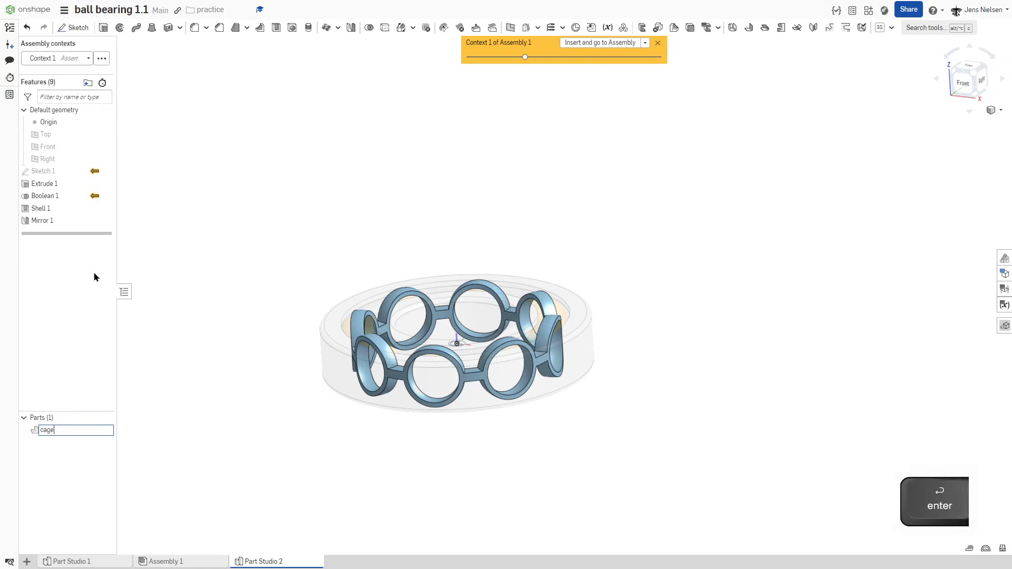
{"action": "key", "text": "enter"}
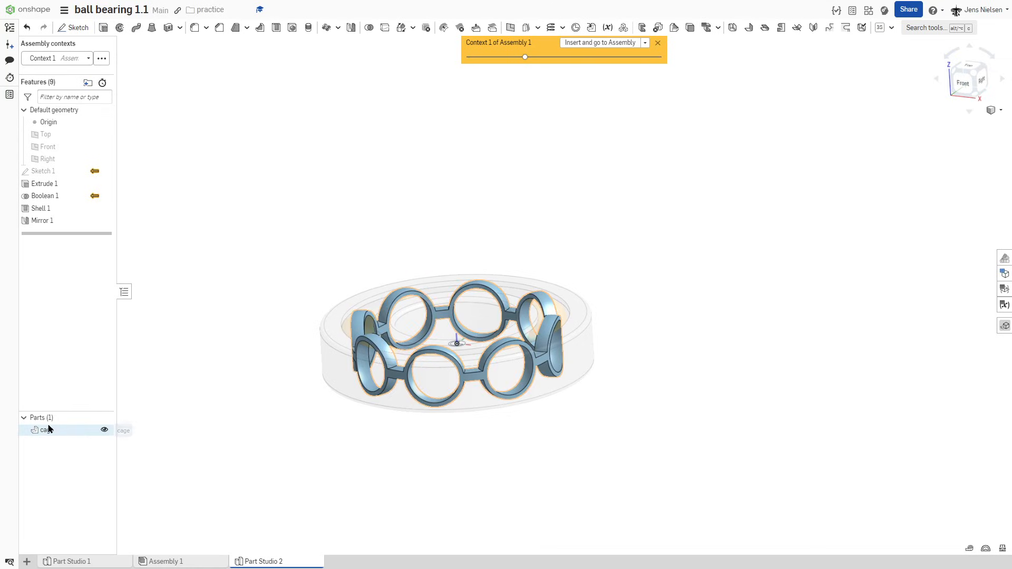
- Give the cage part a blue-grey appearance
{"action": "right_click", "coordinate": [45, 430]}
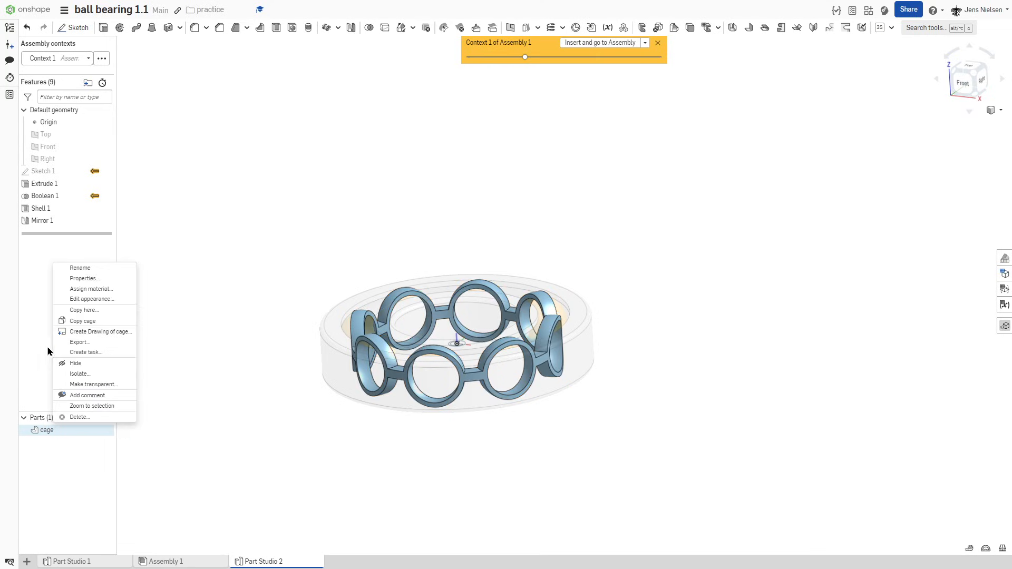
{"action": "mouse_move", "coordinate": [92, 299]}
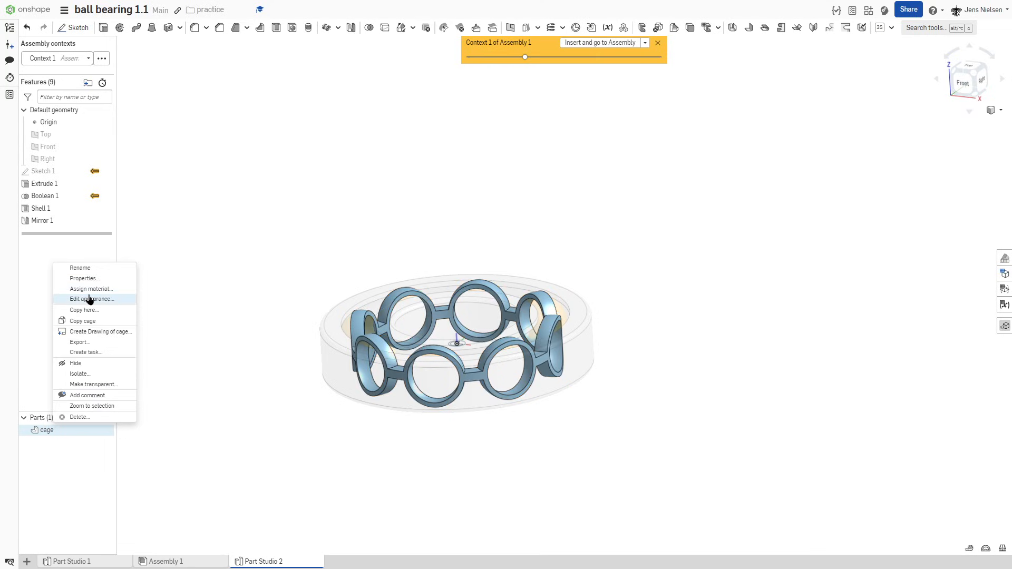
{"action": "left_click", "coordinate": [91, 299]}
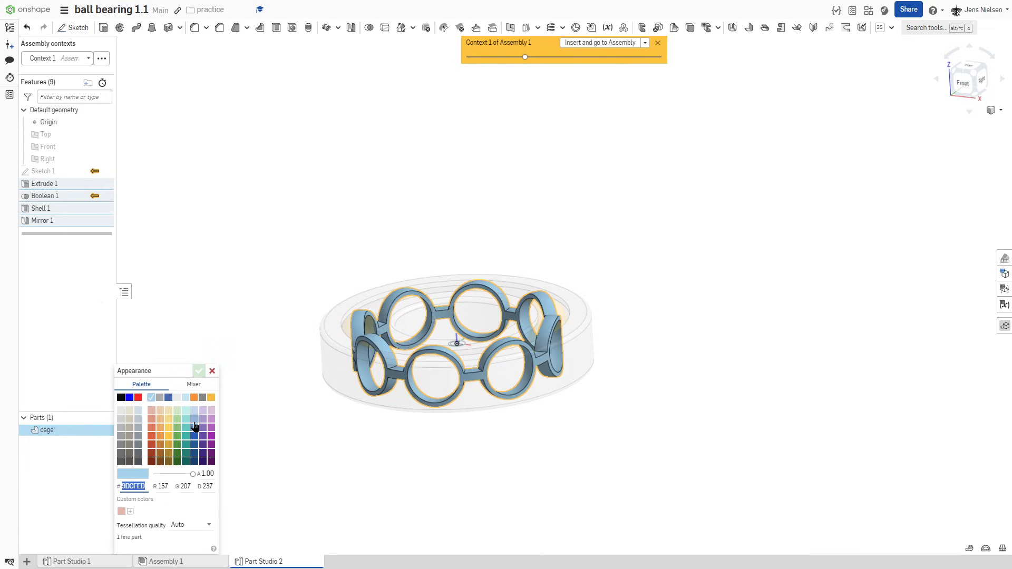
{"action": "left_click", "coordinate": [195, 418]}
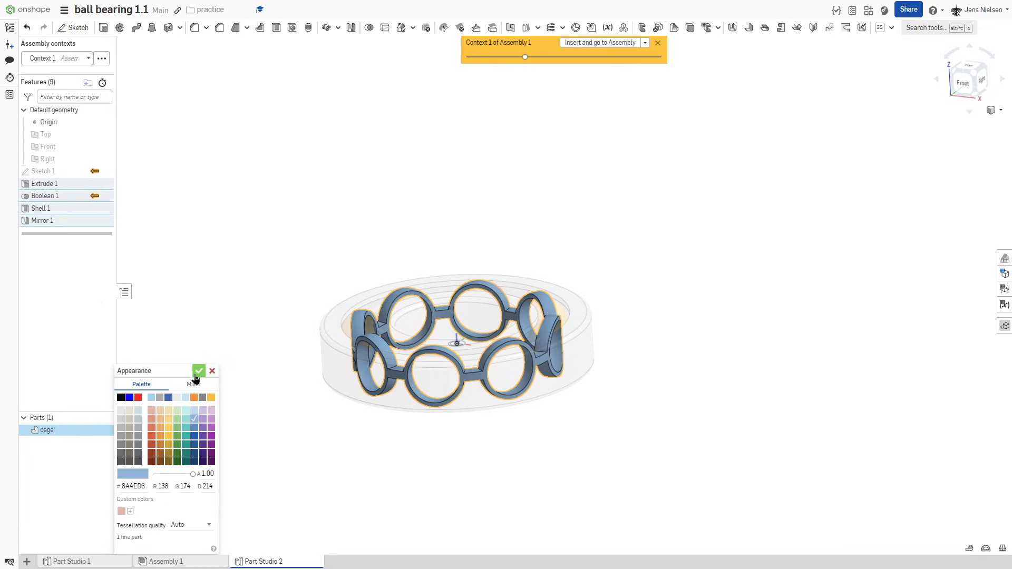
{"action": "left_click", "coordinate": [198, 371]}
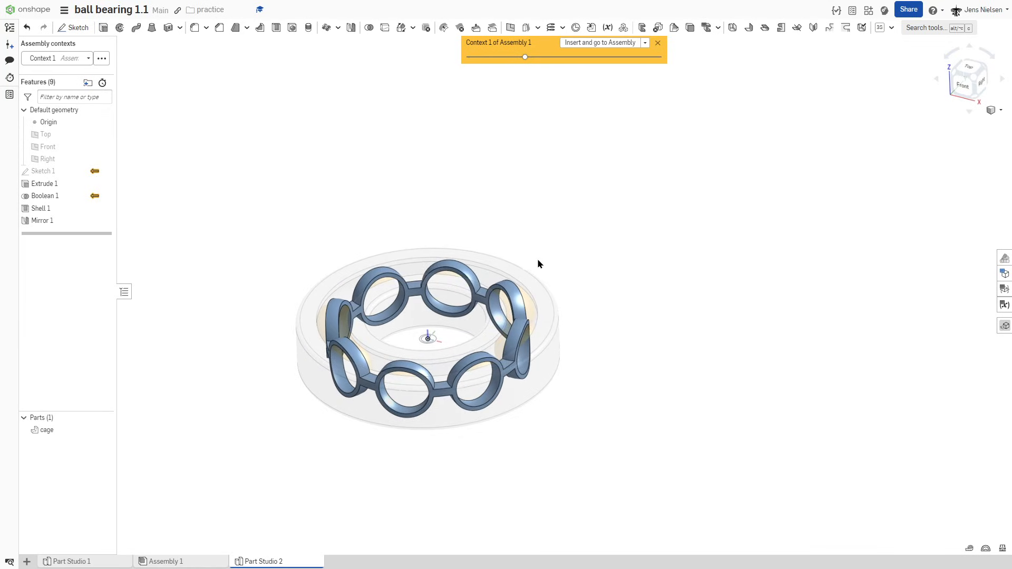
{"action": "mouse_move", "coordinate": [421, 240]}
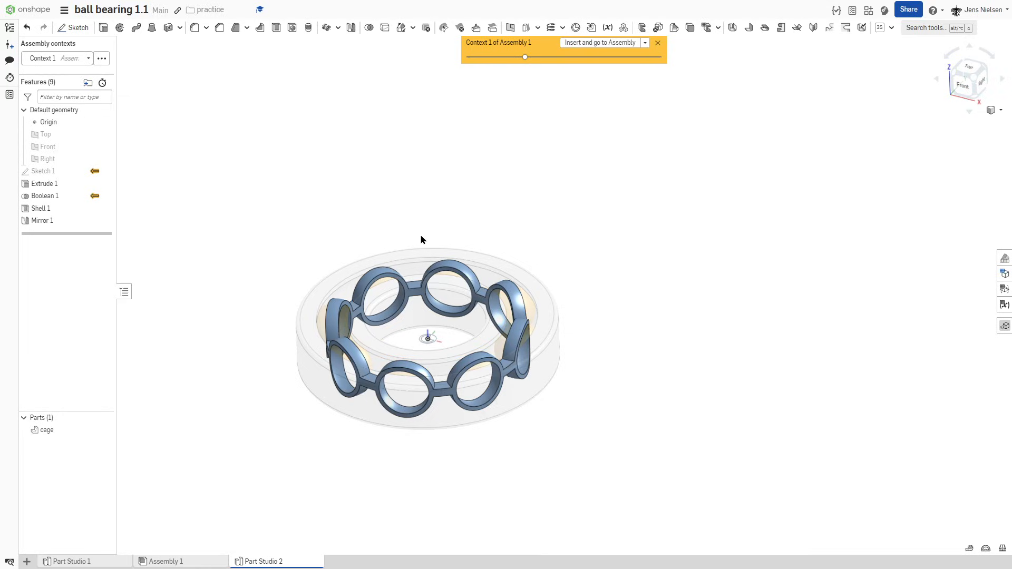
{"action": "mouse_move", "coordinate": [567, 78]}
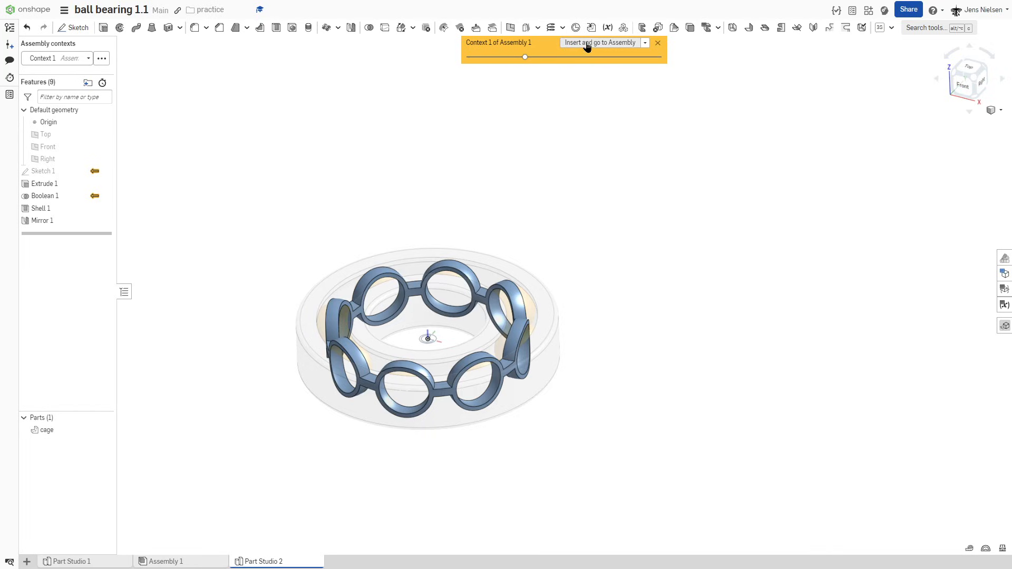
{"action": "mouse_move", "coordinate": [586, 46]}
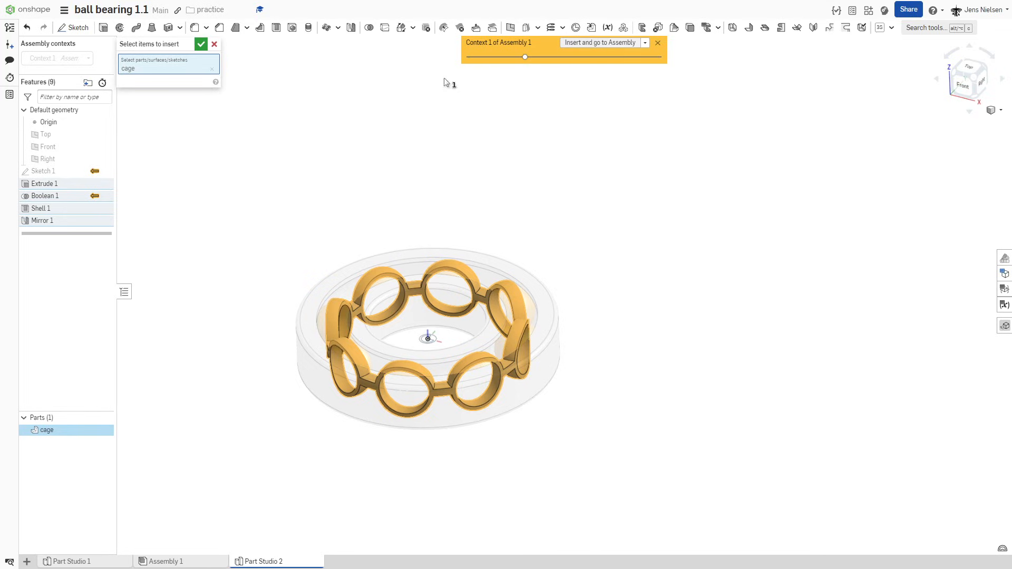
- Insert the cage part into Assembly 1 as cage <1>
{"action": "left_click", "coordinate": [201, 44]}
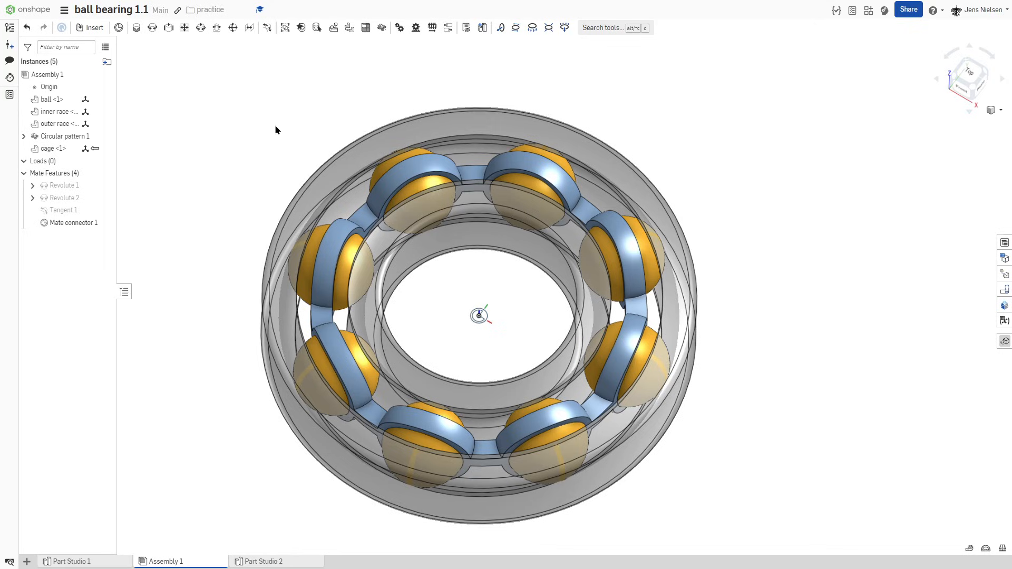
{"action": "mouse_move", "coordinate": [279, 38]}
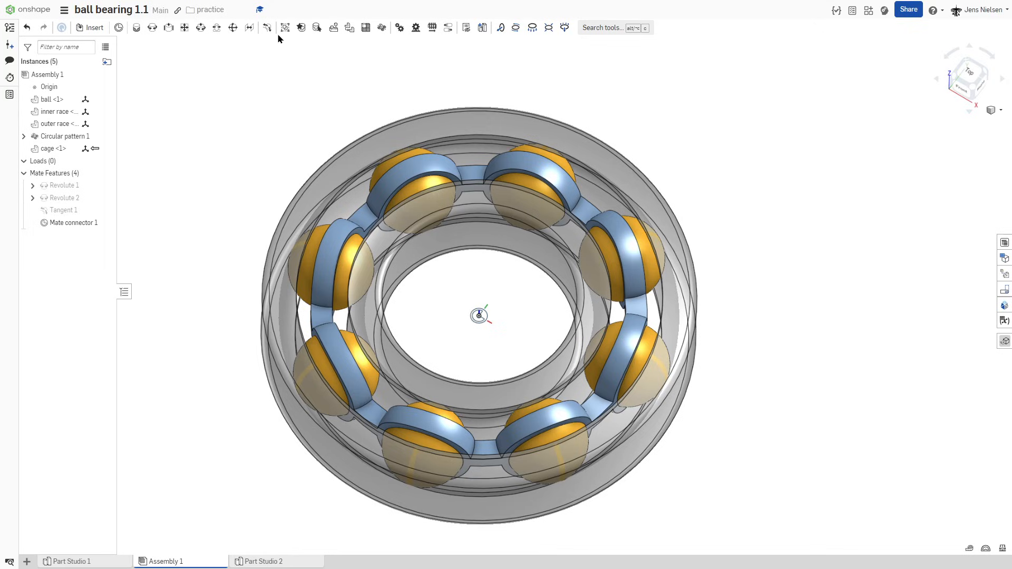
{"action": "mouse_move", "coordinate": [284, 28]}
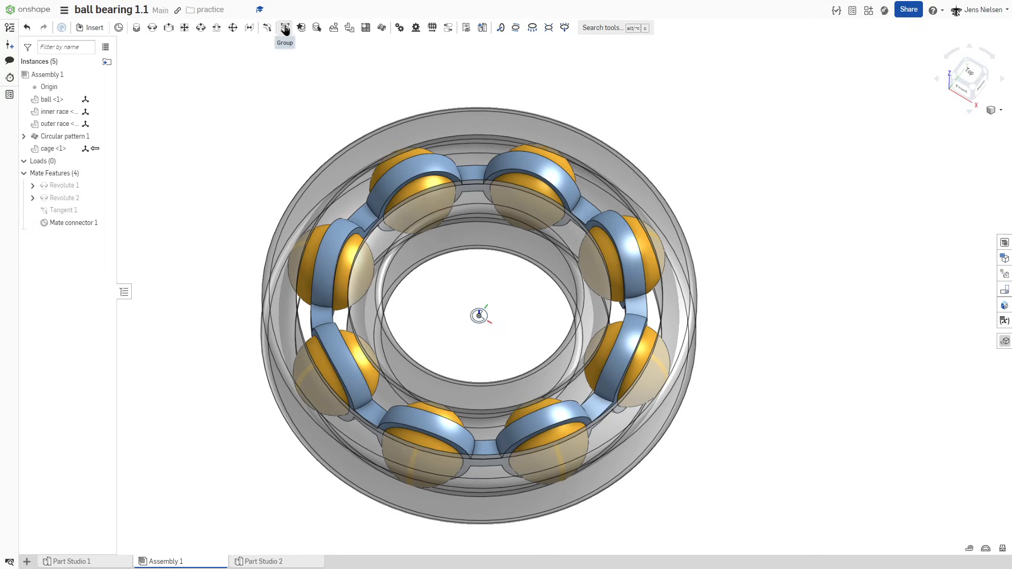
{"action": "mouse_move", "coordinate": [284, 27]}
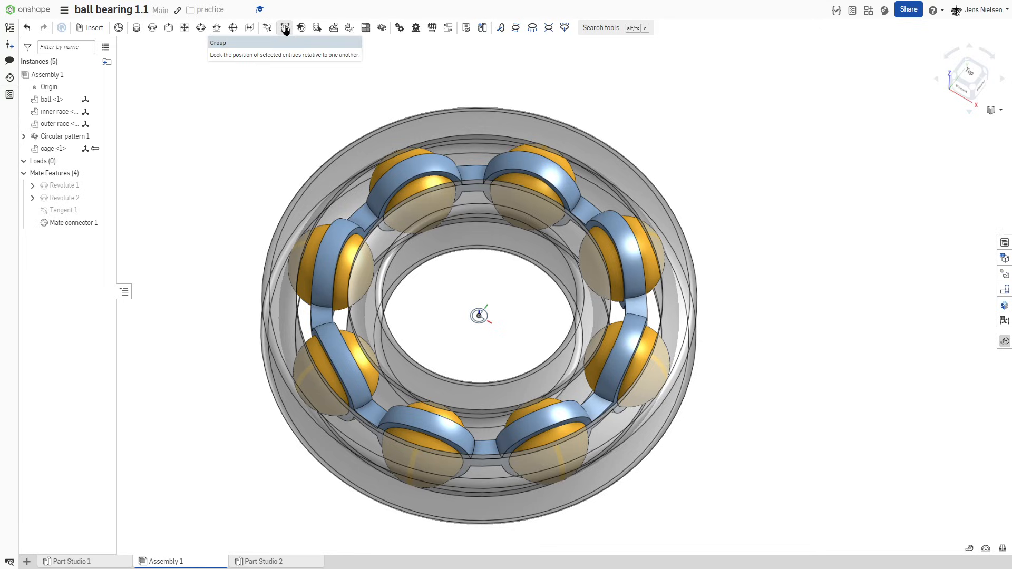
- Create a Group mate joining cage <1> with Circular pattern 1's balls
{"action": "left_click", "coordinate": [284, 27]}
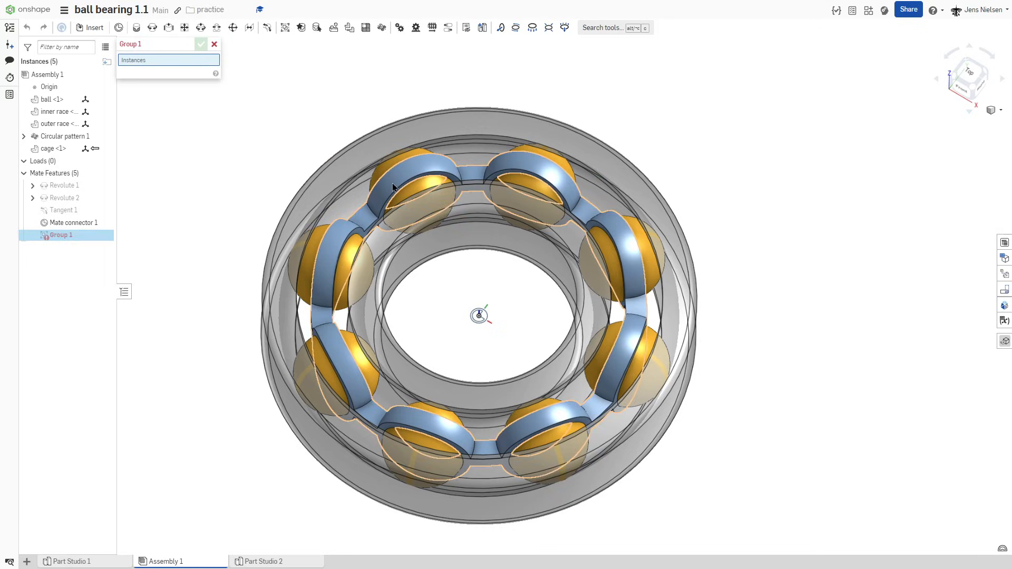
{"action": "left_click", "coordinate": [48, 149]}
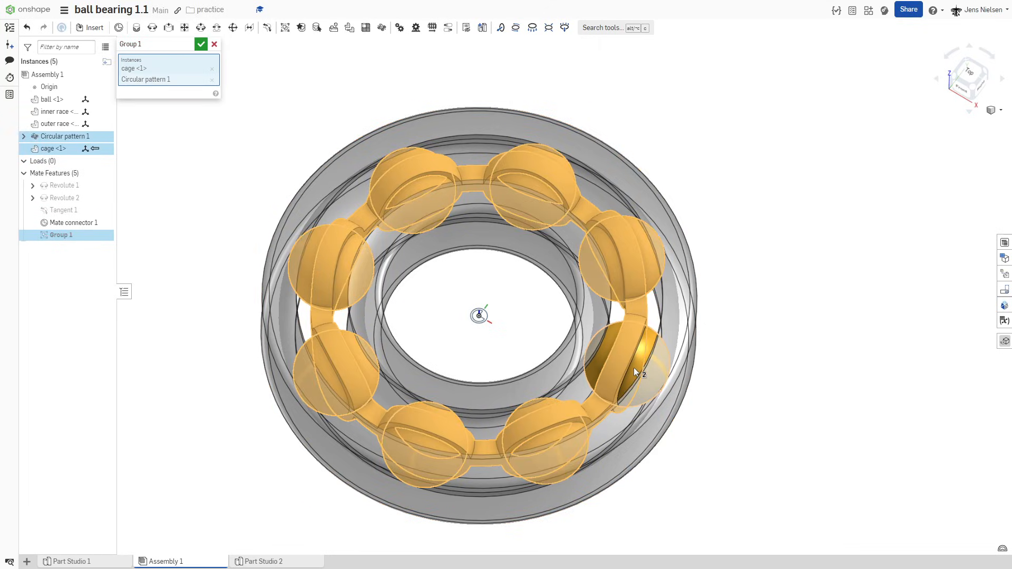
{"action": "left_click", "coordinate": [201, 44]}
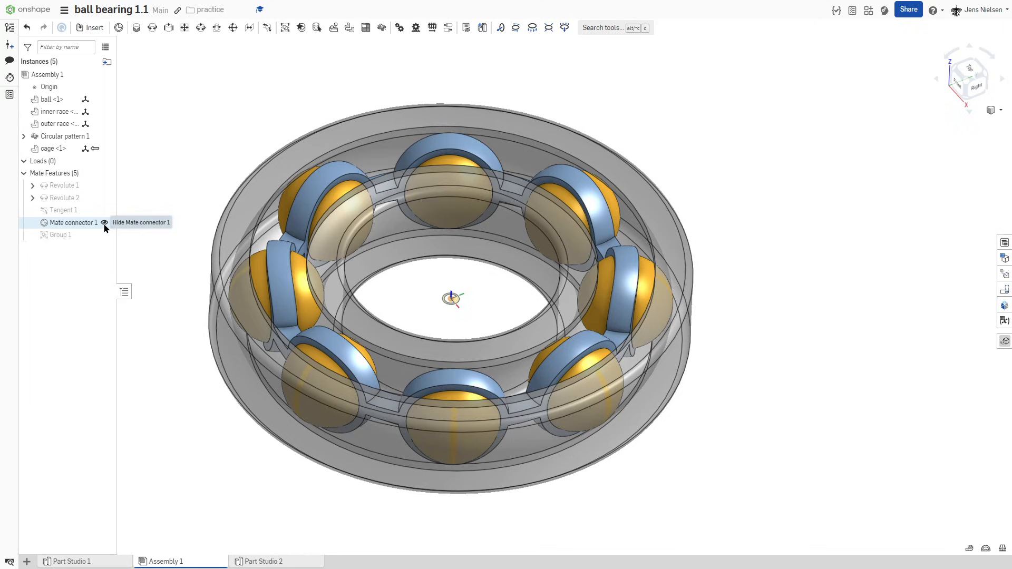
- Hide Mate connector 1 and add Revolute 3 between the cage connector and origin connector
{"action": "left_click", "coordinate": [104, 222]}
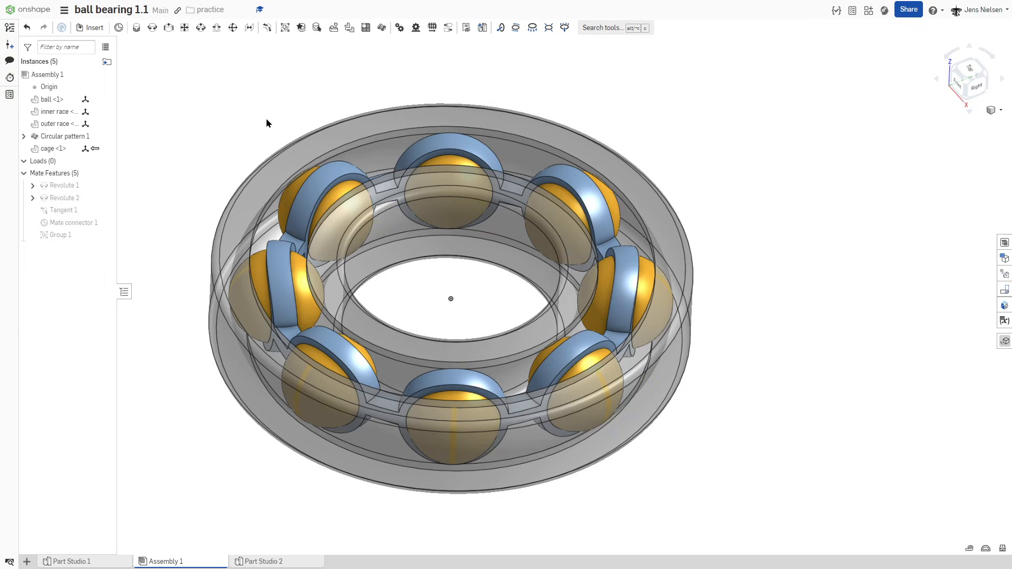
{"action": "left_click", "coordinate": [151, 27]}
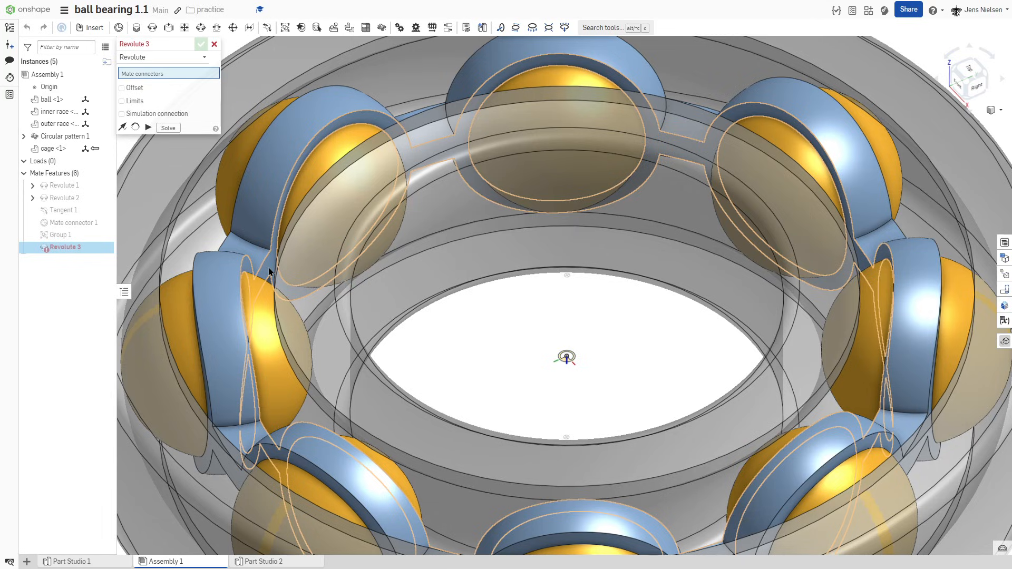
{"action": "key", "text": "shift"}
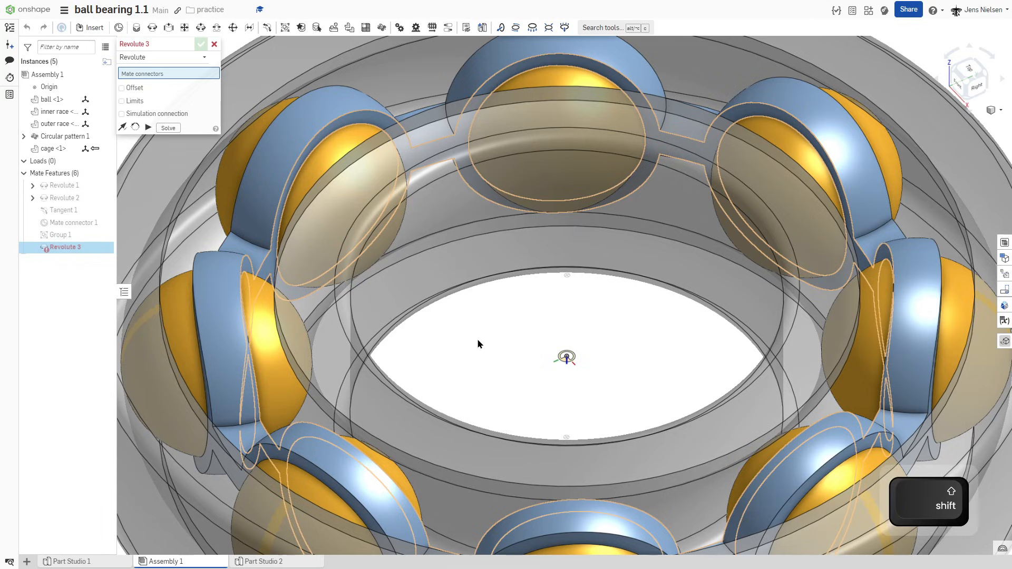
{"action": "left_click", "coordinate": [565, 356]}
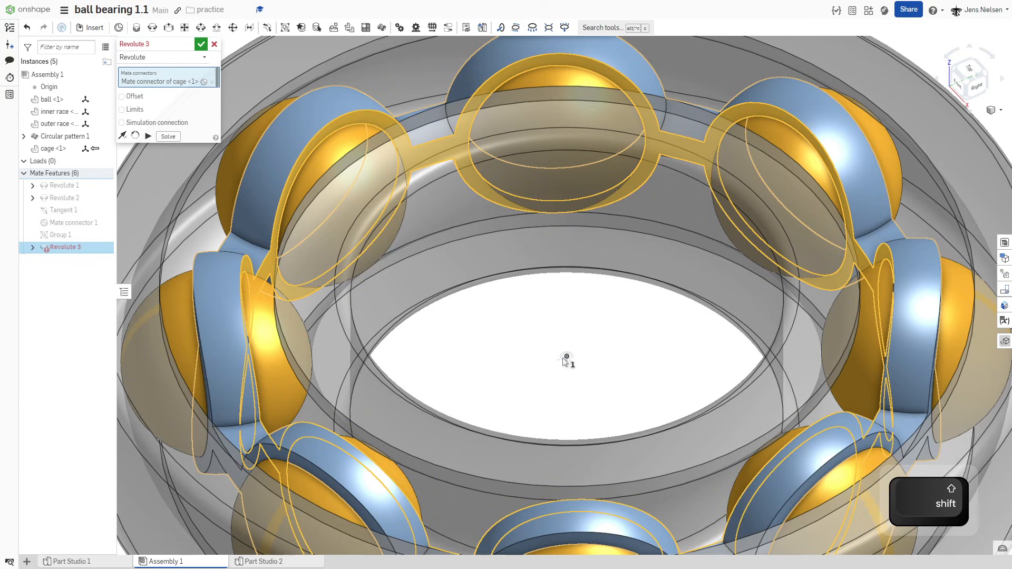
{"action": "mouse_move", "coordinate": [61, 197]}
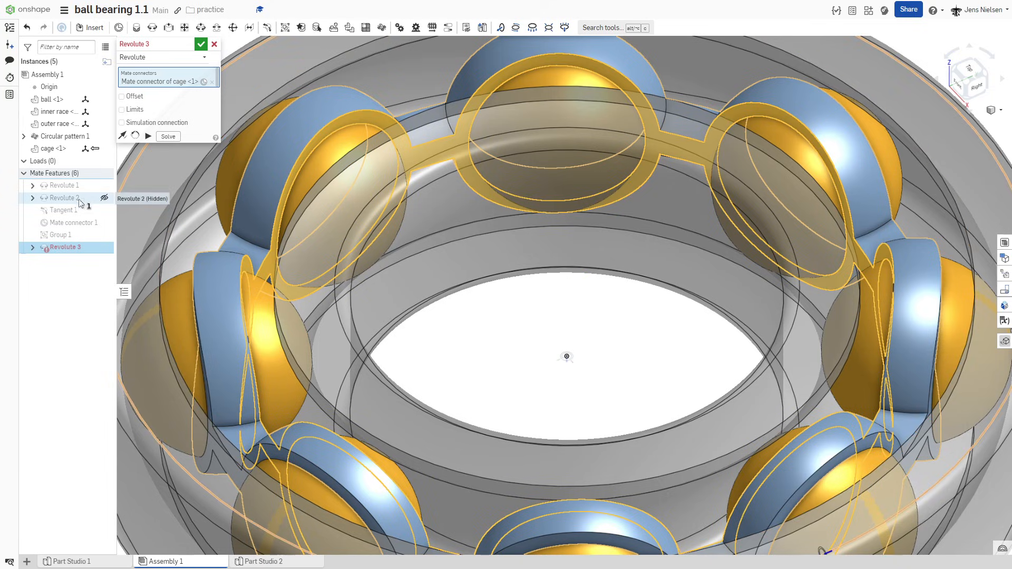
{"action": "left_click", "coordinate": [71, 223]}
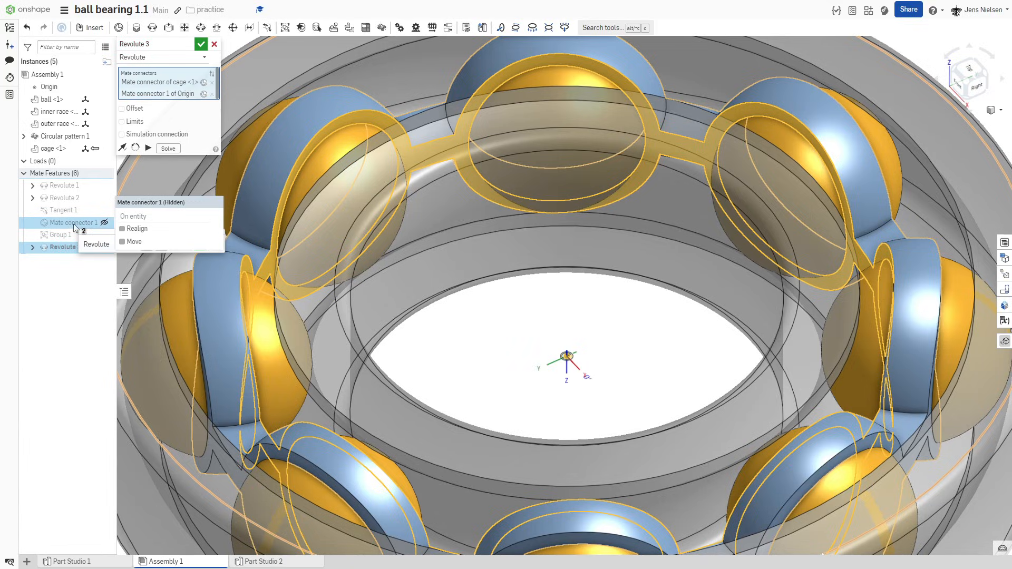
{"action": "left_click", "coordinate": [201, 43]}
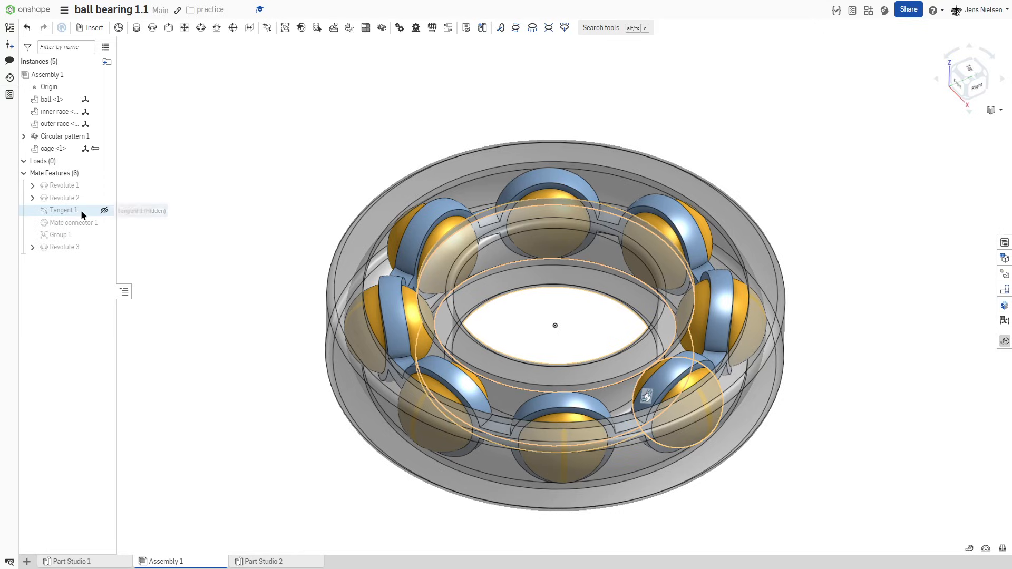
- Suppress the Tangent 1 mate, then bring up Revolute 3's context menu
{"action": "right_click", "coordinate": [61, 210]}
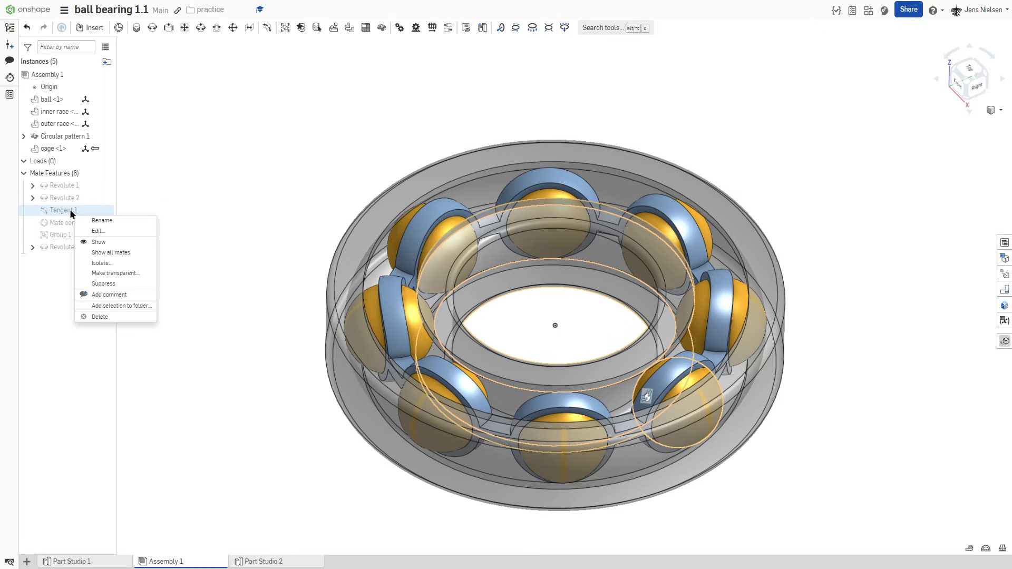
{"action": "left_click", "coordinate": [109, 288]}
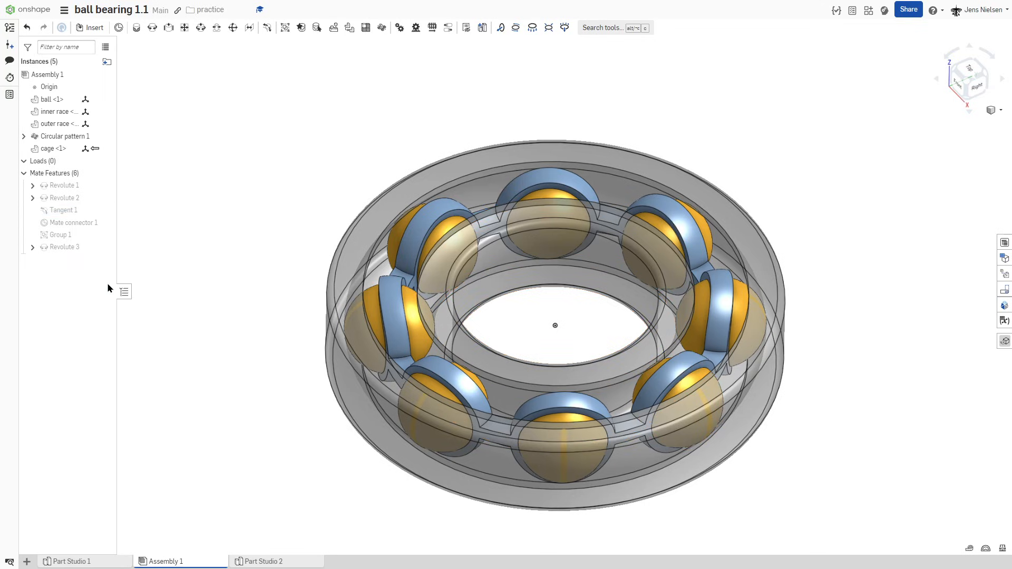
{"action": "right_click", "coordinate": [63, 247]}
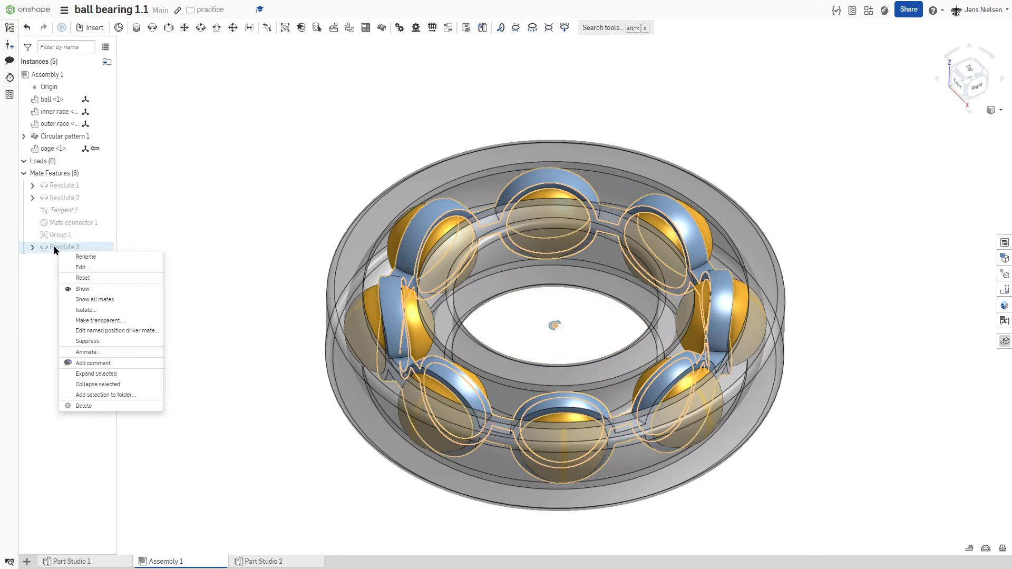
{"action": "mouse_move", "coordinate": [87, 352]}
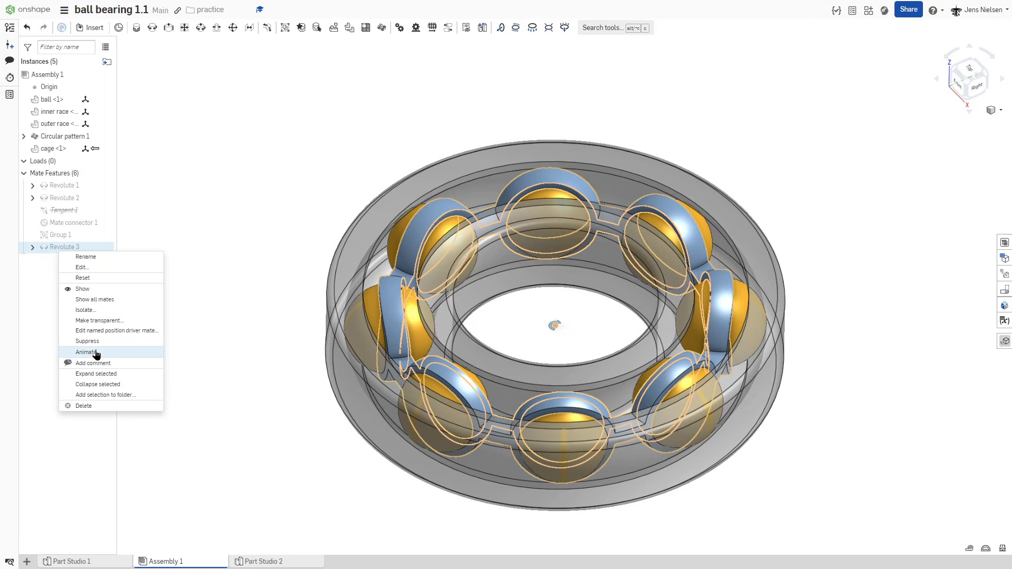
- Animate Revolute 3 from 0 to 360 degrees, playing then stopping the rotation
{"action": "left_click", "coordinate": [86, 351]}
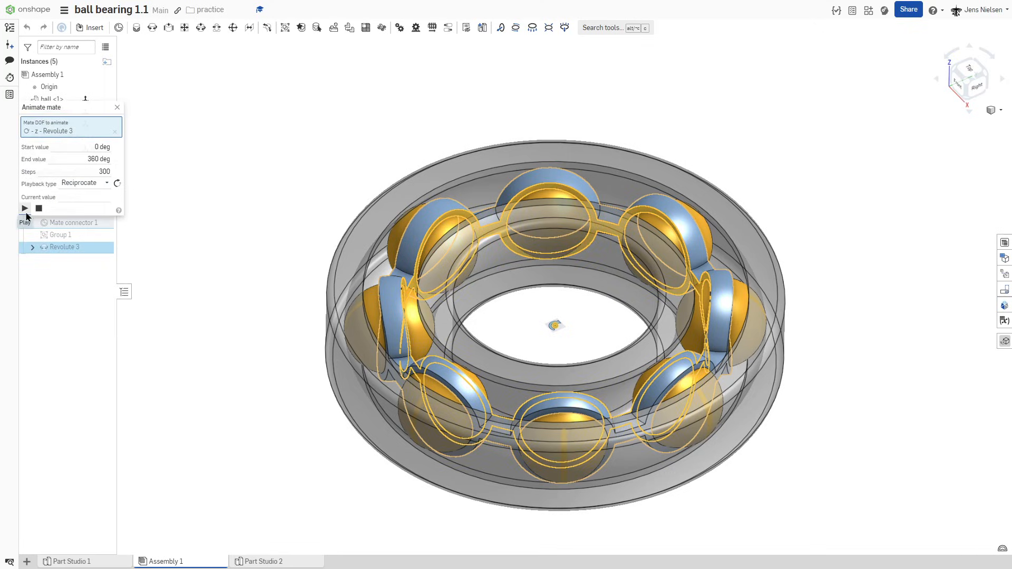
{"action": "left_click", "coordinate": [25, 208]}
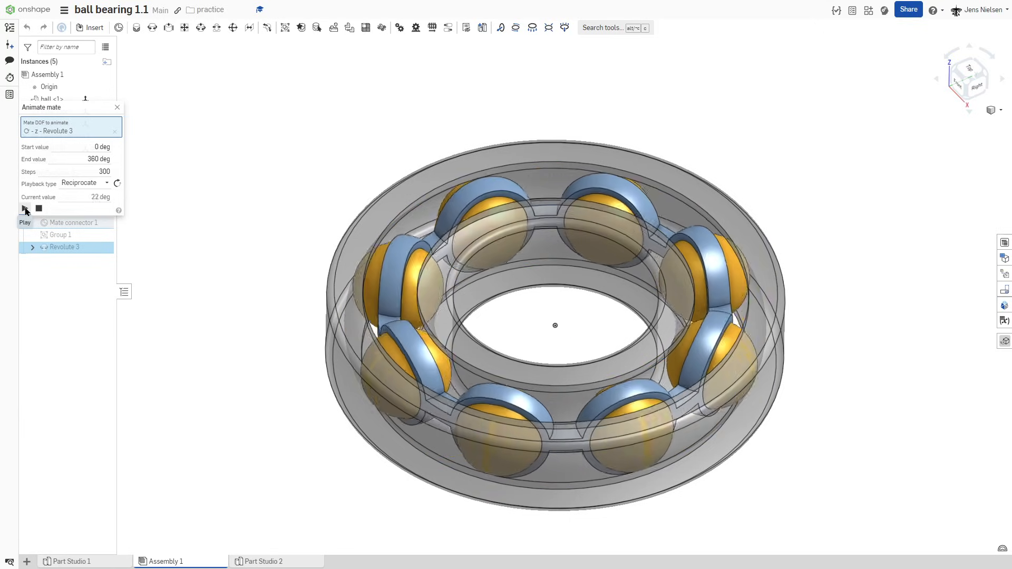
{"action": "left_click", "coordinate": [25, 208]}
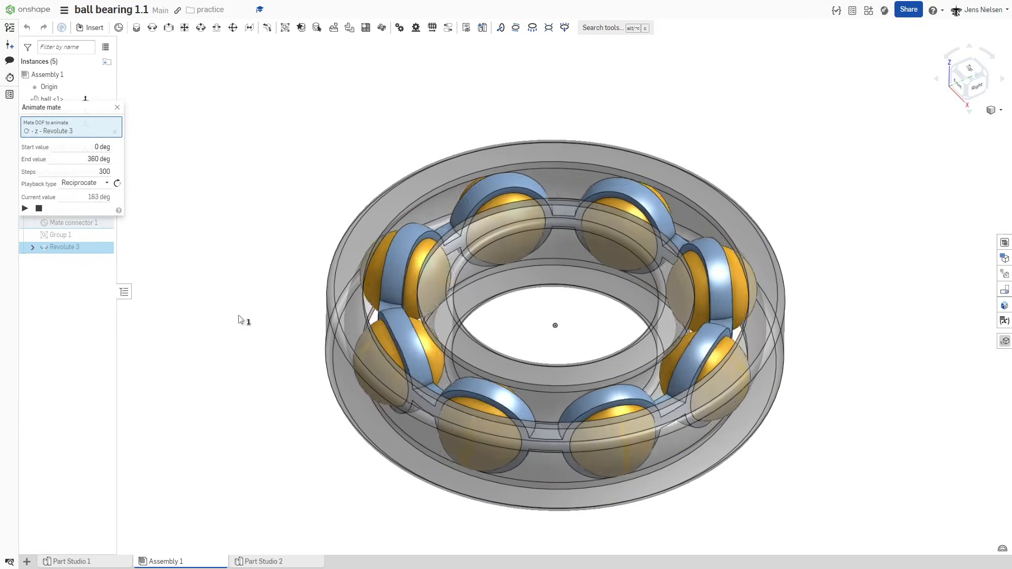
{"action": "left_click", "coordinate": [24, 207]}
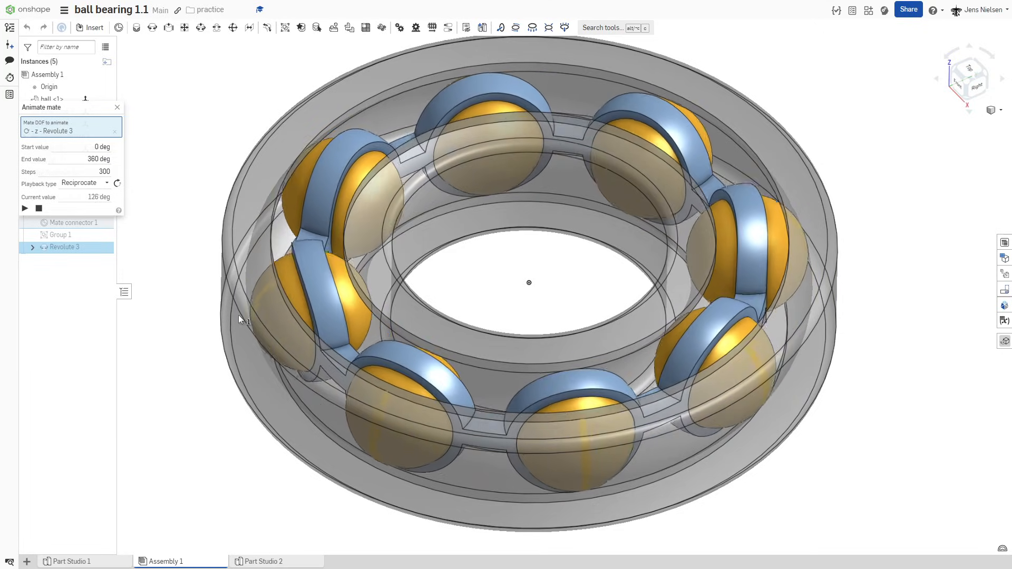
{"action": "left_click", "coordinate": [24, 207]}
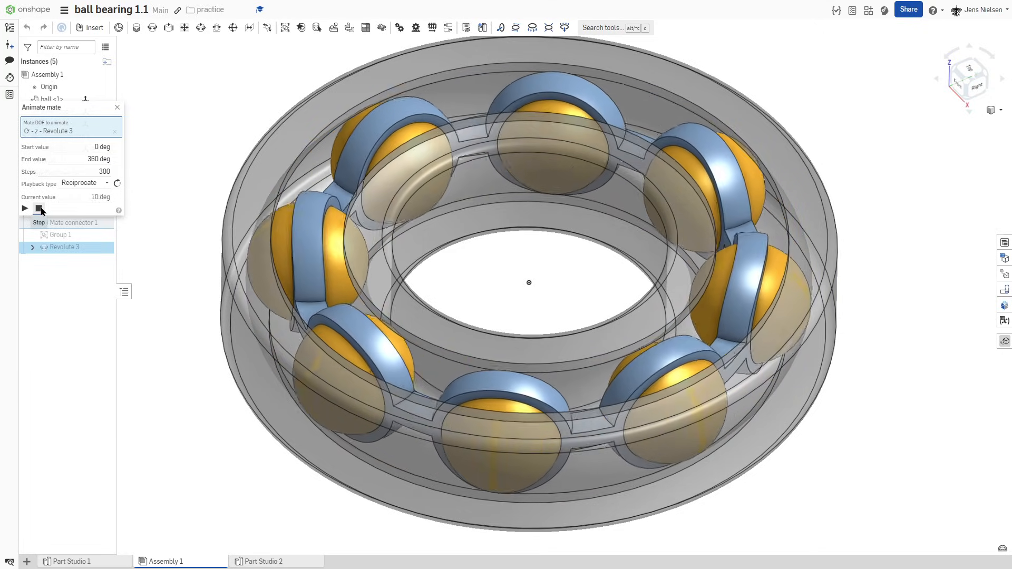